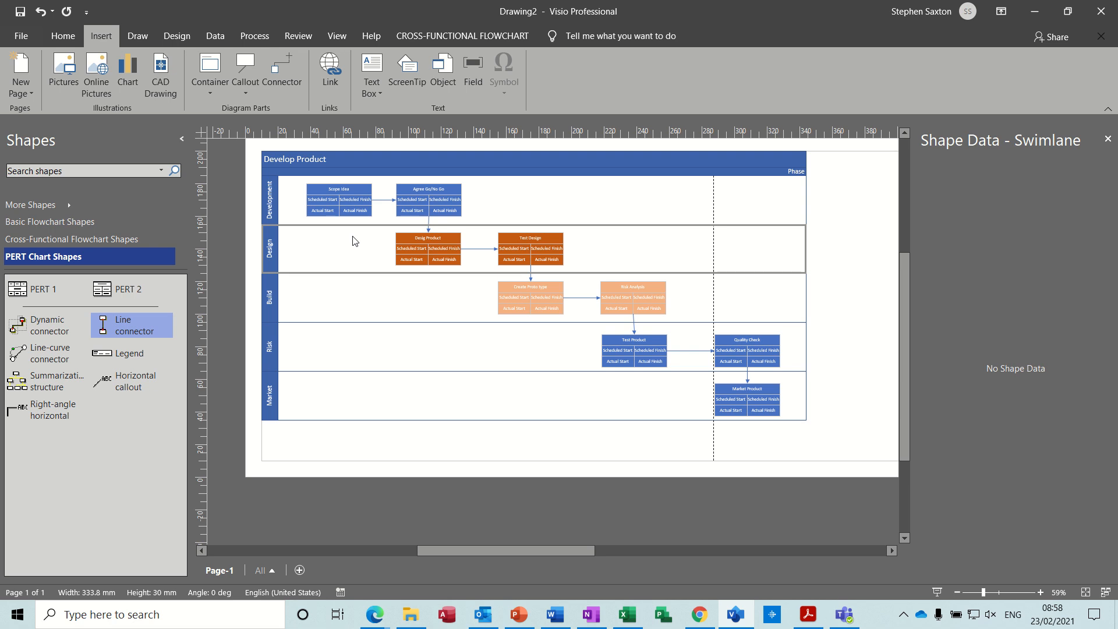
mouse_move(334, 274)
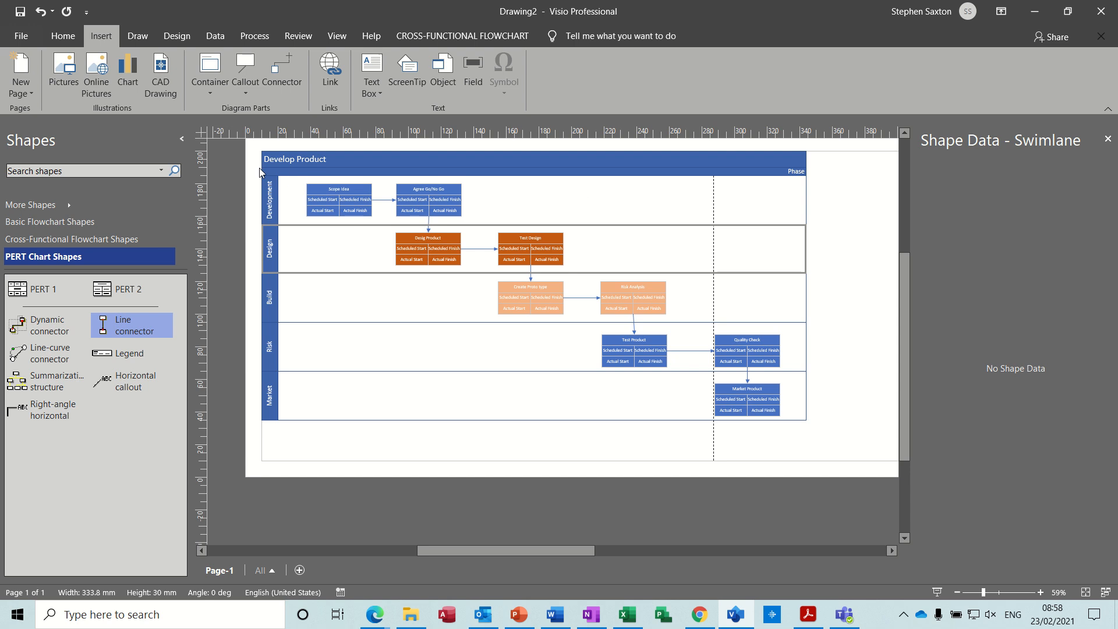
mouse_move(315, 217)
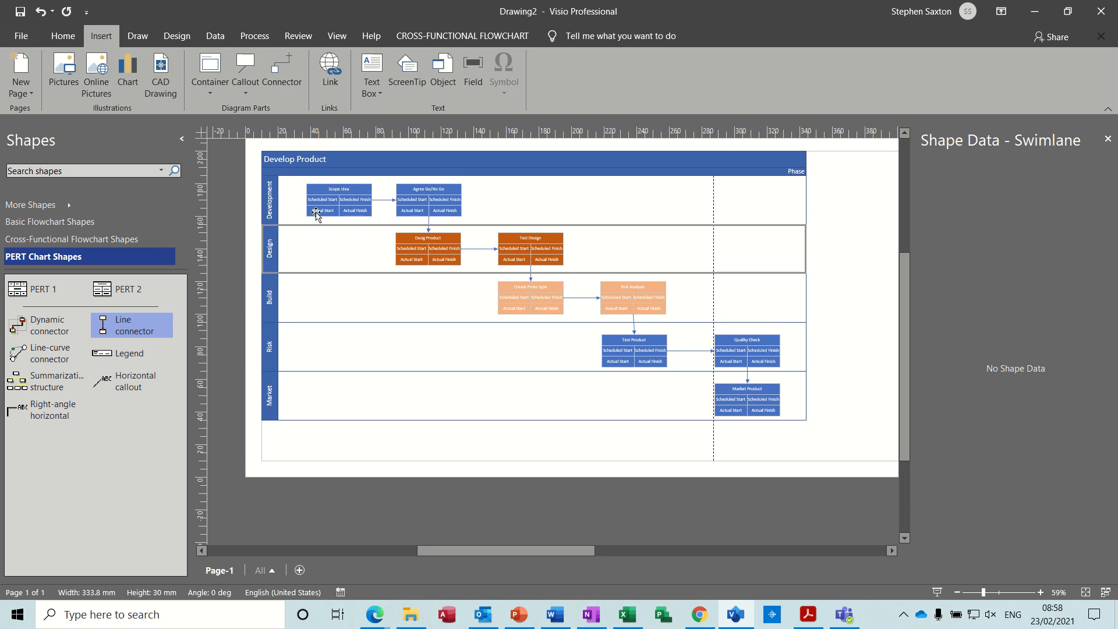
mouse_move(368, 202)
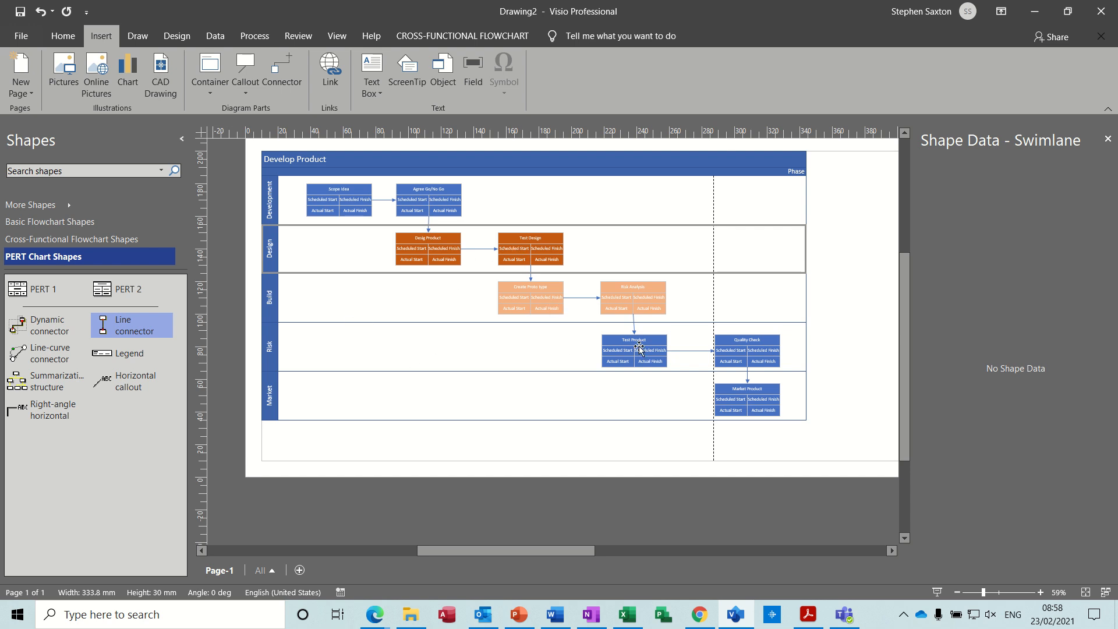
mouse_move(515, 344)
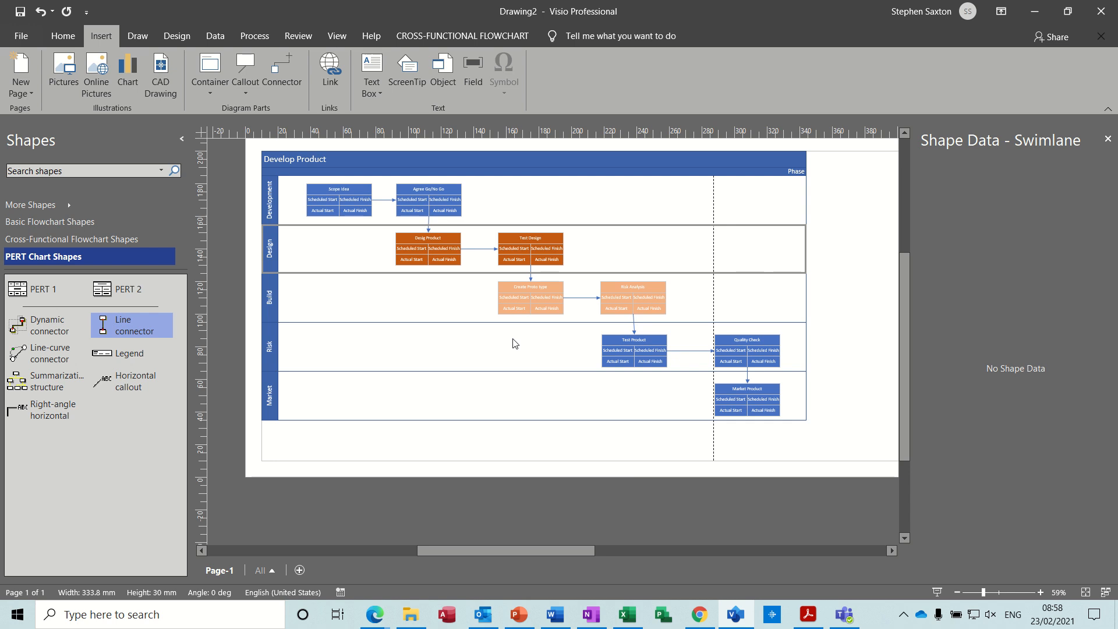
mouse_move(424, 332)
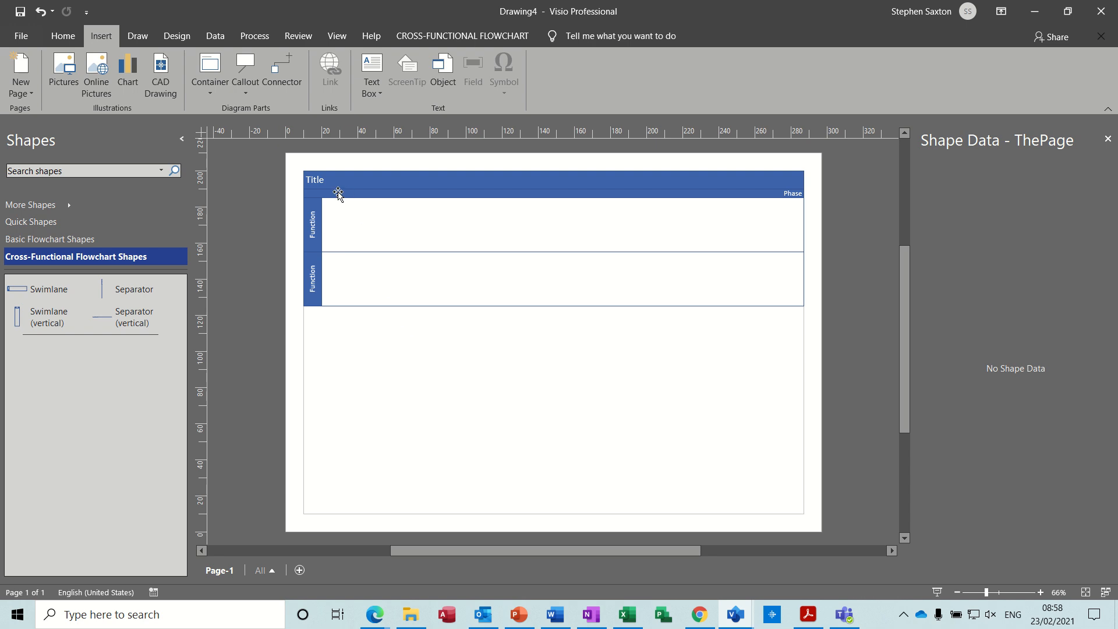
mouse_move(325, 227)
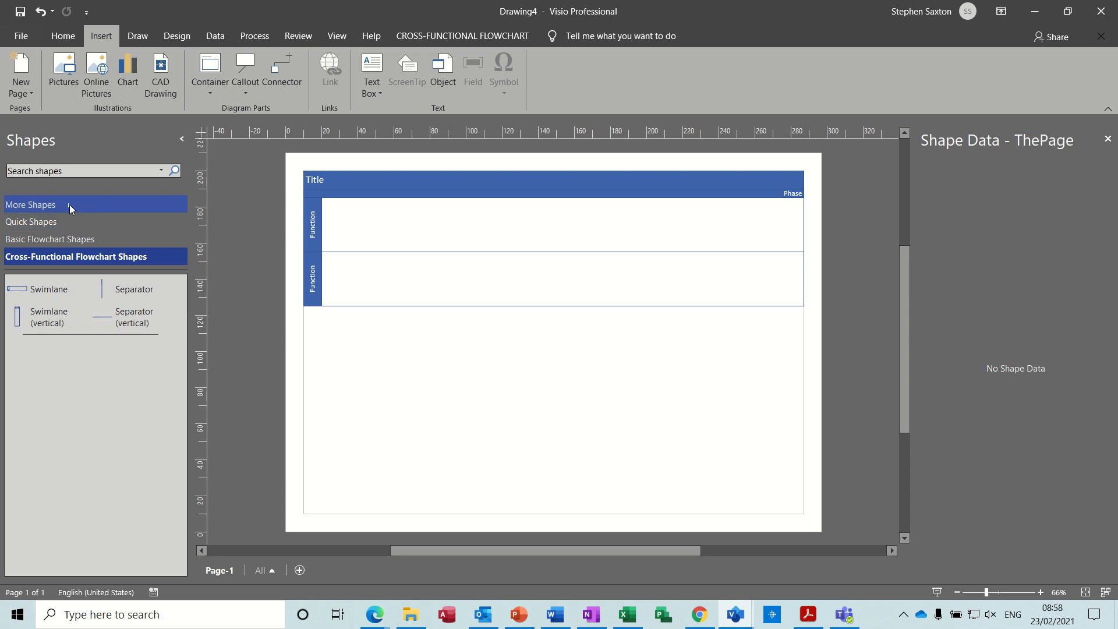
Step: Add the PERT Chart Shapes stencil from More Shapes > Schedule to the Shapes pane
click(30, 208)
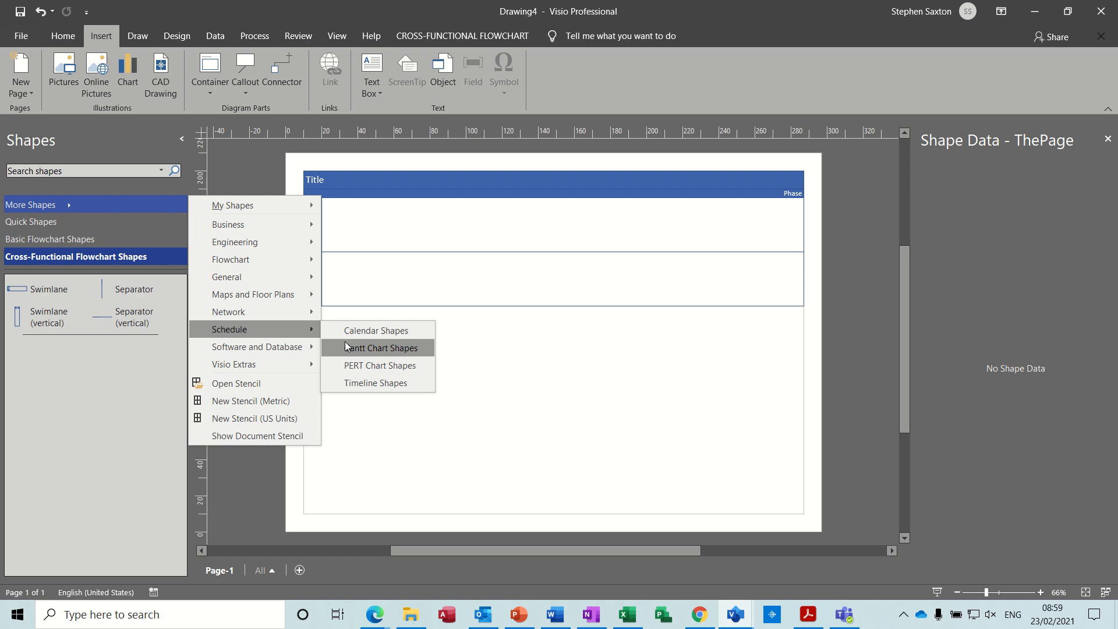
click(380, 365)
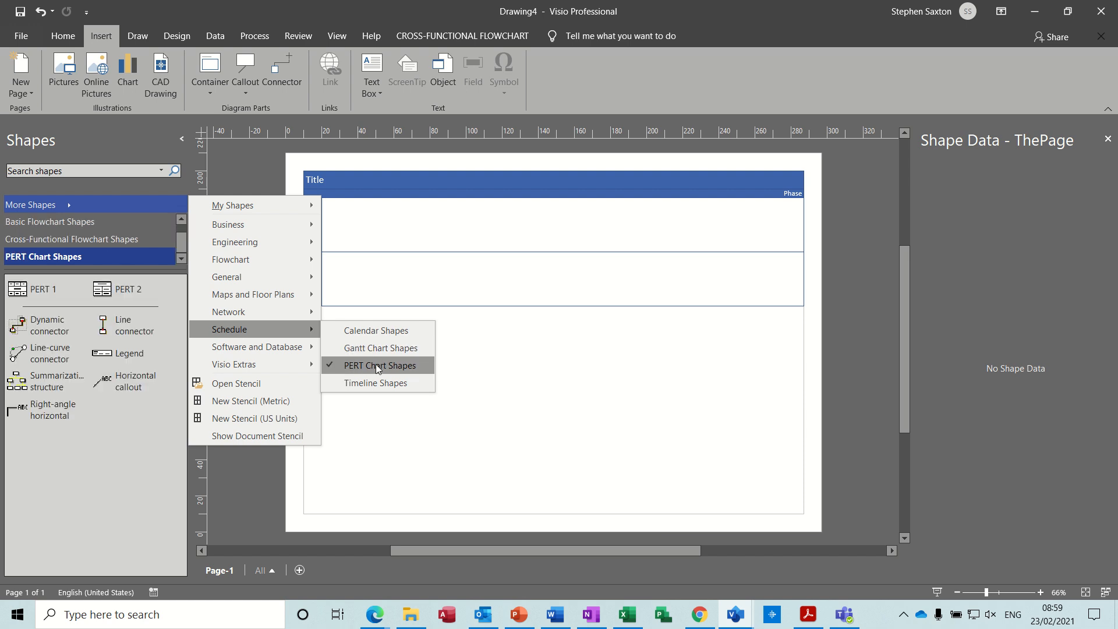
click(380, 365)
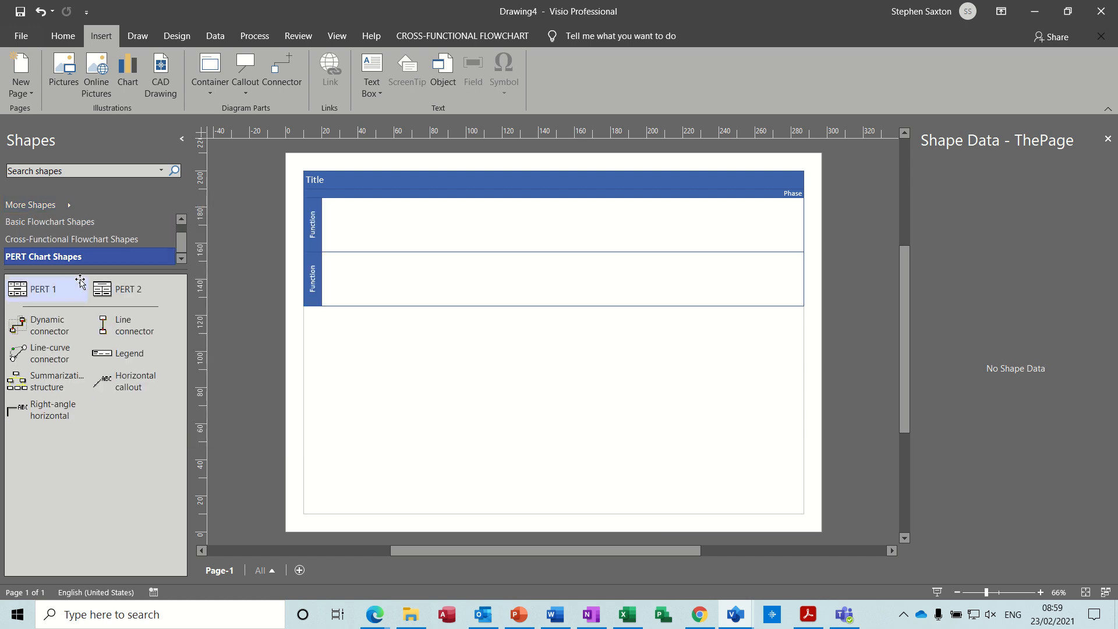
Step: Compare the PERT 1 and PERT 2 task box styles, then return to the swimlane shapes
click(71, 239)
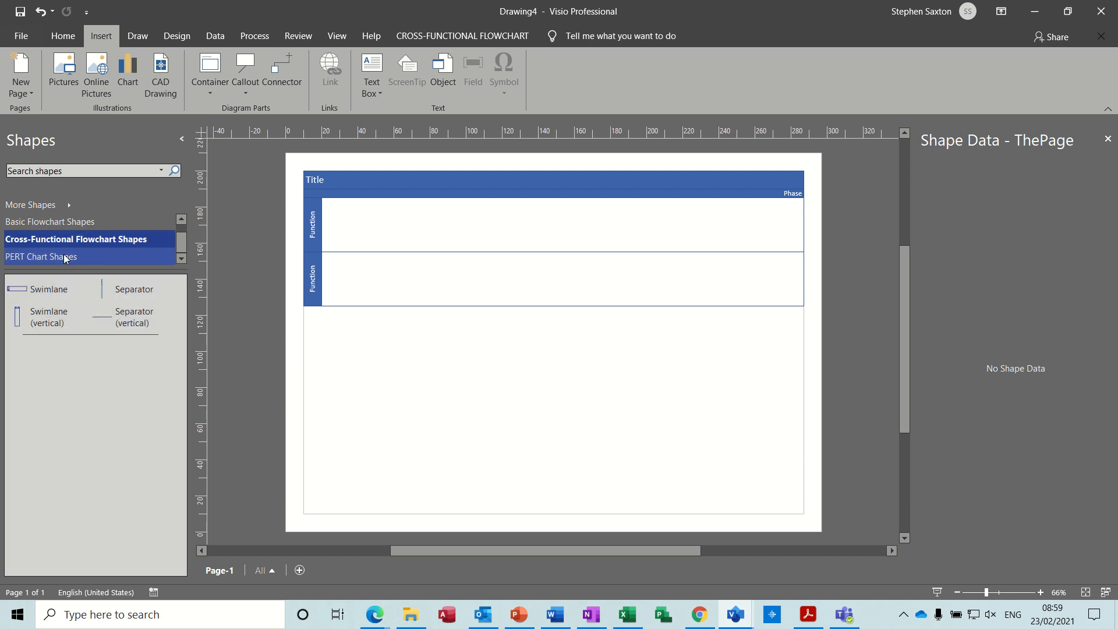
click(40, 256)
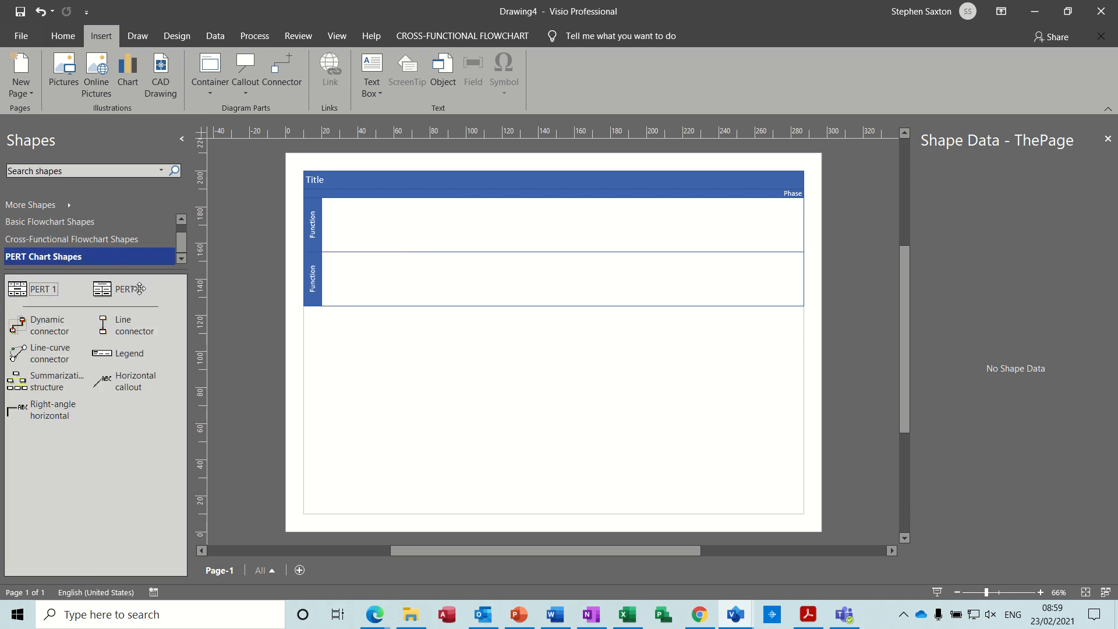
click(128, 289)
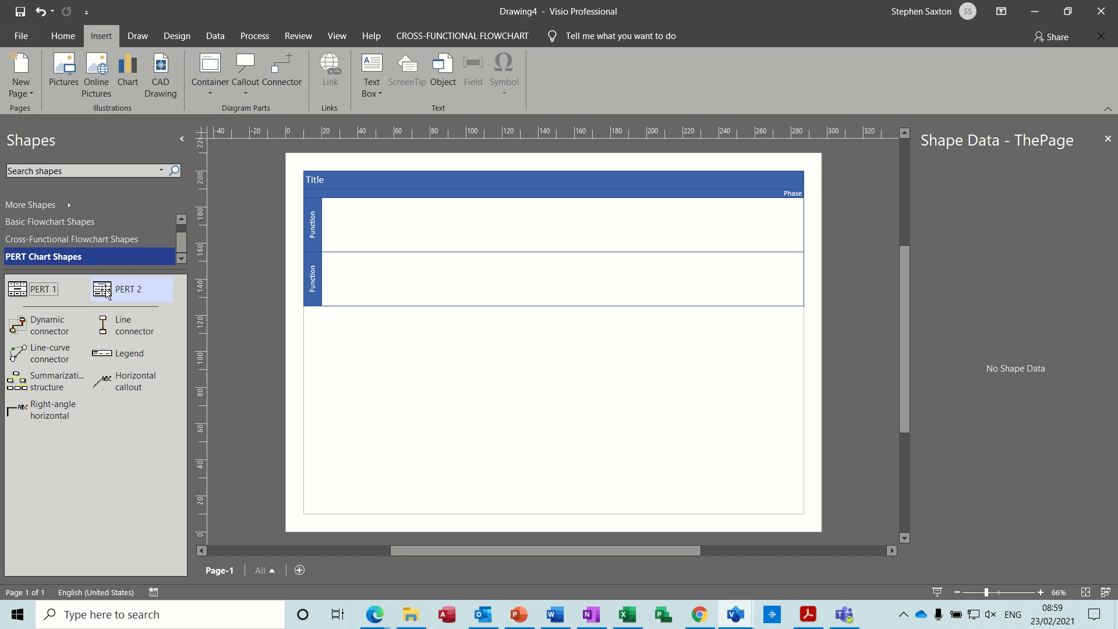
click(71, 238)
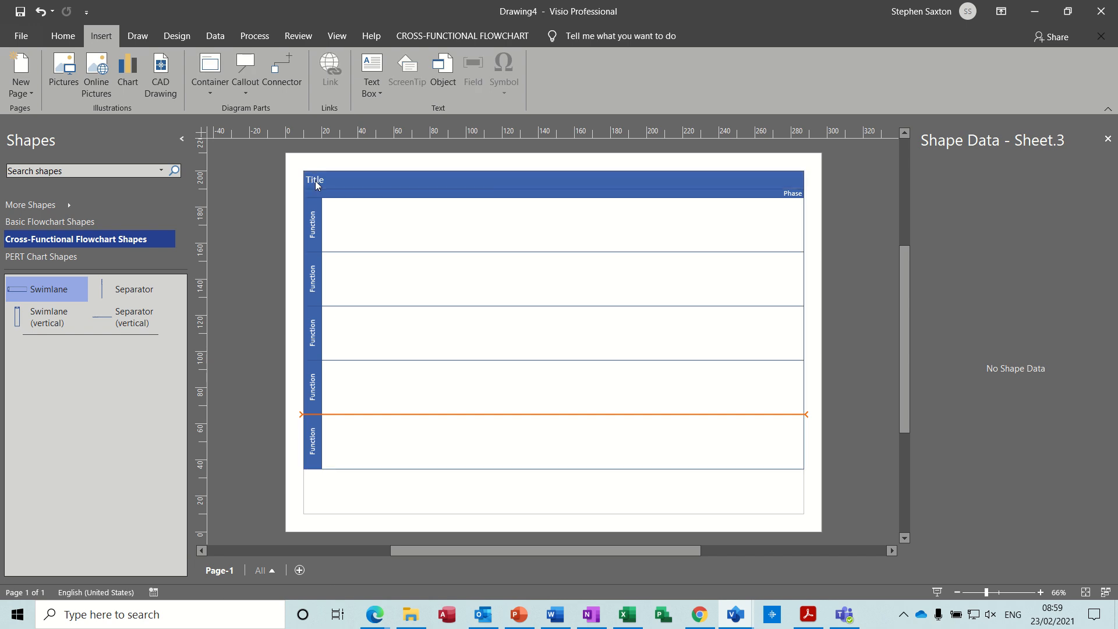
Step: Title the chart Develop Product and name the lanes Development, Design, Testing, Risk and Marketing
text(Develop Product)
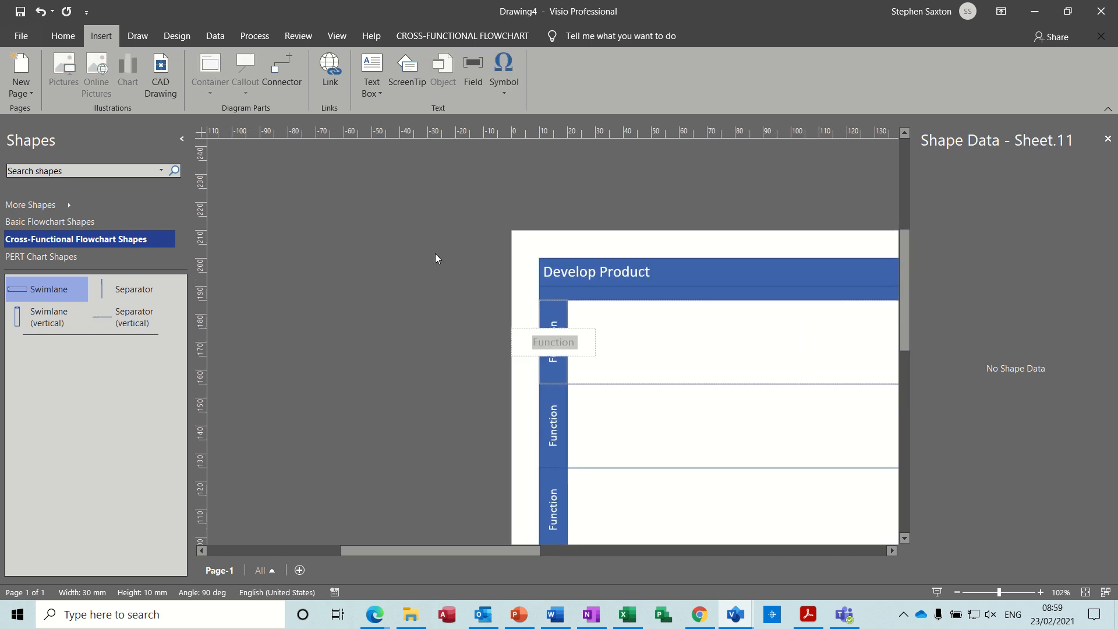
text(Development)
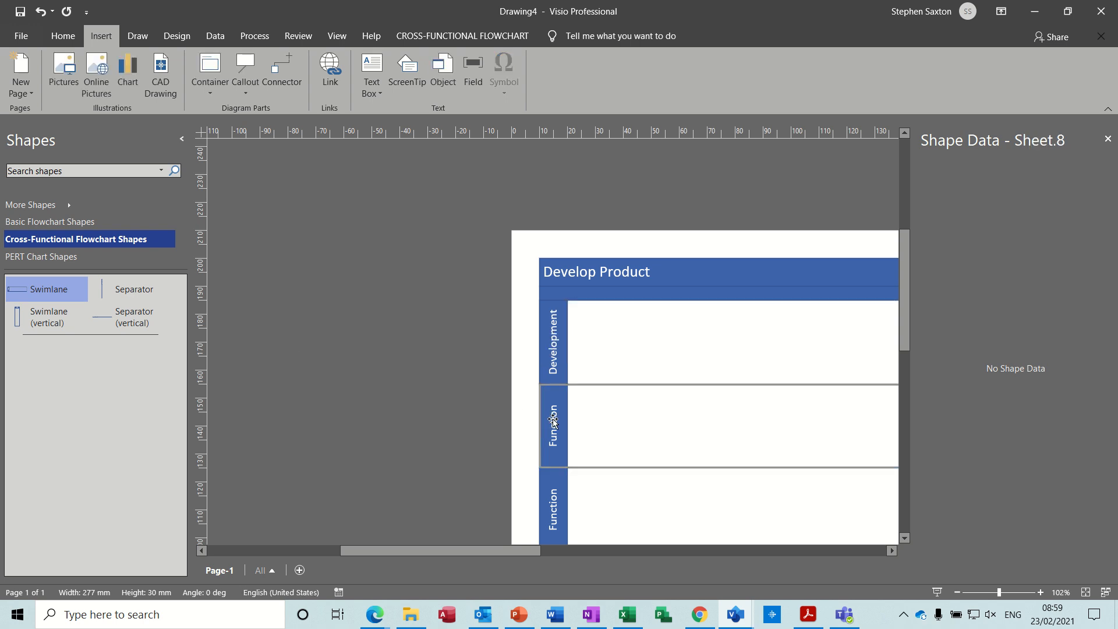
text(Desi)
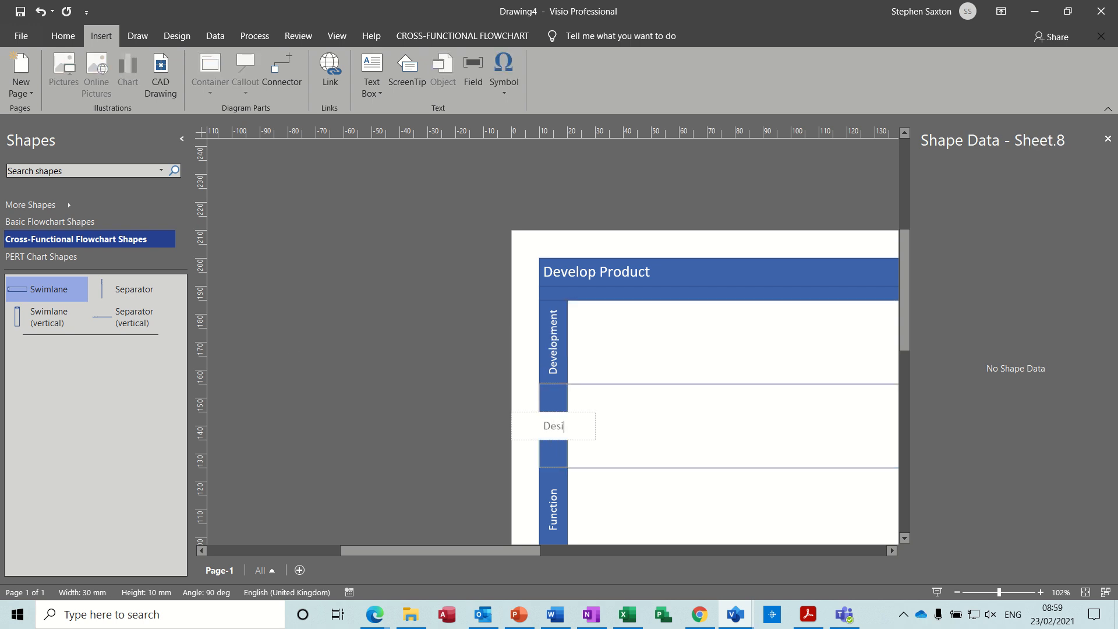
text(gn)
click(554, 505)
text(Testing)
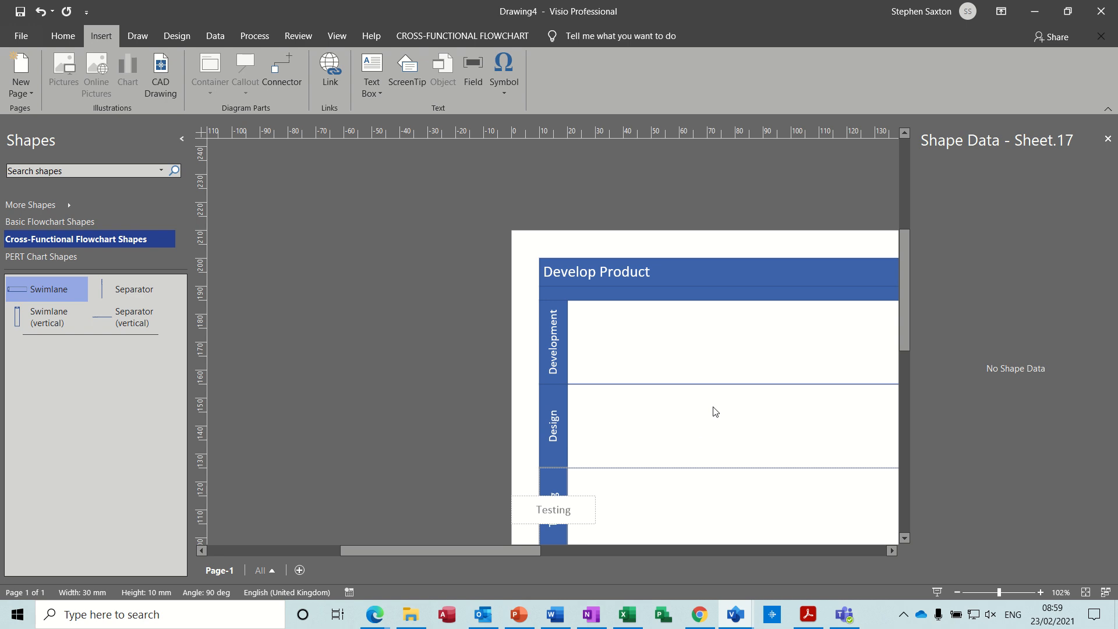
scroll(down, 3)
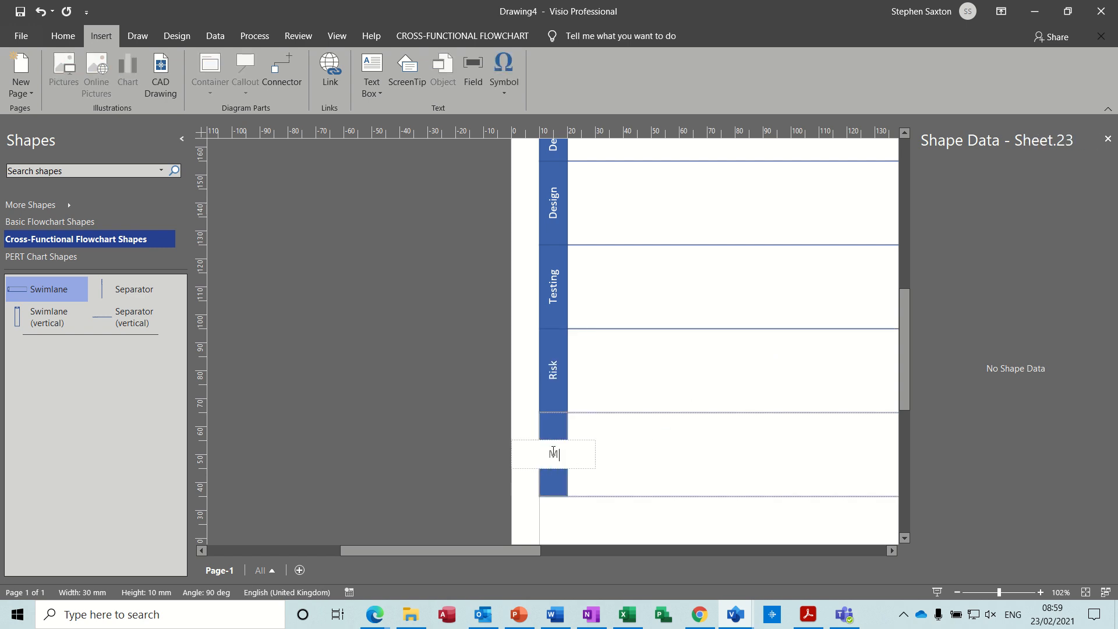
text(Marketing)
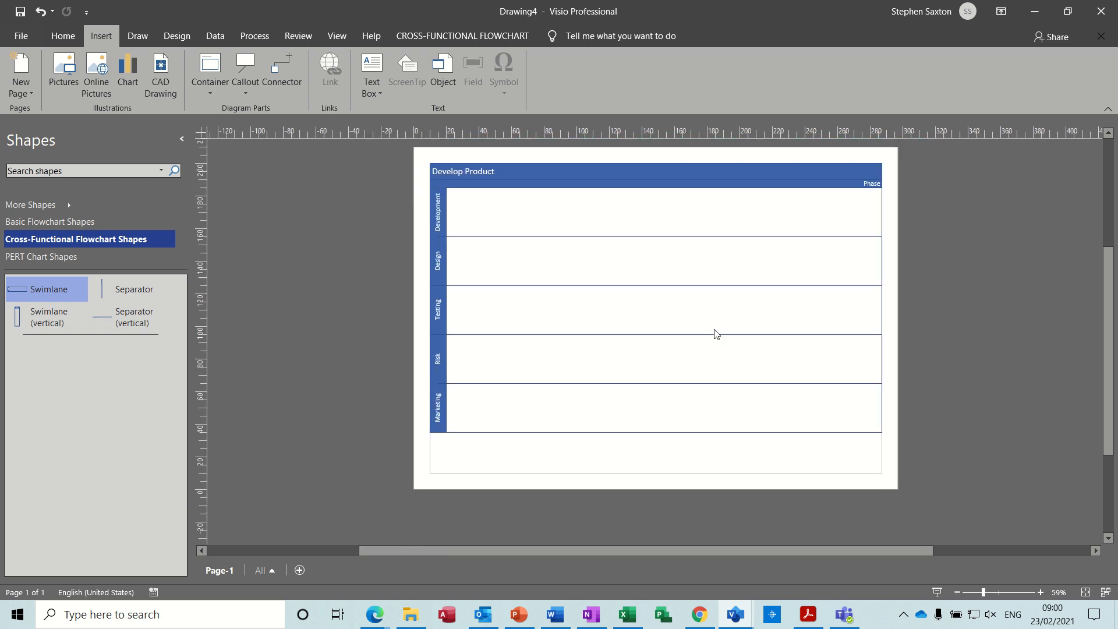
mouse_move(882, 258)
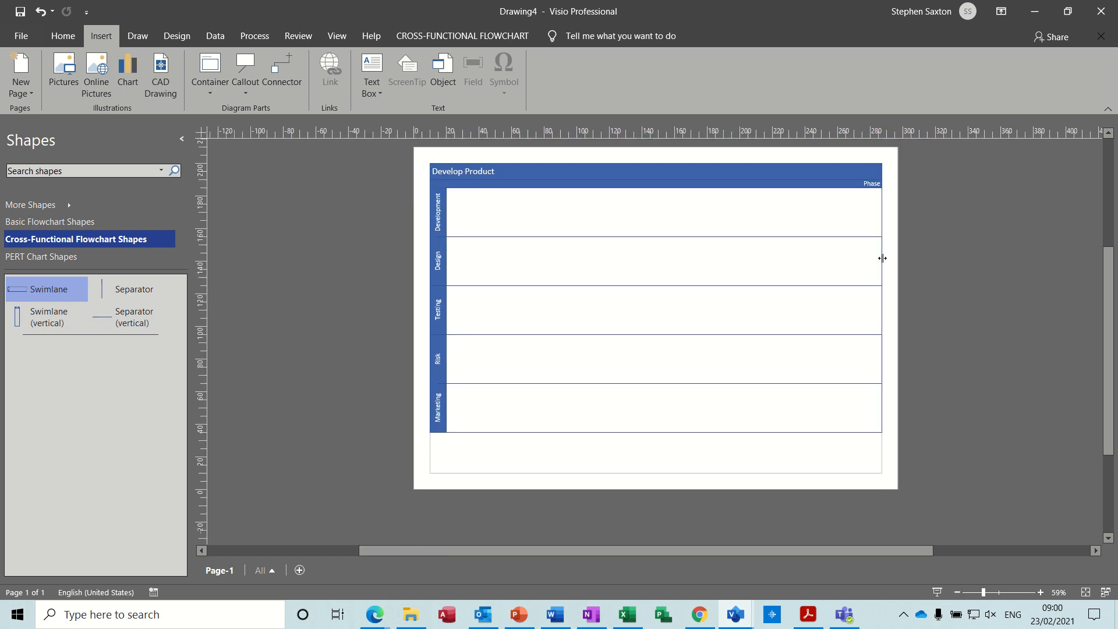
Step: Resize the swimlanes so they fit inside the page width
drag(882, 259, 894, 267)
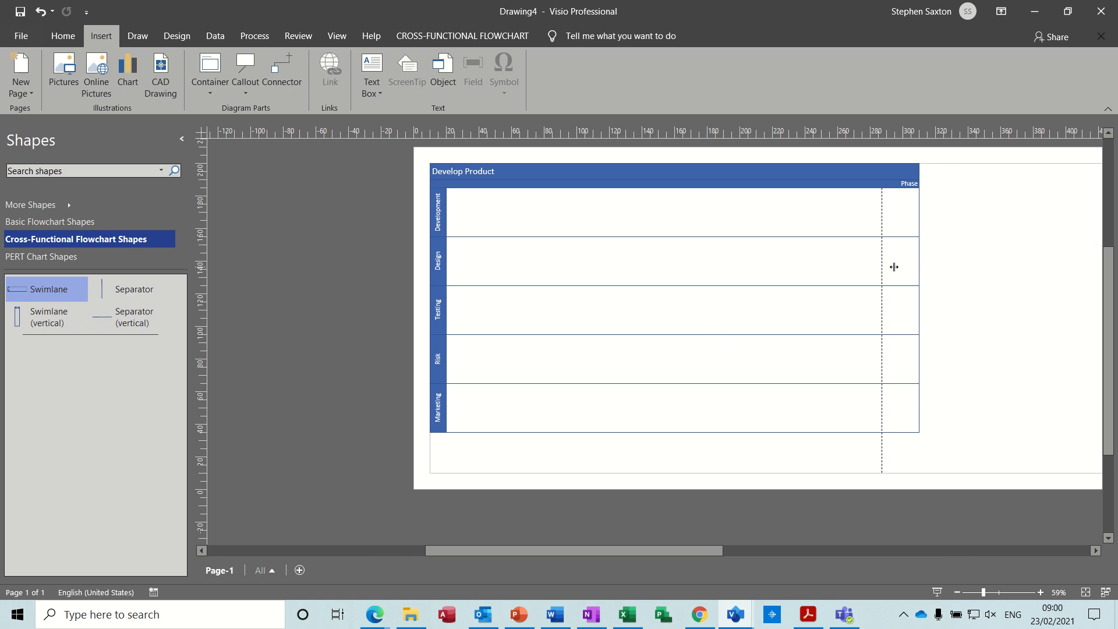
drag(894, 267, 865, 266)
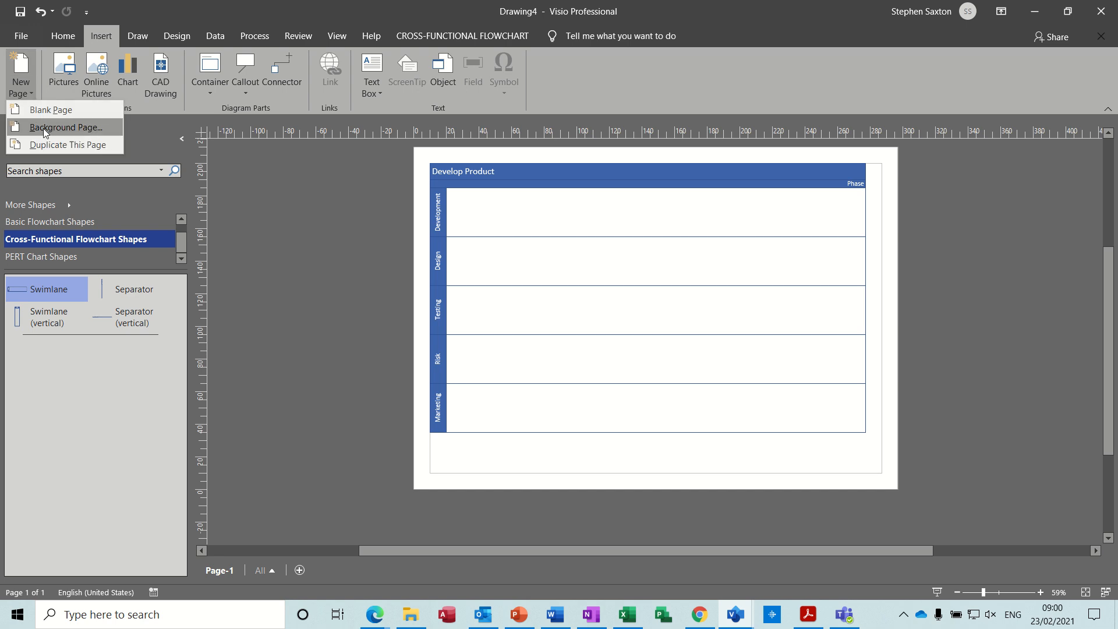
mouse_move(67, 144)
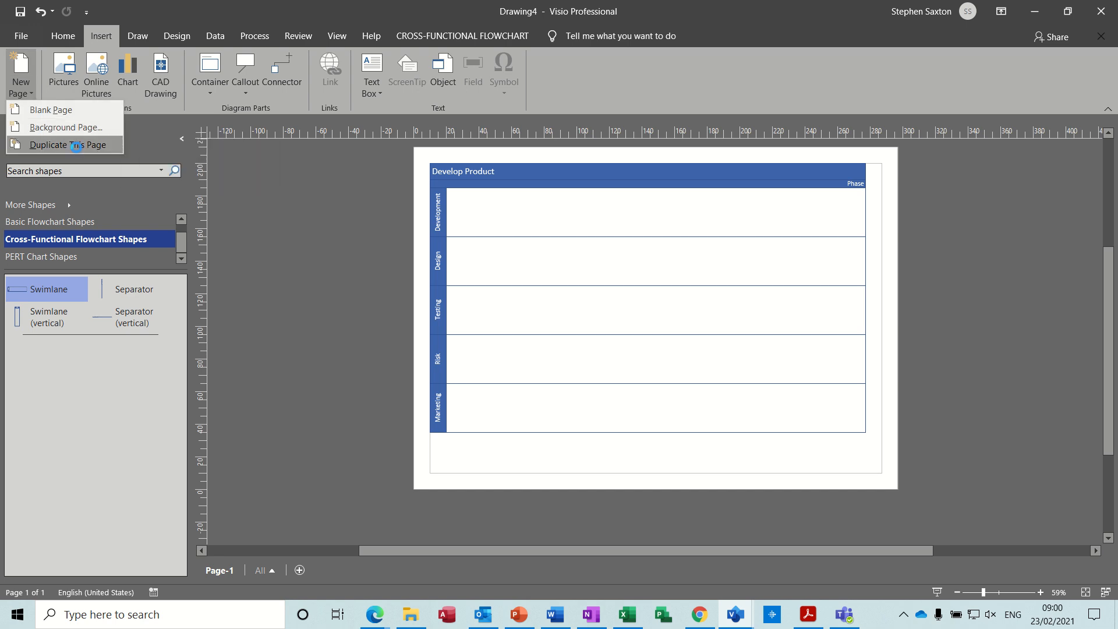
Step: Duplicate the chart as Page-2, check it, and return to Page-1
click(65, 145)
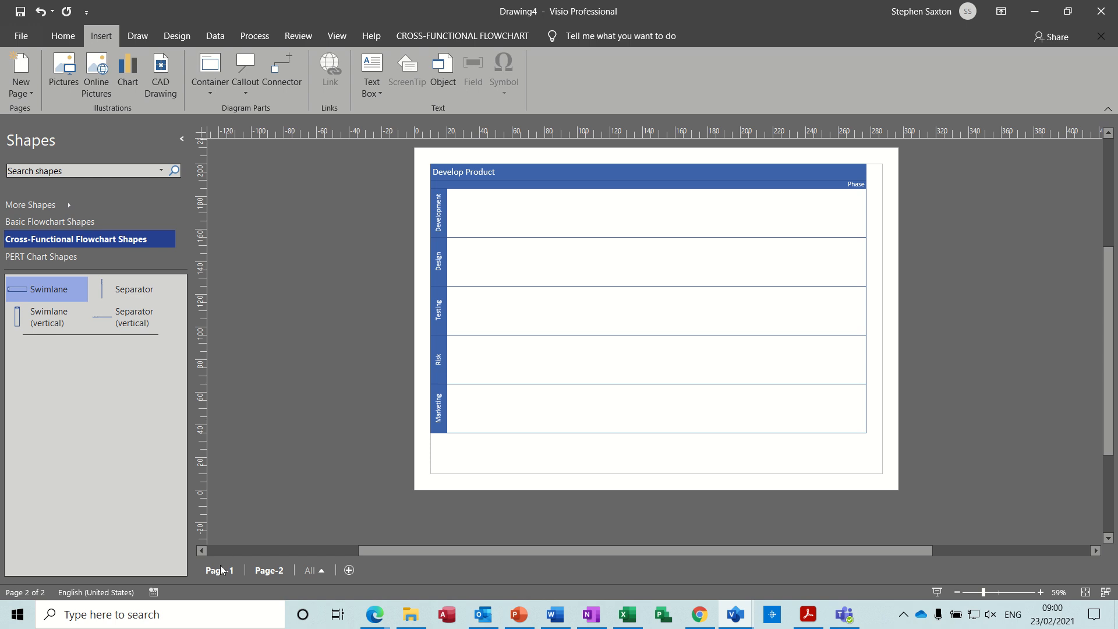
click(270, 570)
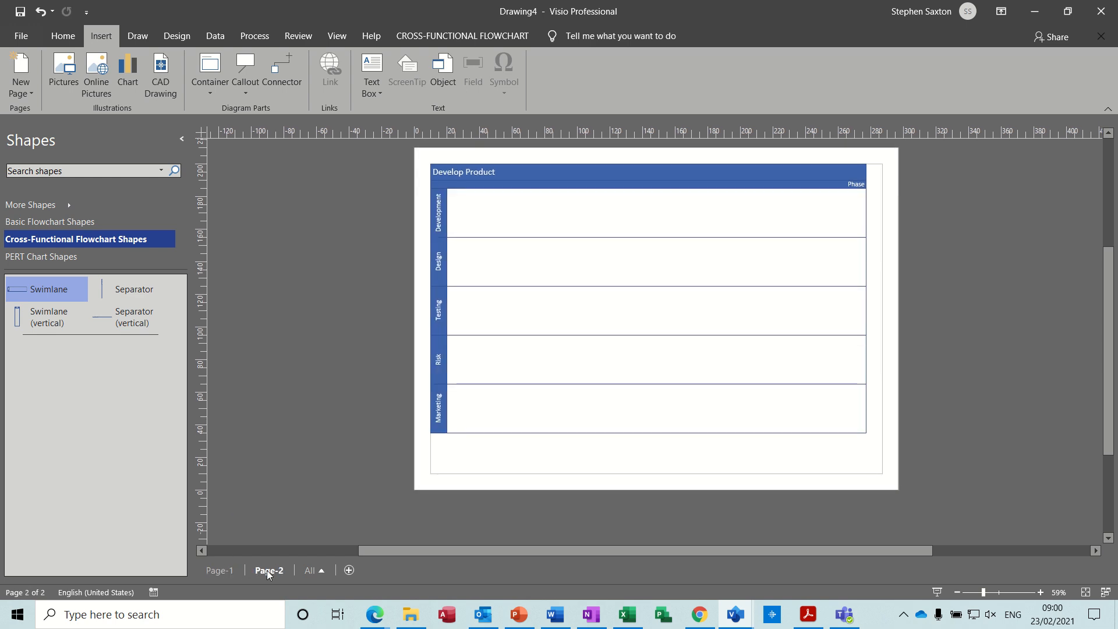
click(220, 569)
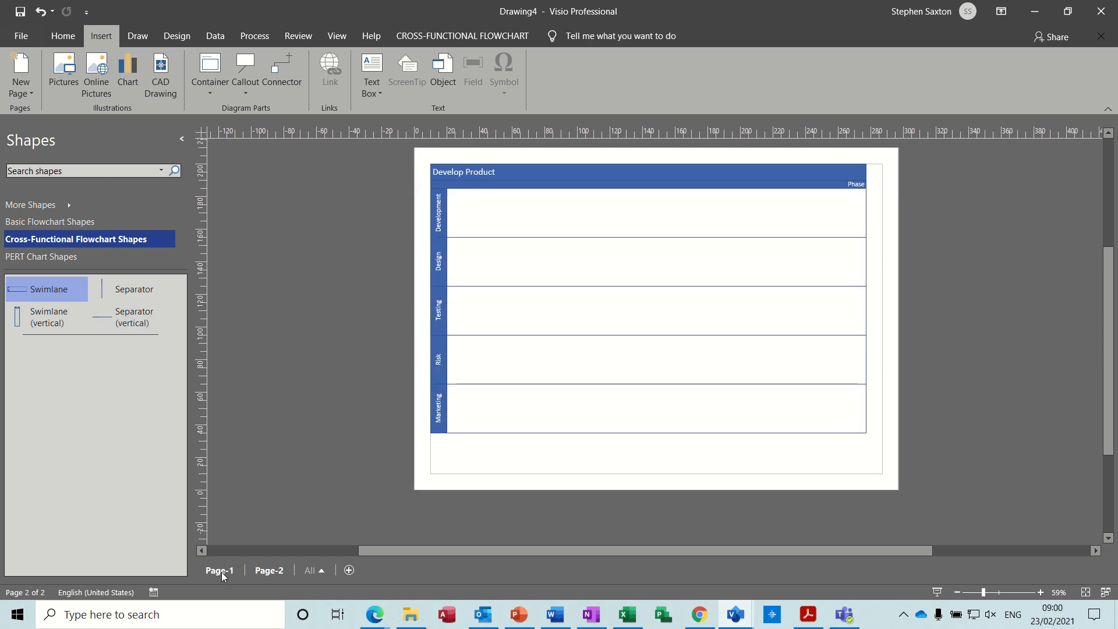
click(219, 570)
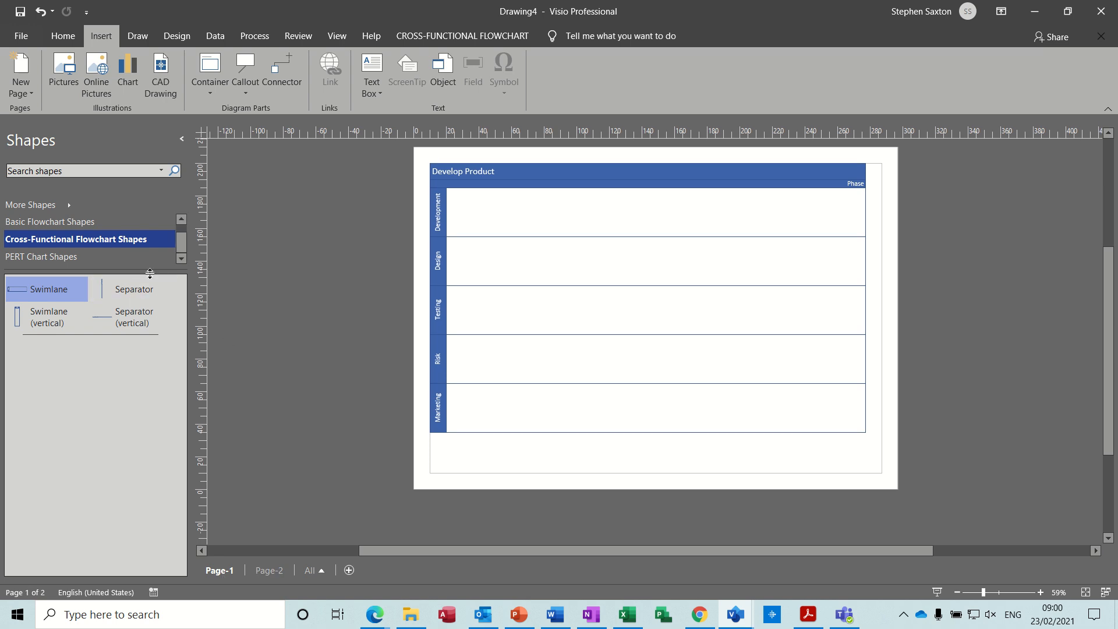
Step: Place a PERT 2 task box named Scope Product in the Development lane
click(43, 257)
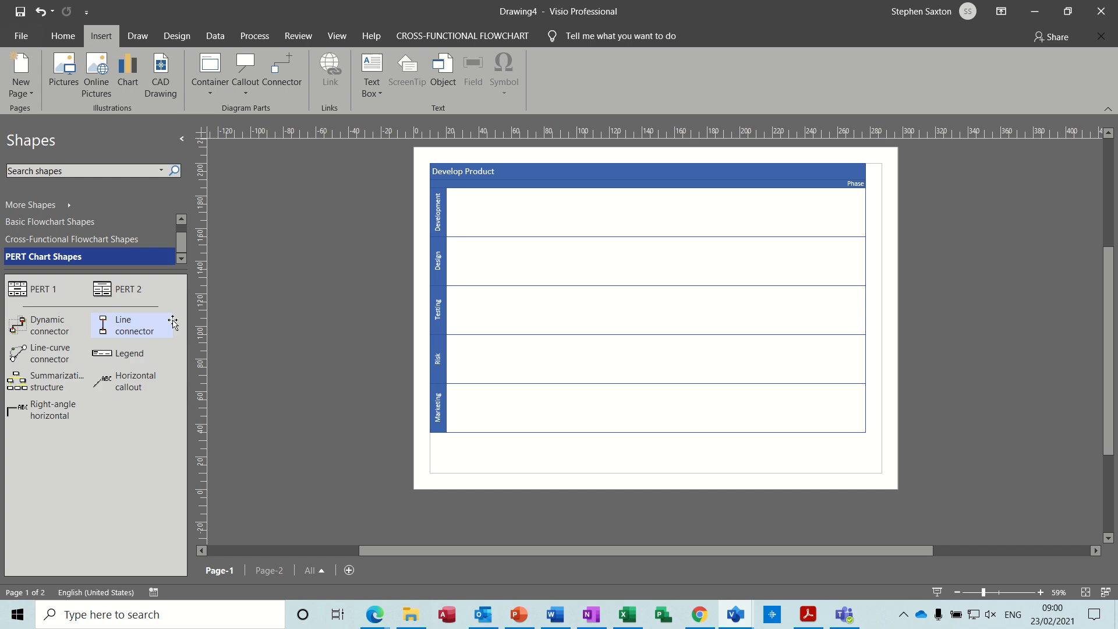
drag(128, 289, 492, 211)
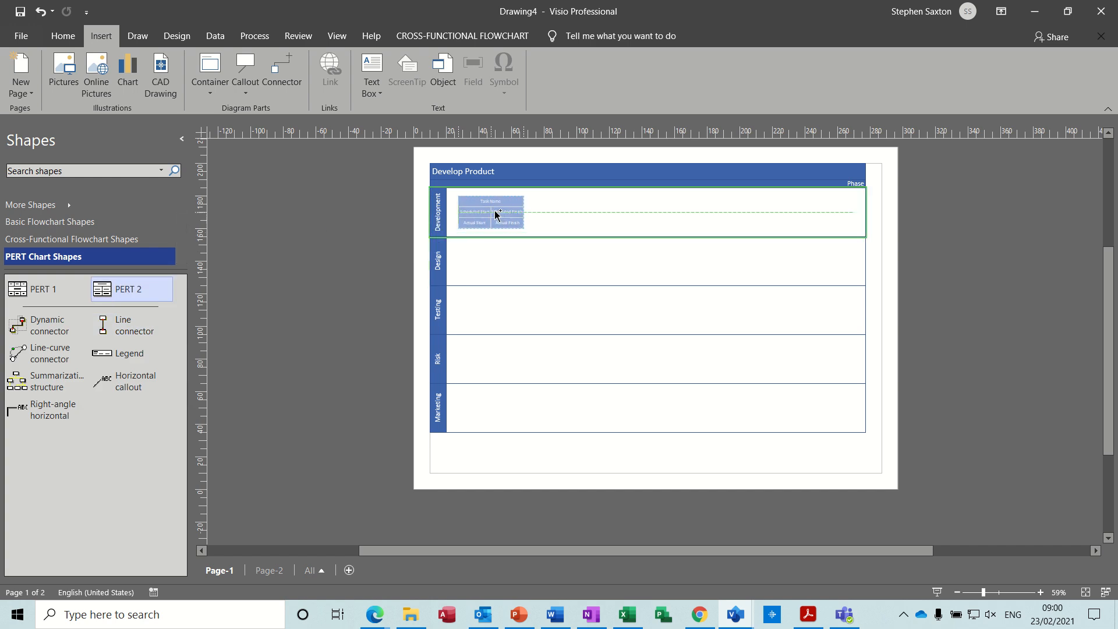
click(499, 212)
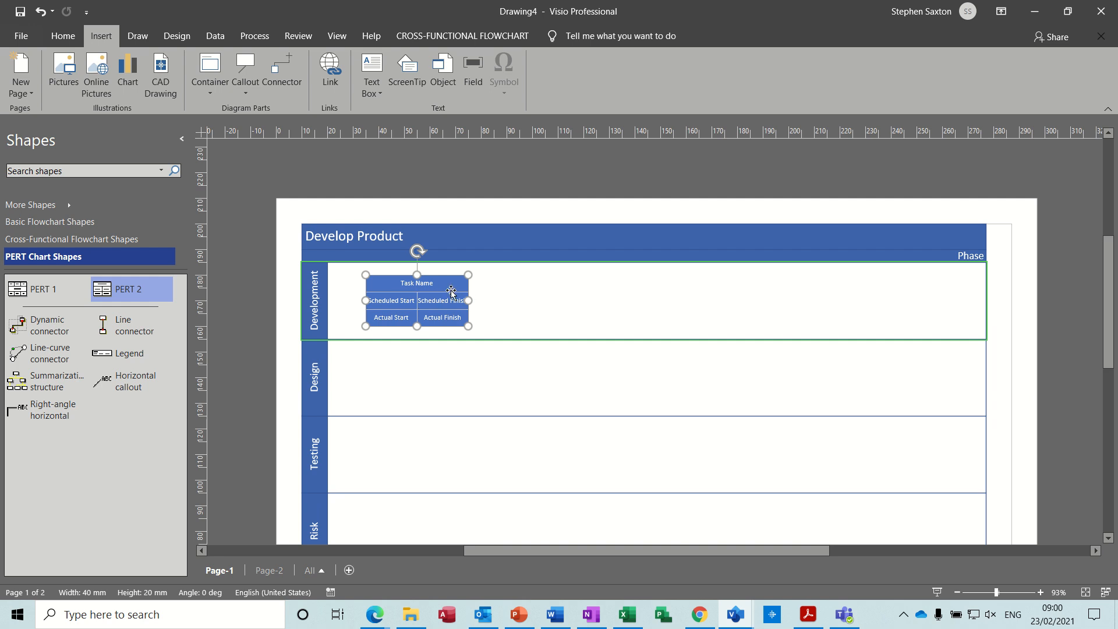
mouse_move(615, 339)
text(Scope)
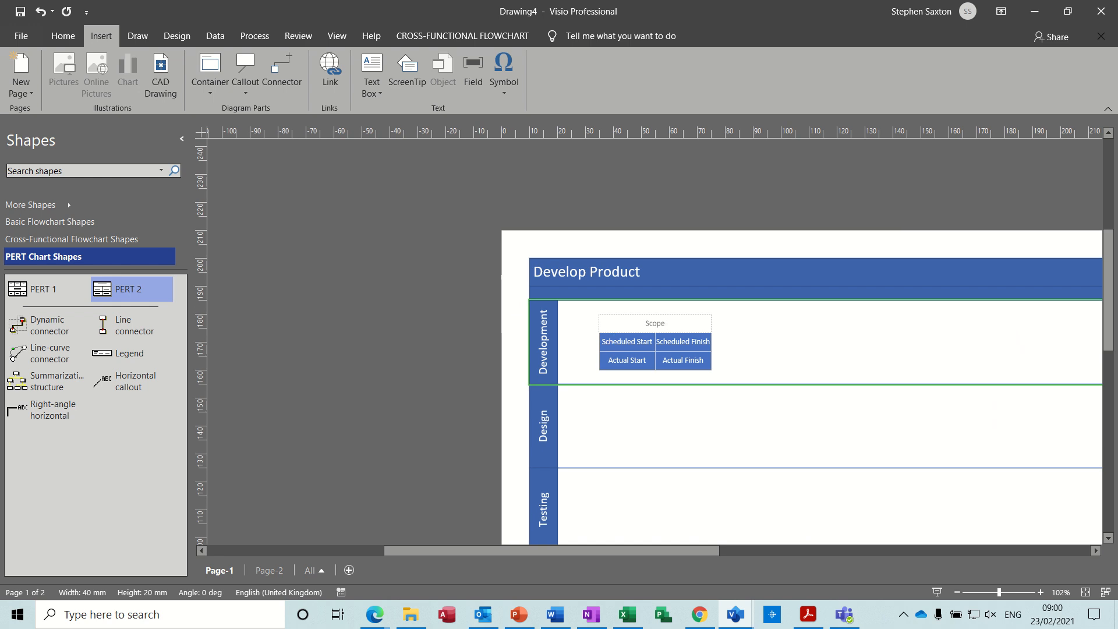
text(Product)
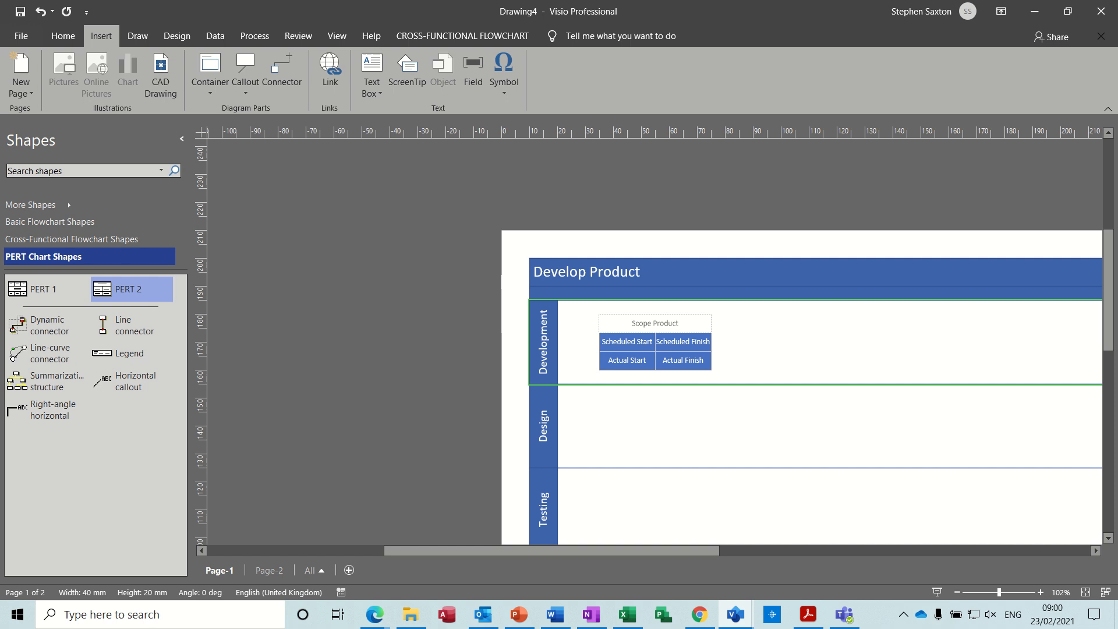
Step: Schedule Scope Product from 23/02/2021 to 25/02/2021
click(654, 342)
text(21)
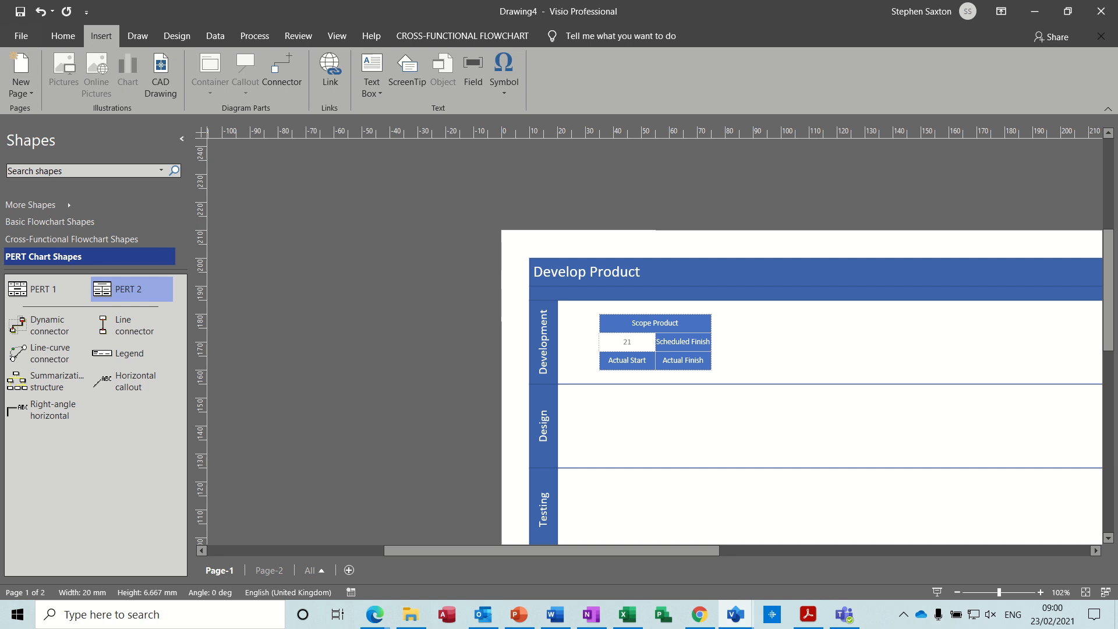
text(23)
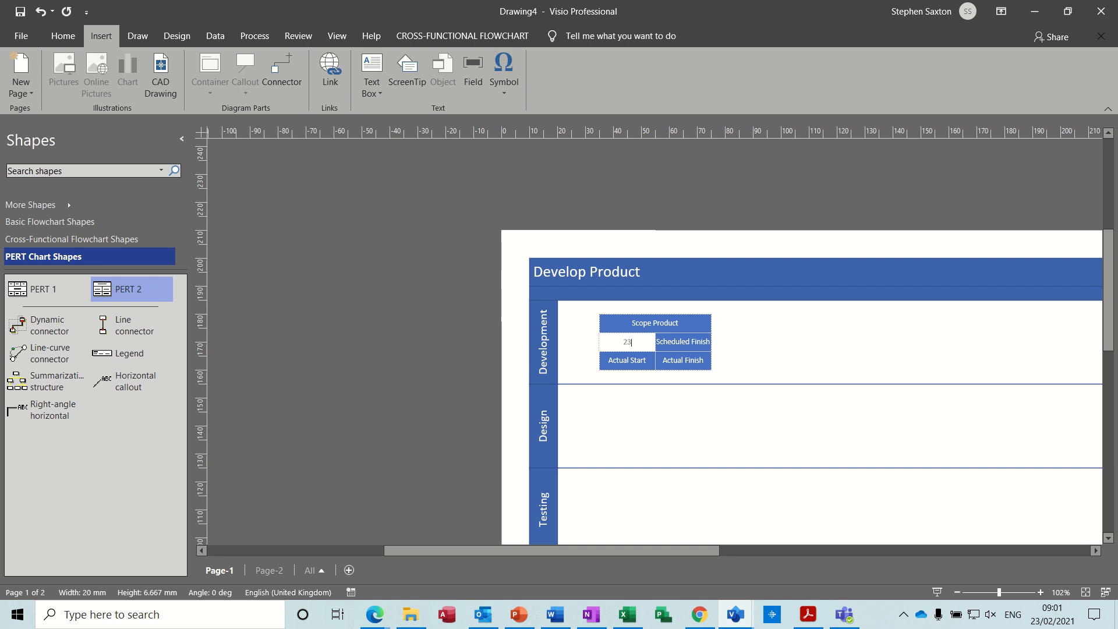
text(/02/)
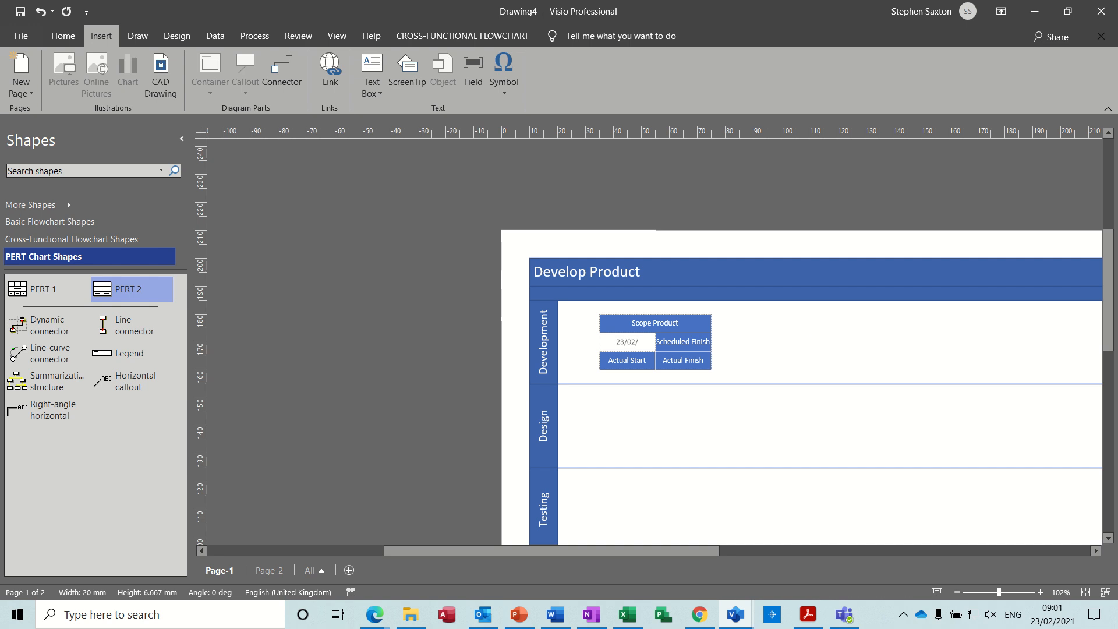
text(2021)
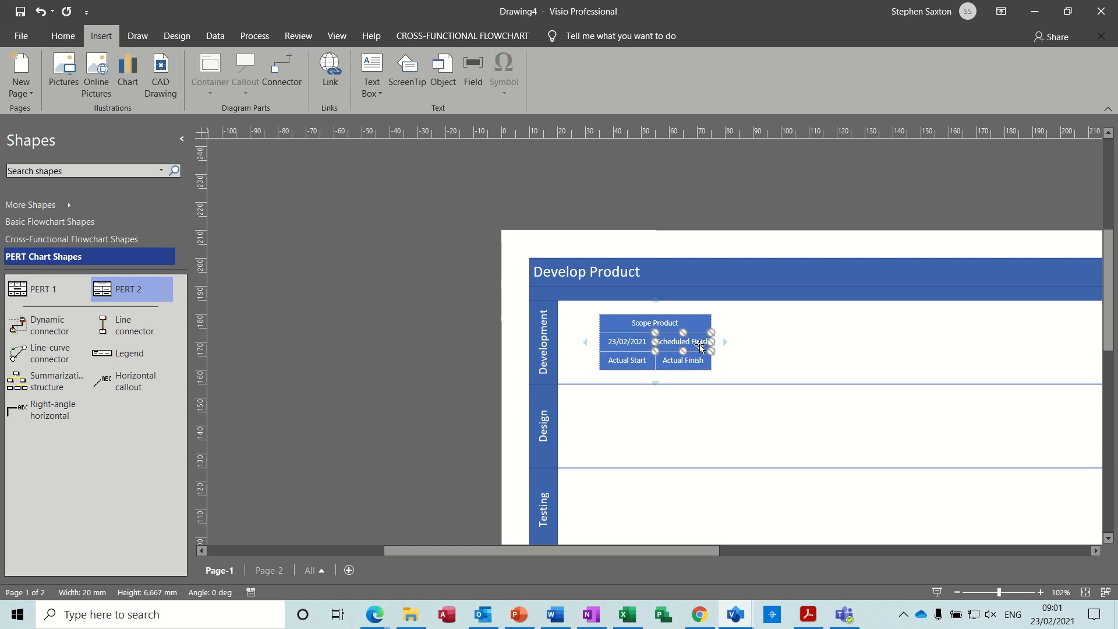
text(25/)
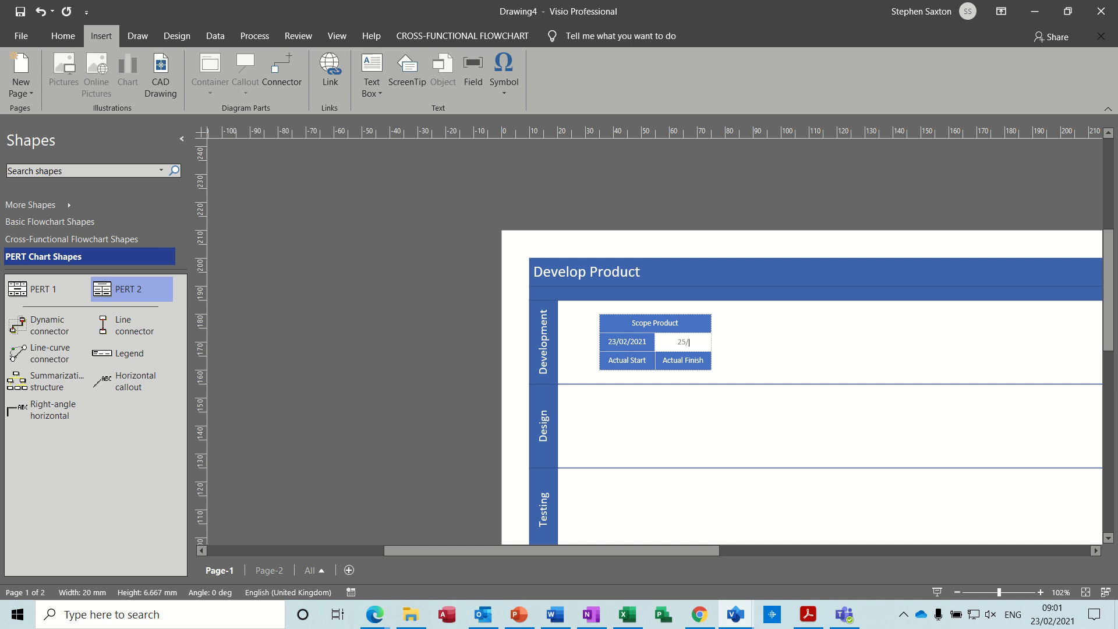
text(02/2021)
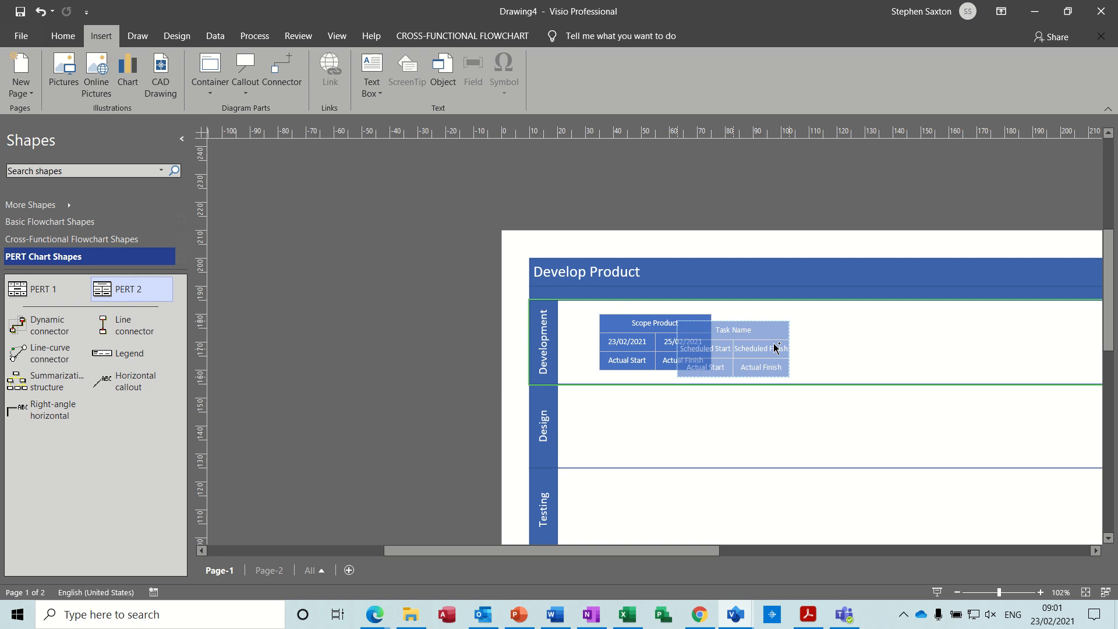
Step: Add a Go No Go status task box after Scope Product, linked by an AutoConnect arrow
drag(731, 349, 834, 341)
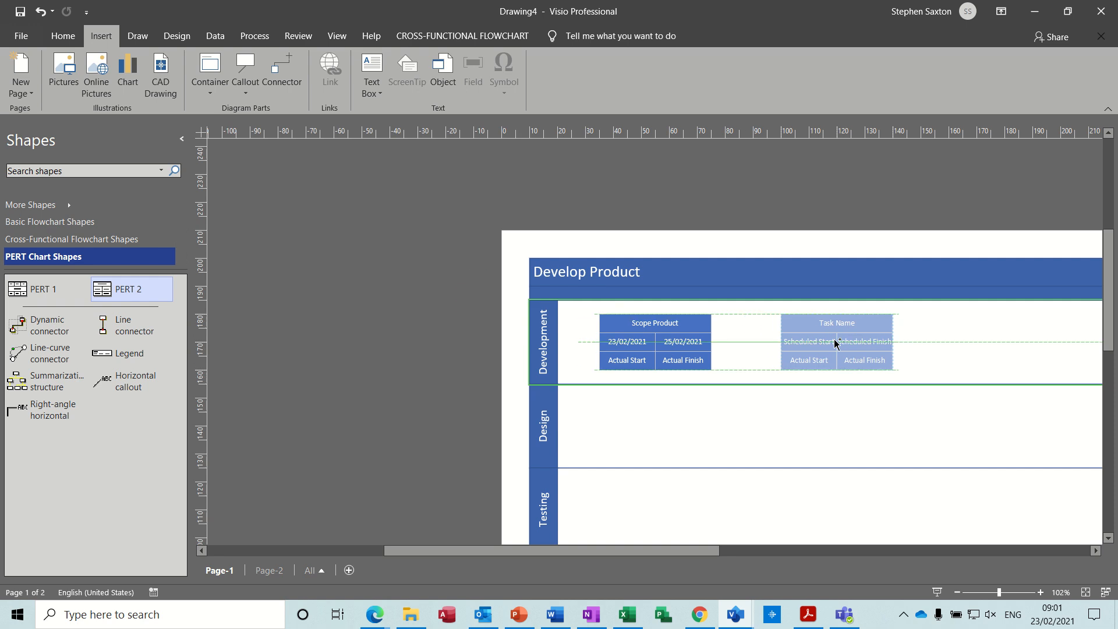
click(837, 341)
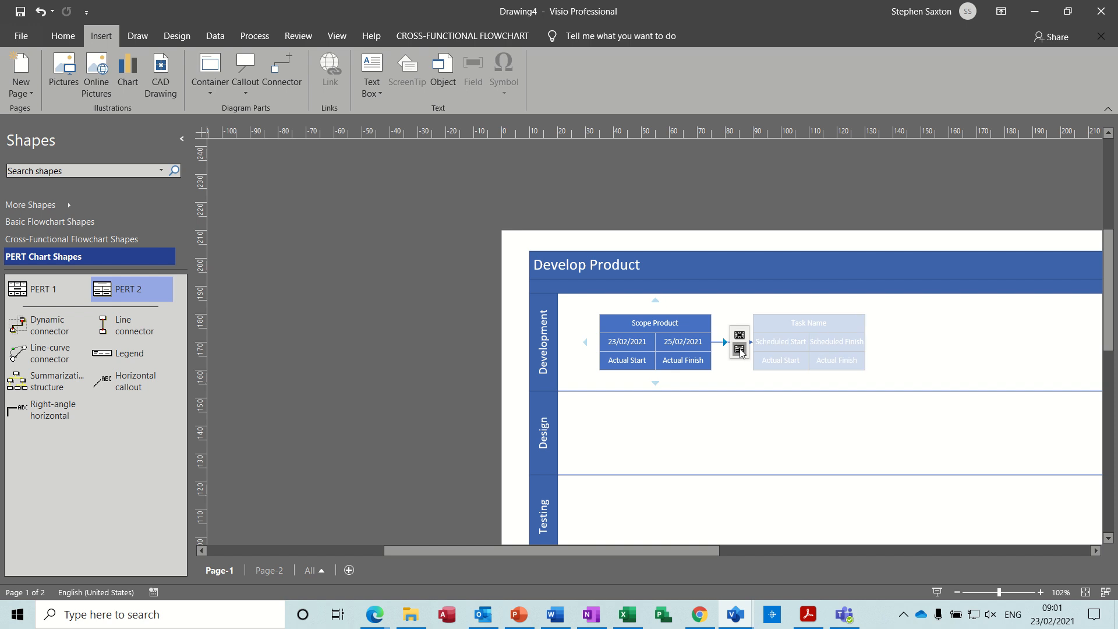
click(808, 342)
text(Go)
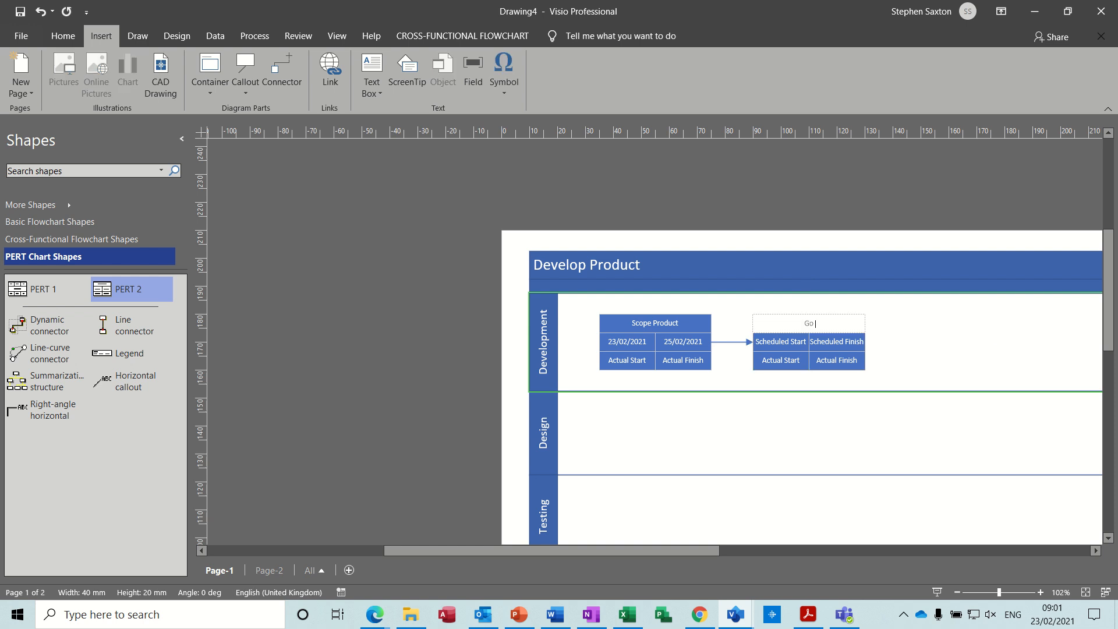
text(No Go)
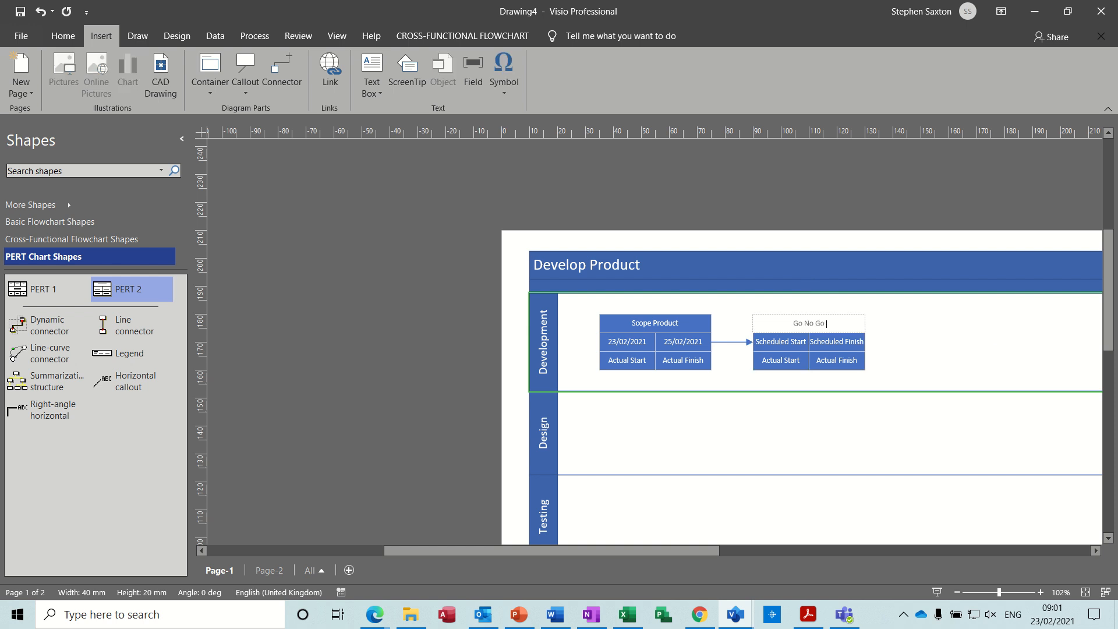
text(status)
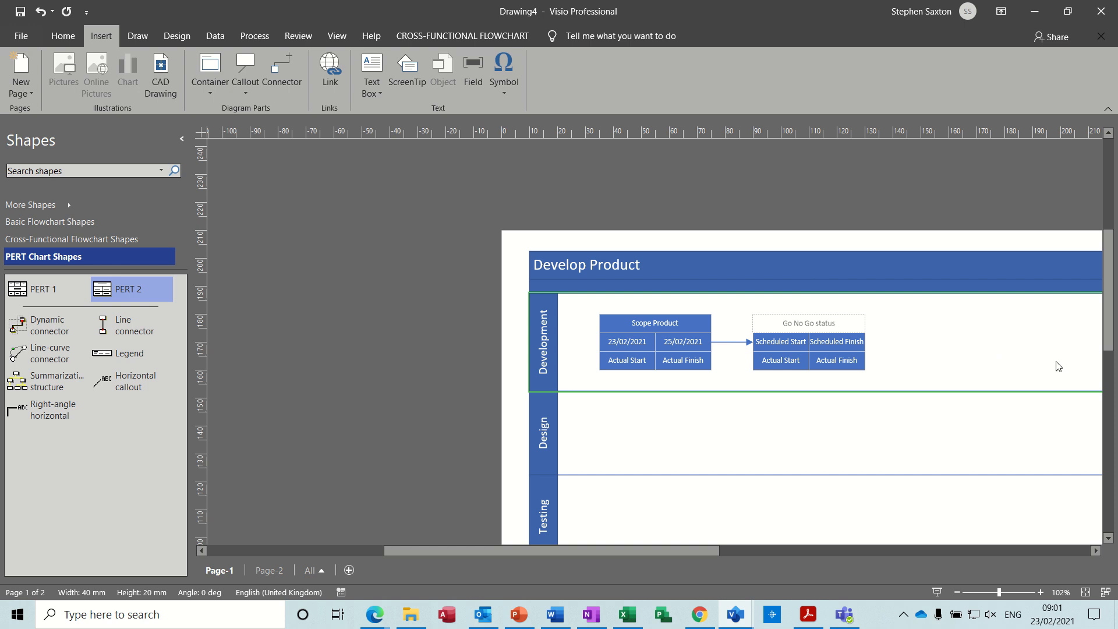
click(808, 341)
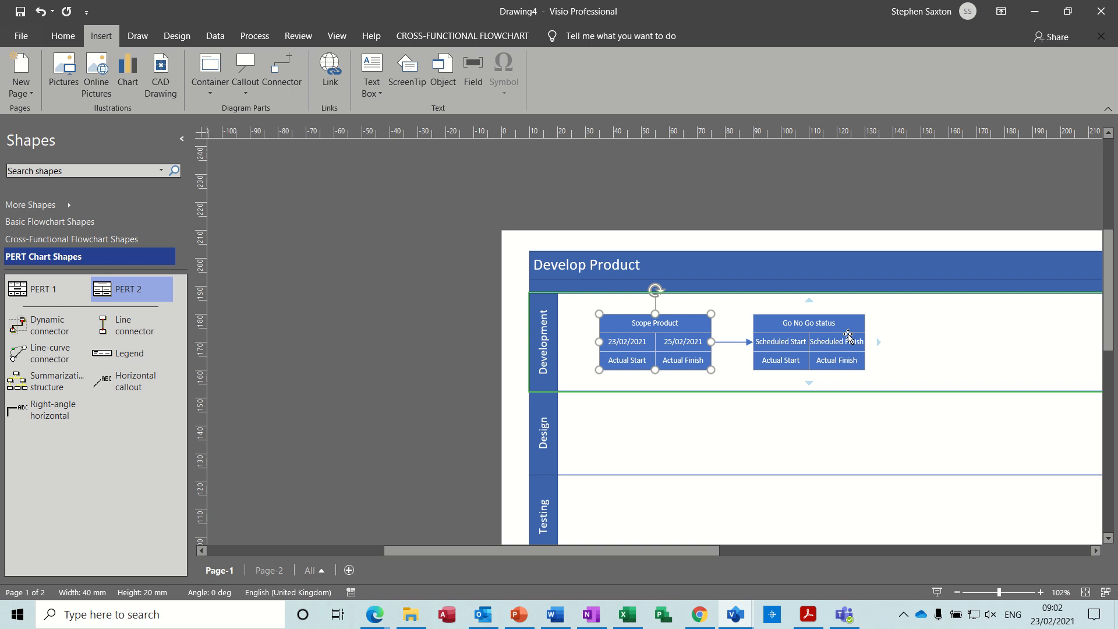
Step: Apply an orange shape style to both Scope Product and Go No Go status, then deselect
click(63, 36)
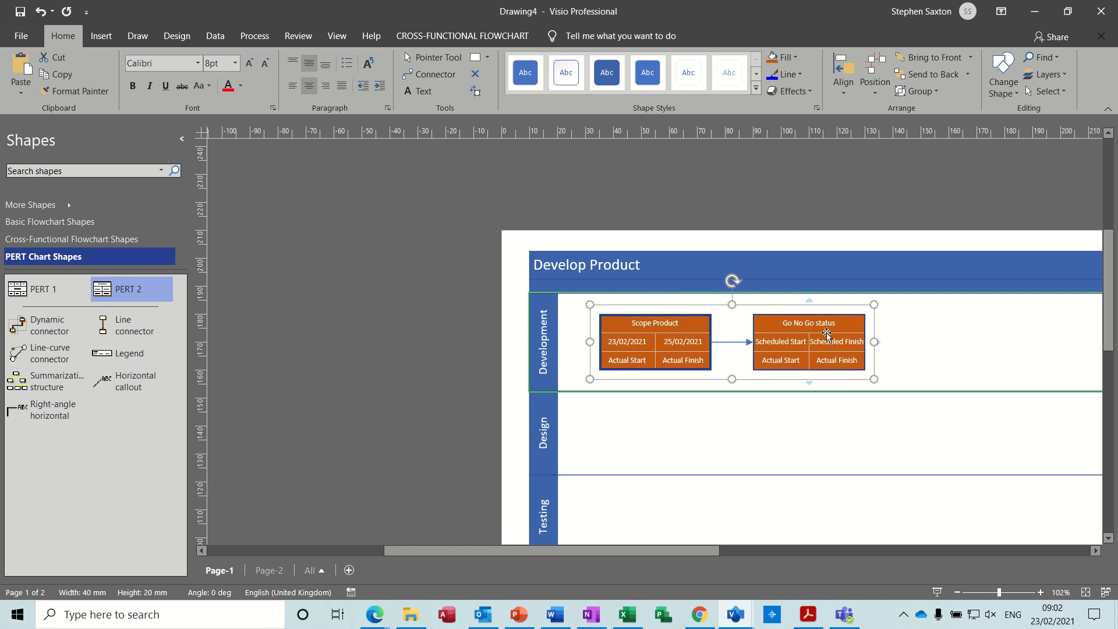
mouse_move(638, 436)
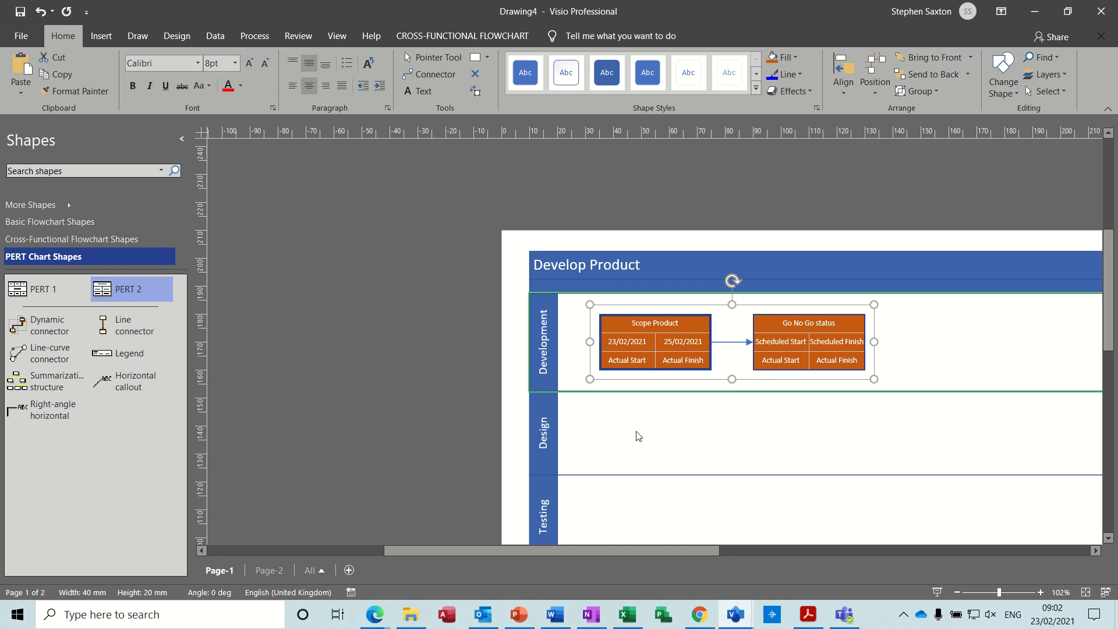
click(805, 422)
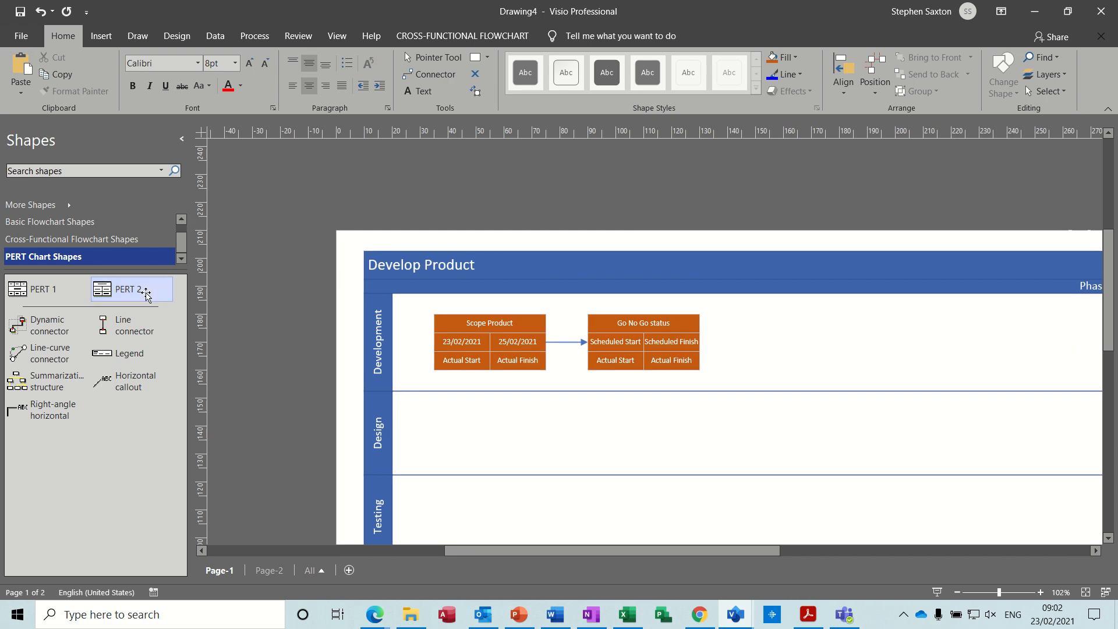
Step: Place a PERT 2 box named Design in the Design lane below Go No Go status
drag(127, 289, 643, 439)
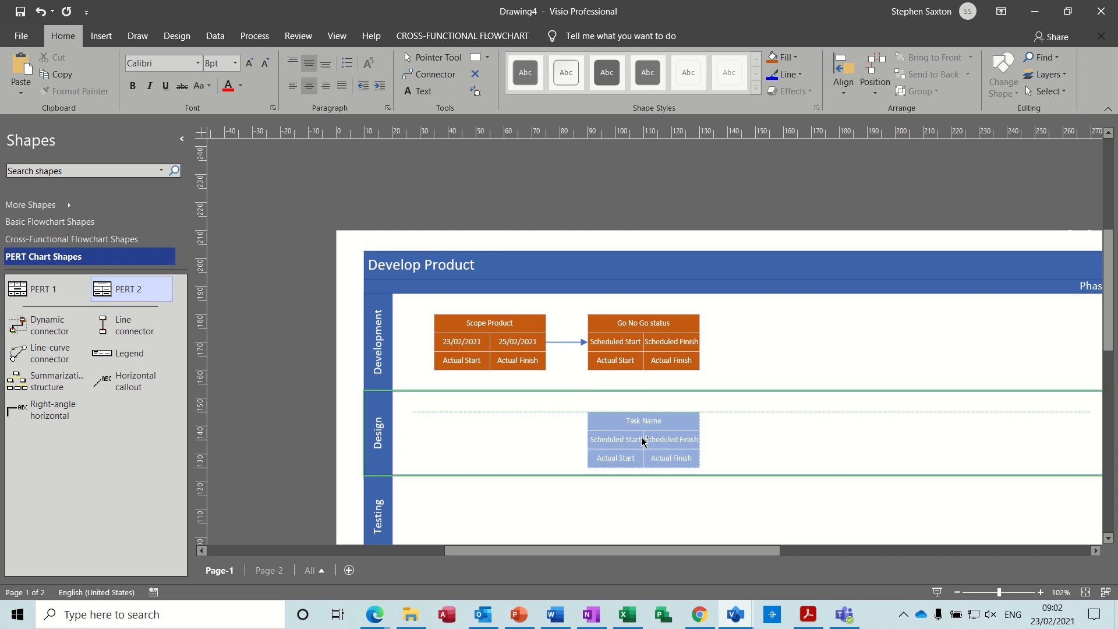
text(Design)
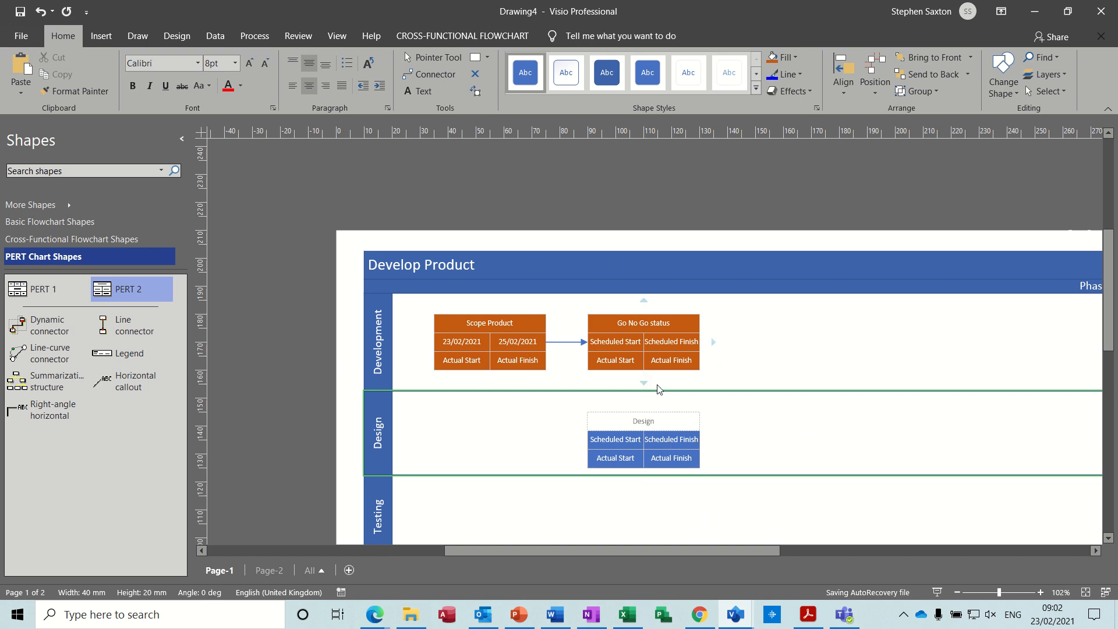
double_click(642, 420)
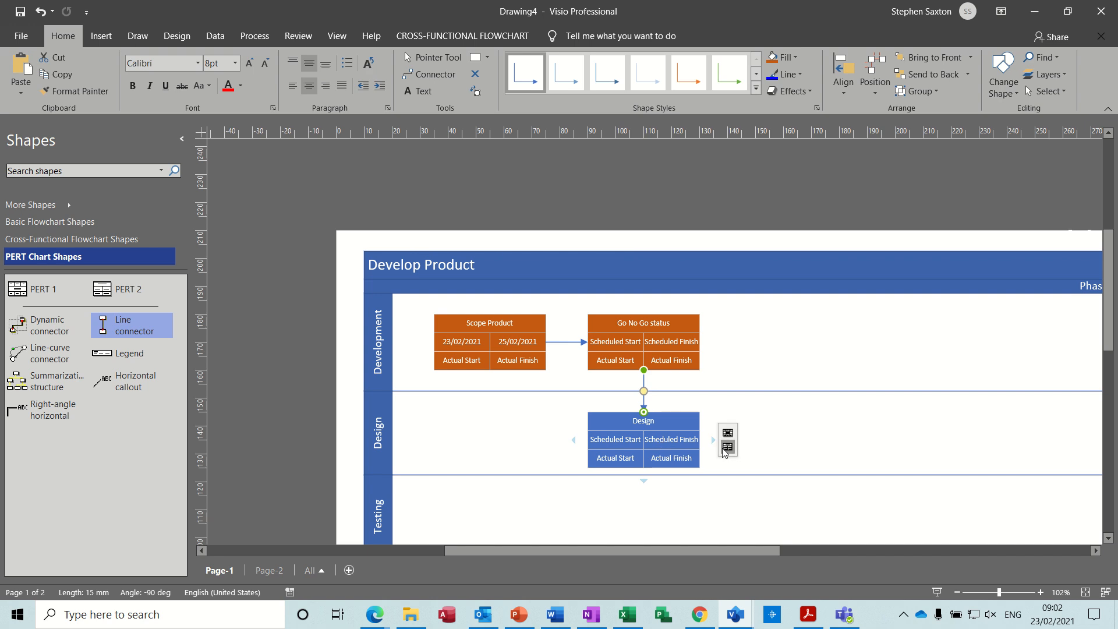
mouse_move(774, 453)
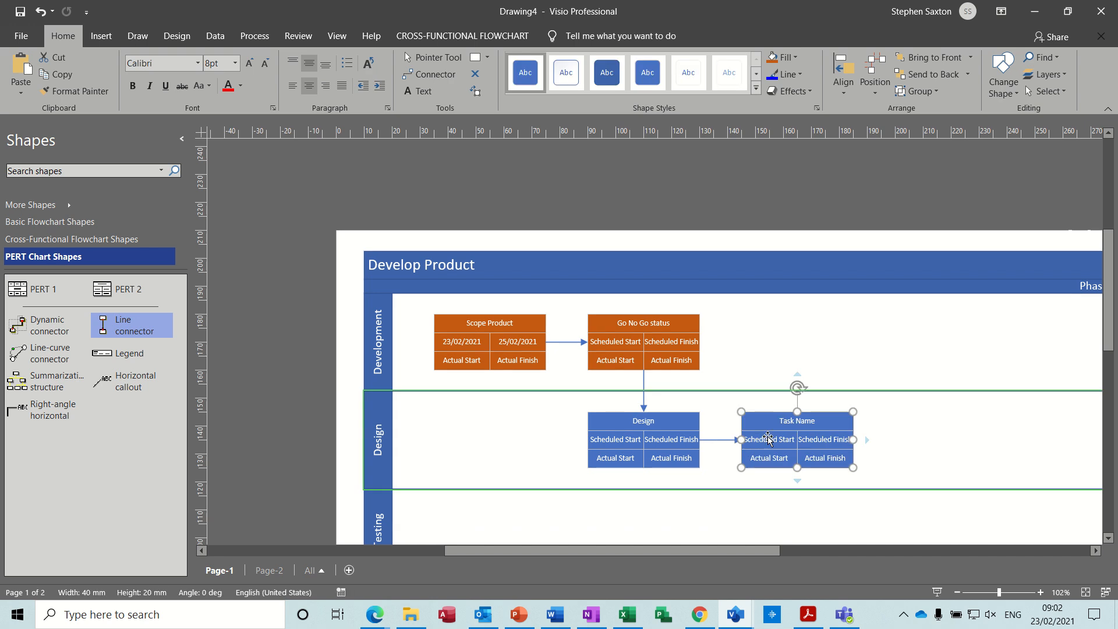
mouse_move(786, 430)
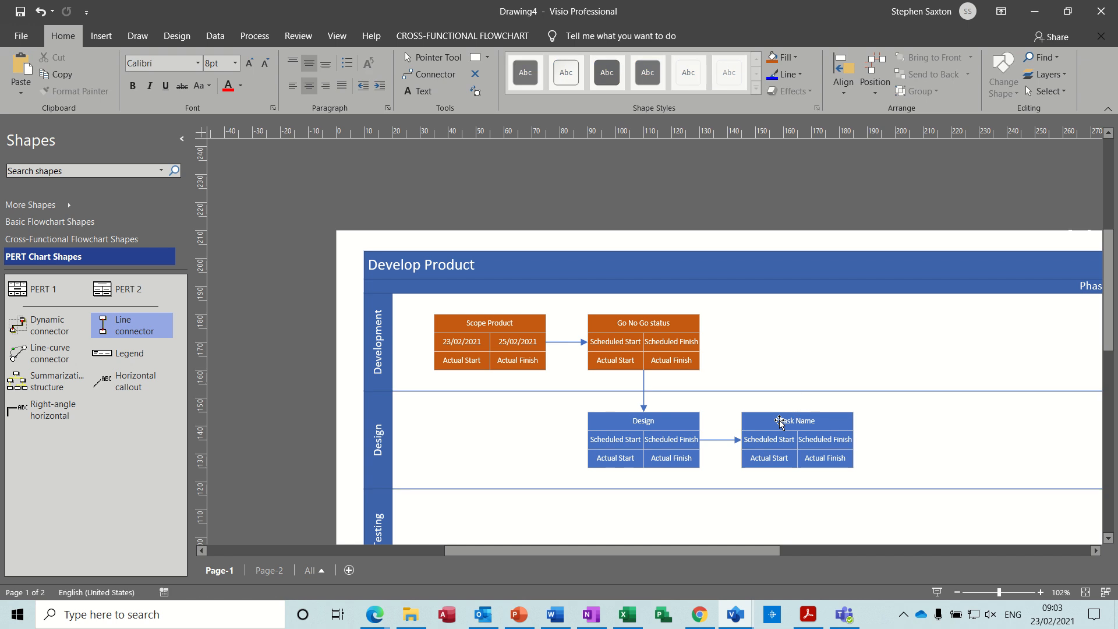
Step: Name the task box right of Design 'Build Proto Type'
click(797, 439)
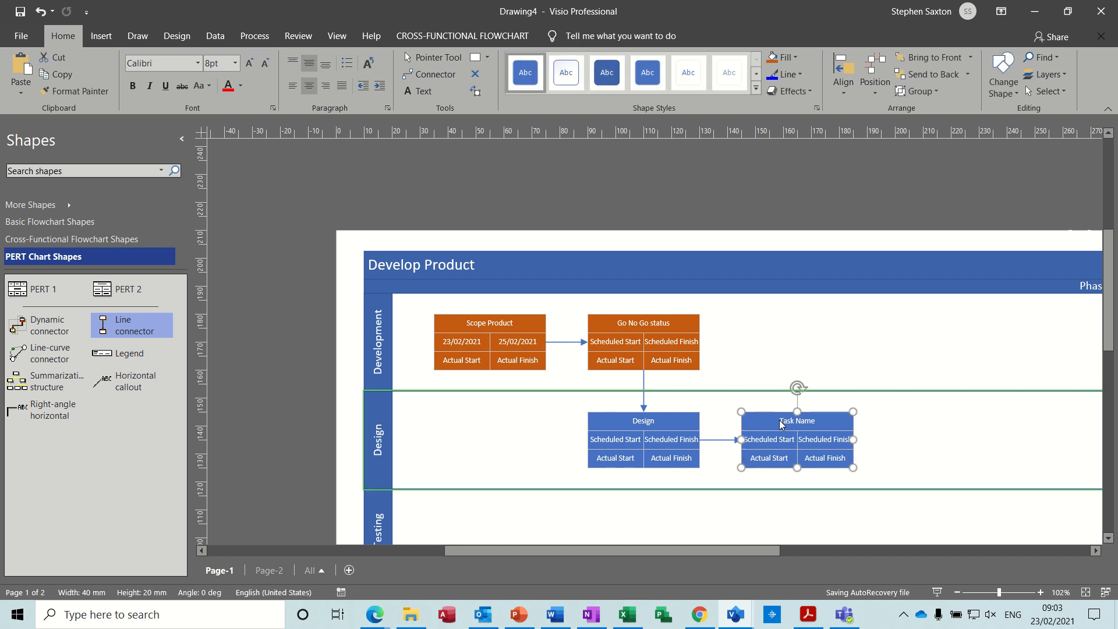
text(B)
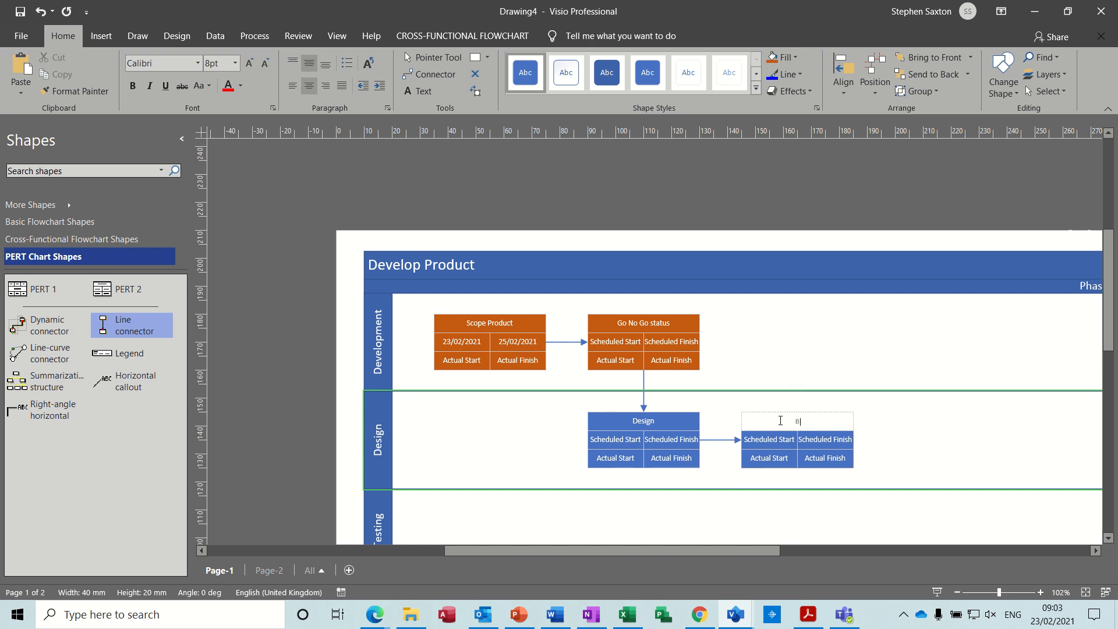
text(uild Proto)
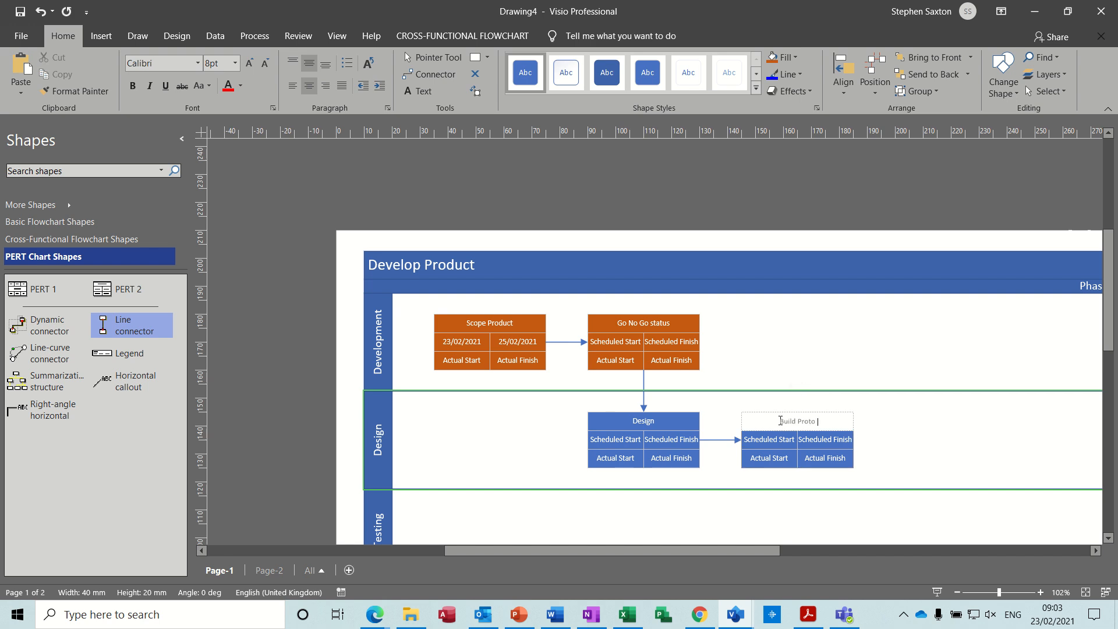
text(Type)
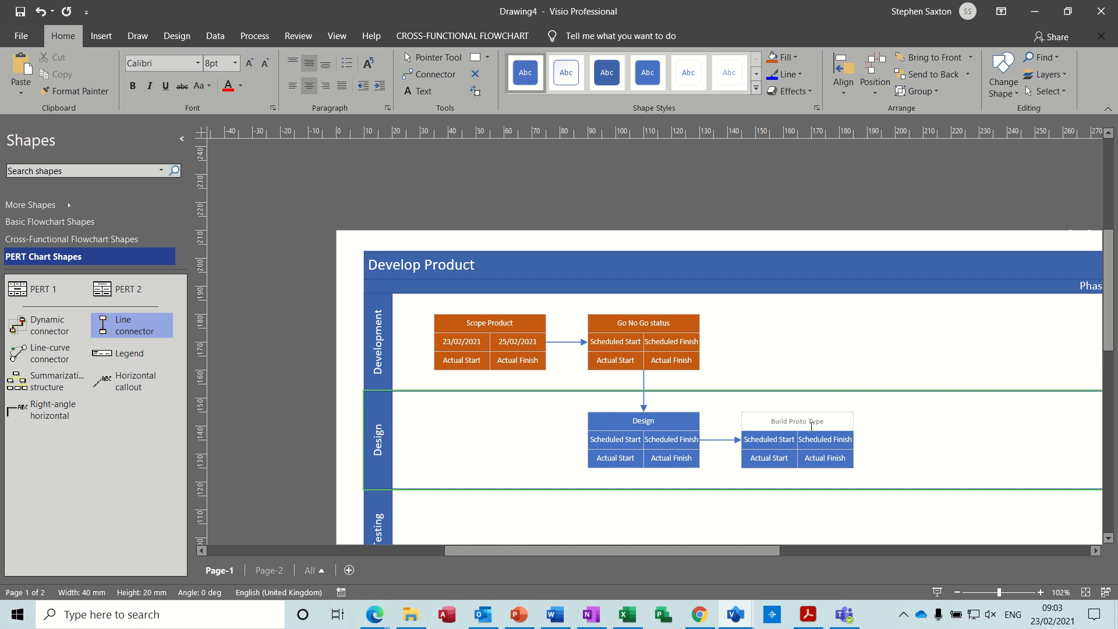
click(796, 421)
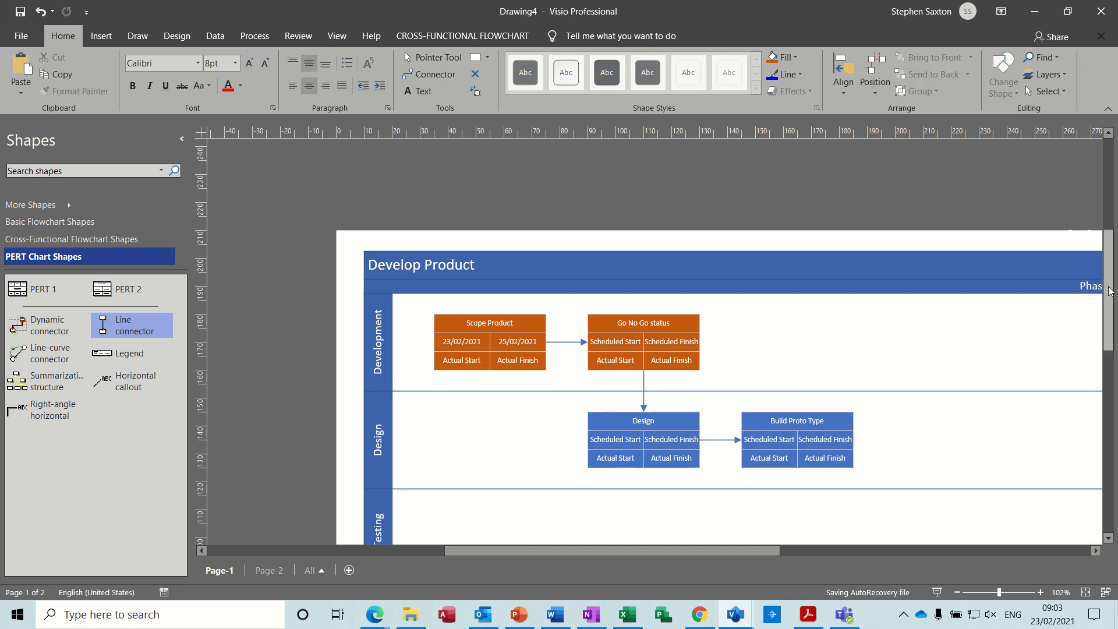
scroll(down, 3)
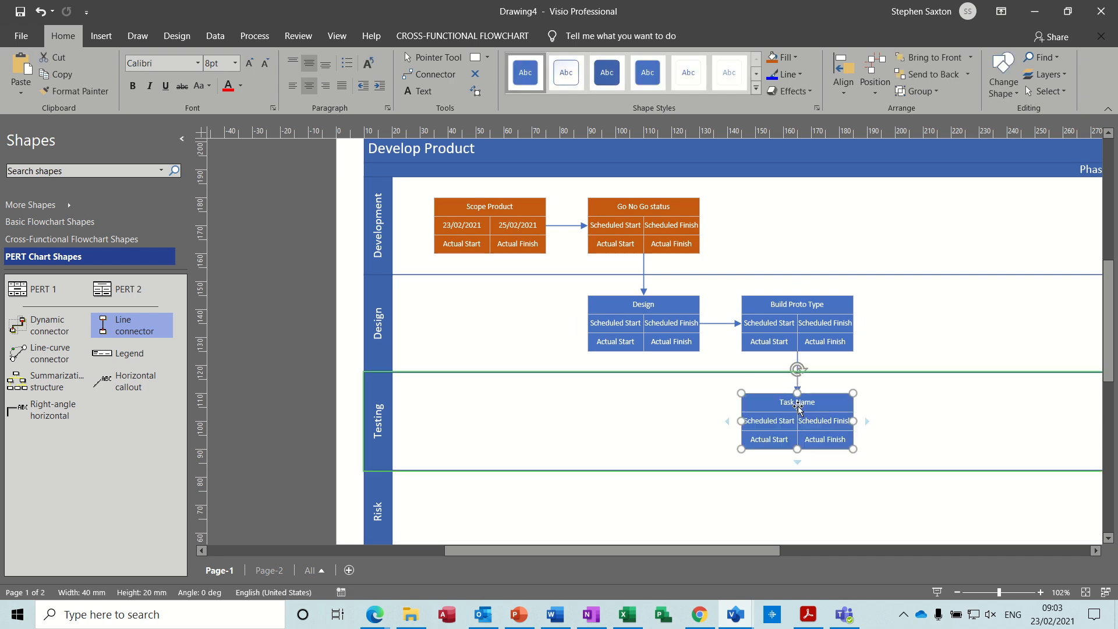
Step: Name the two linked Testing-lane boxes 'Testing' and 'Analysis'
text(Testing)
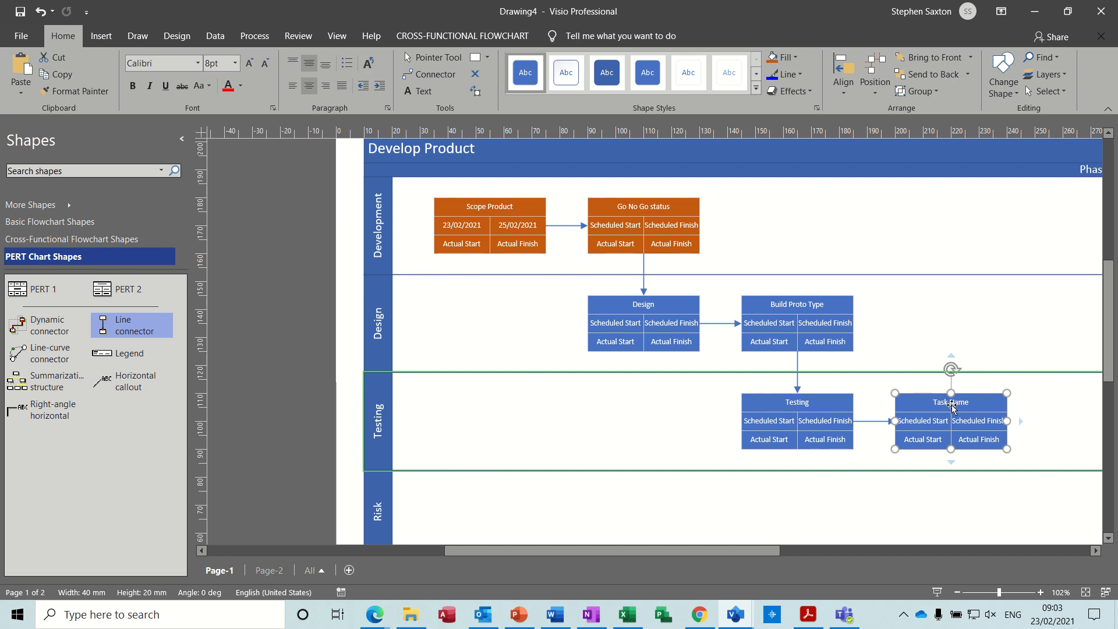
text(Analy)
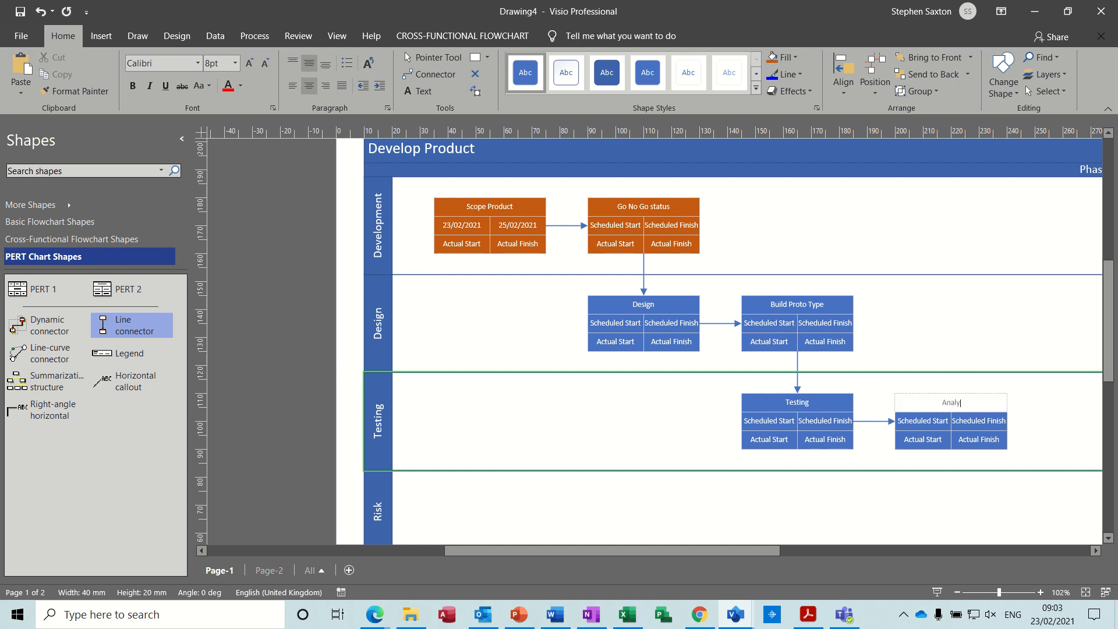
text(sis)
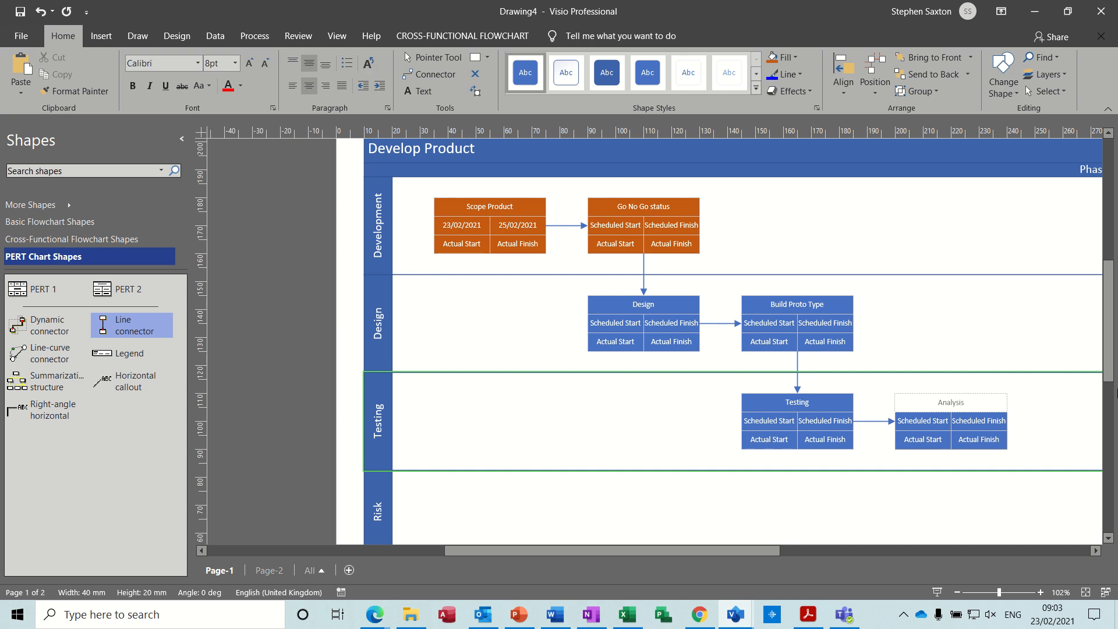
scroll(down, 3)
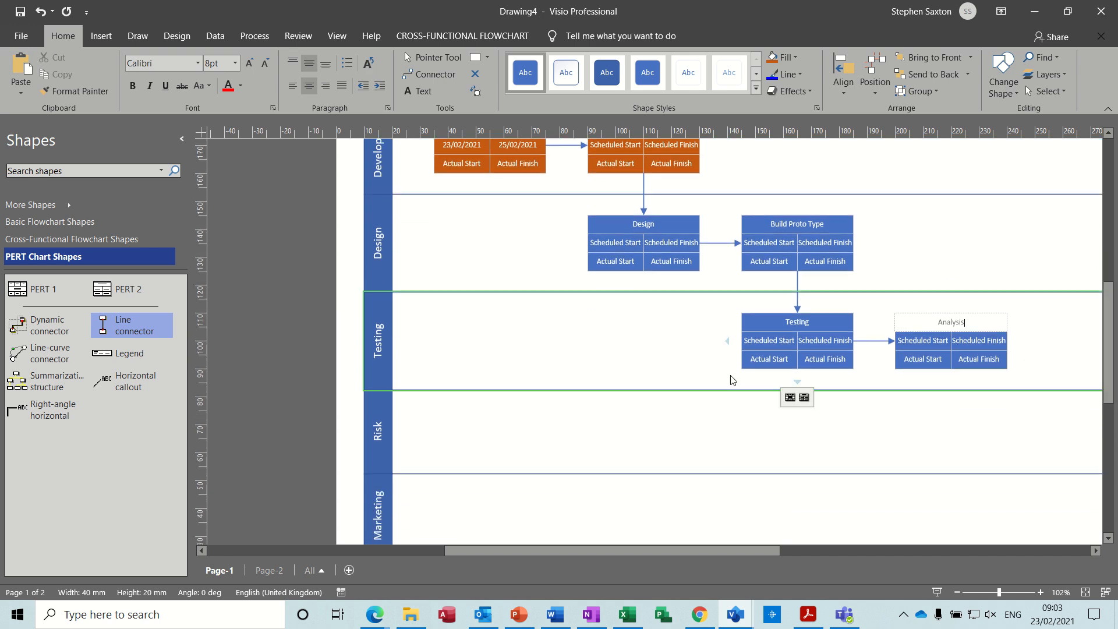
click(797, 340)
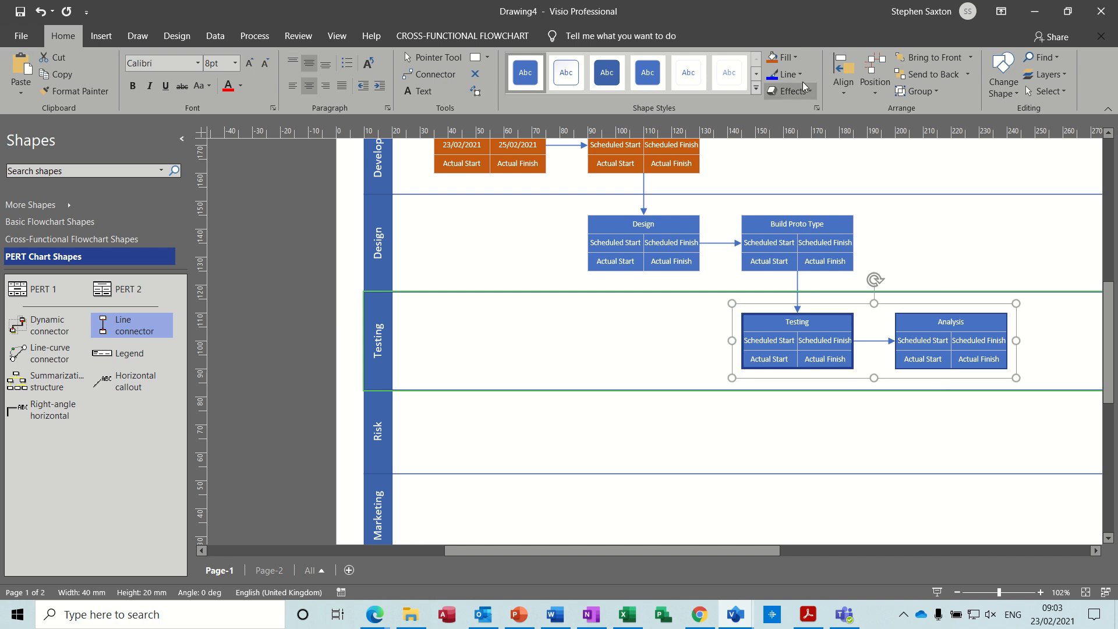
Step: Fill the selected Testing and Analysis boxes with a green standard colour
click(786, 57)
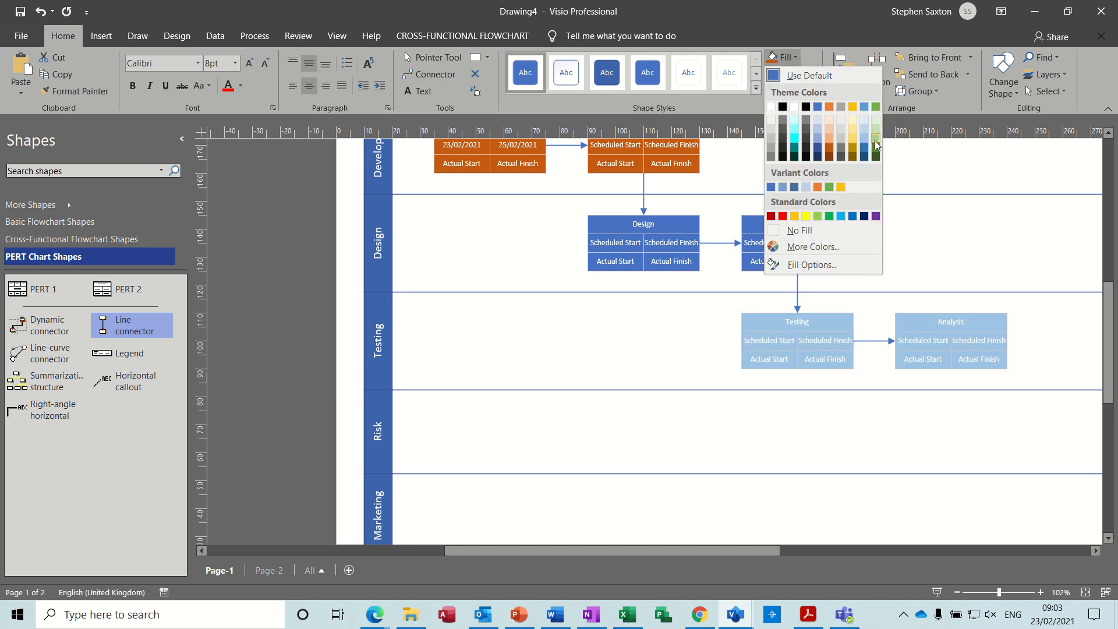
click(866, 144)
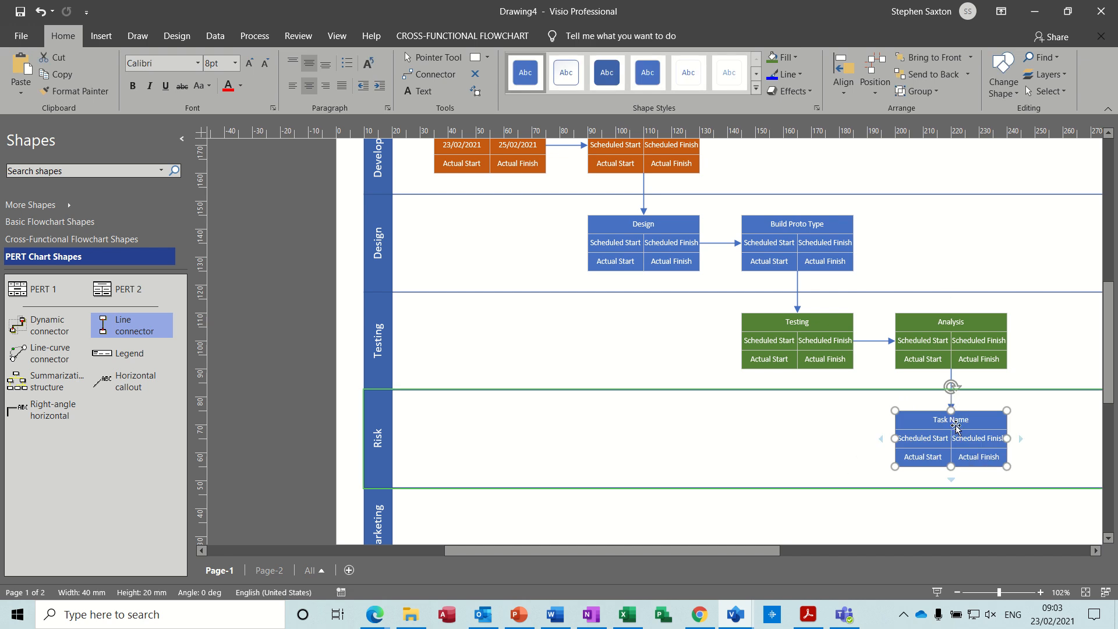
Step: Title the new Risk-lane task box 'Risks', linked below Analysis
text(Risks Analysis)
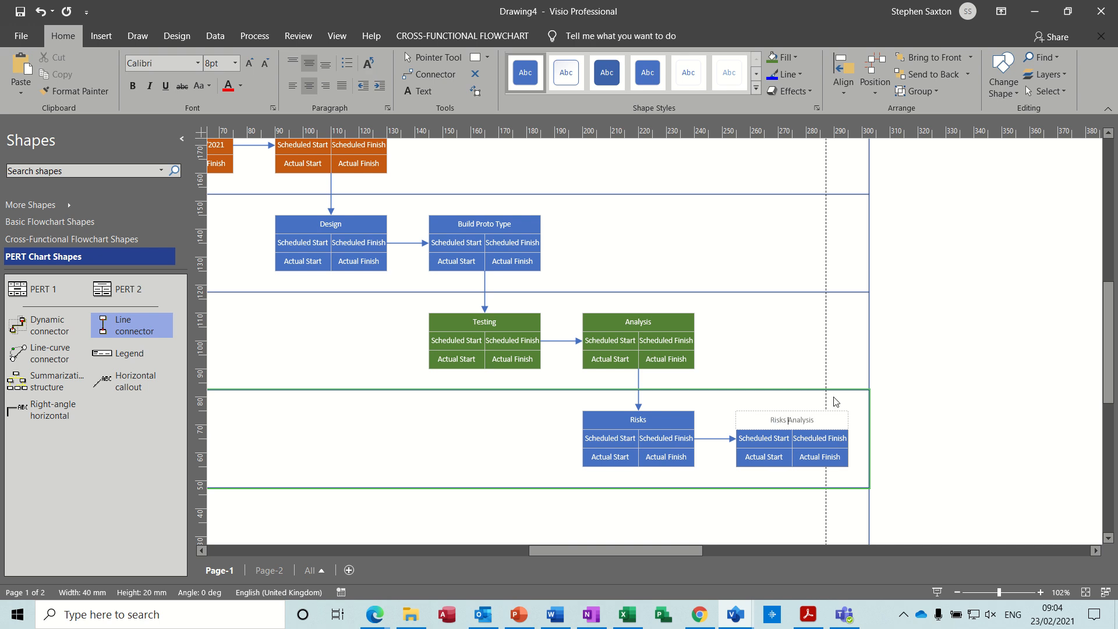
mouse_move(993, 383)
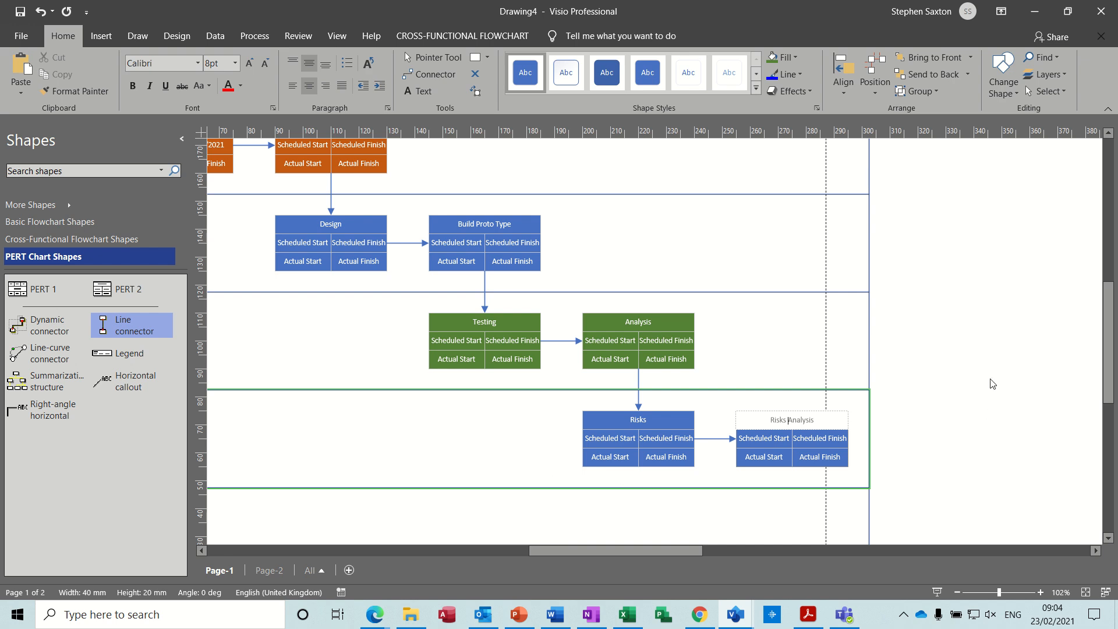
mouse_move(869, 363)
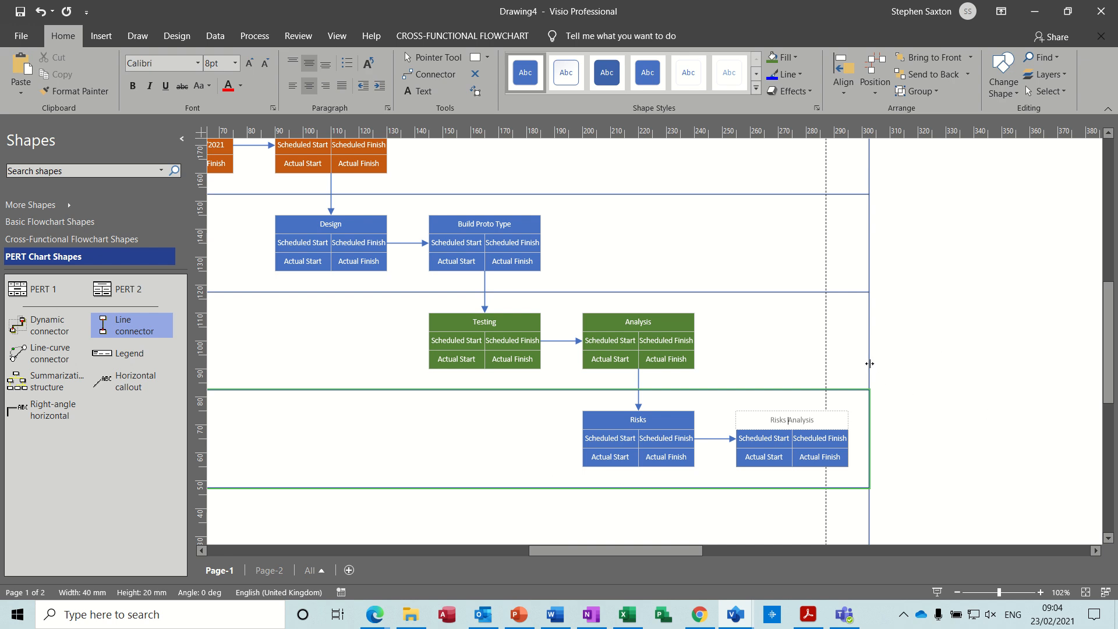
mouse_move(869, 363)
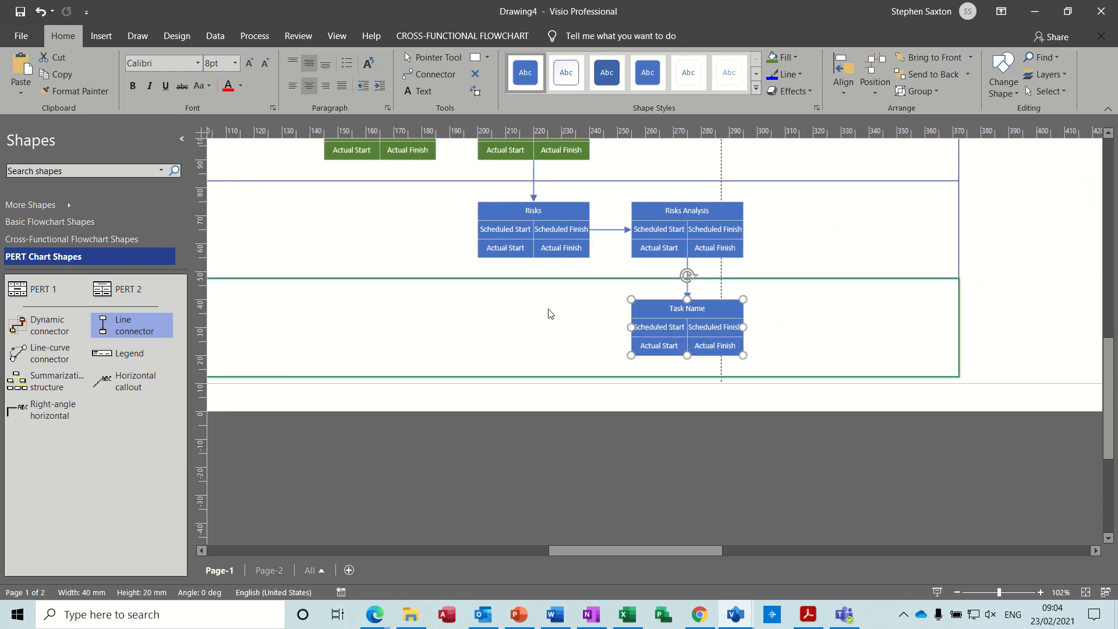
Step: Title the three Marketing boxes Market product, Selling and Review project, then fit the page to the window
text(Market product)
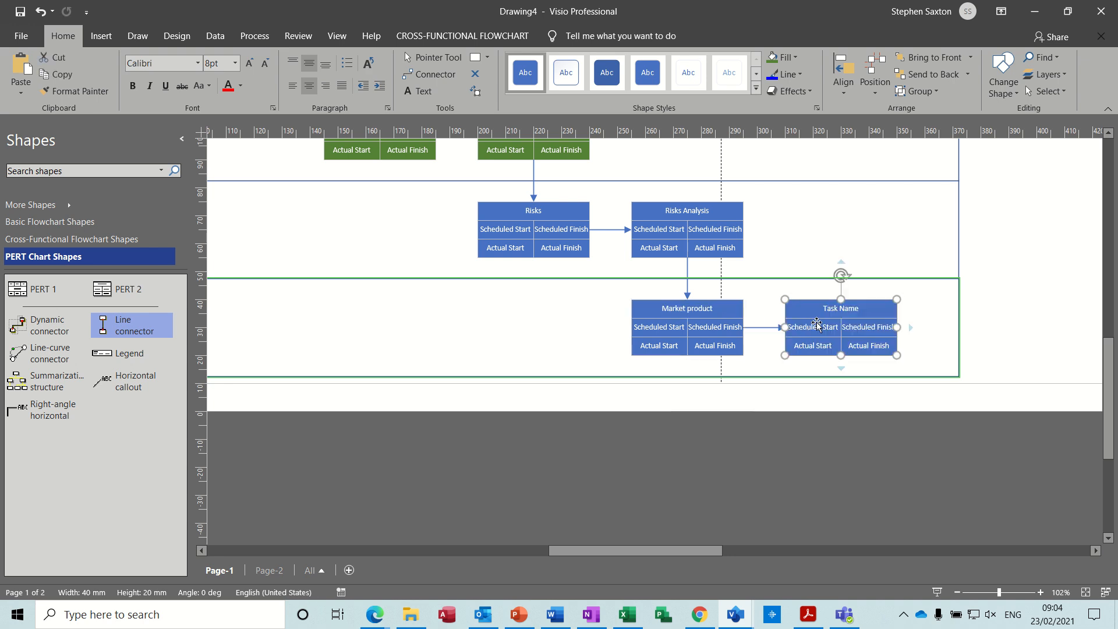
text(Sell)
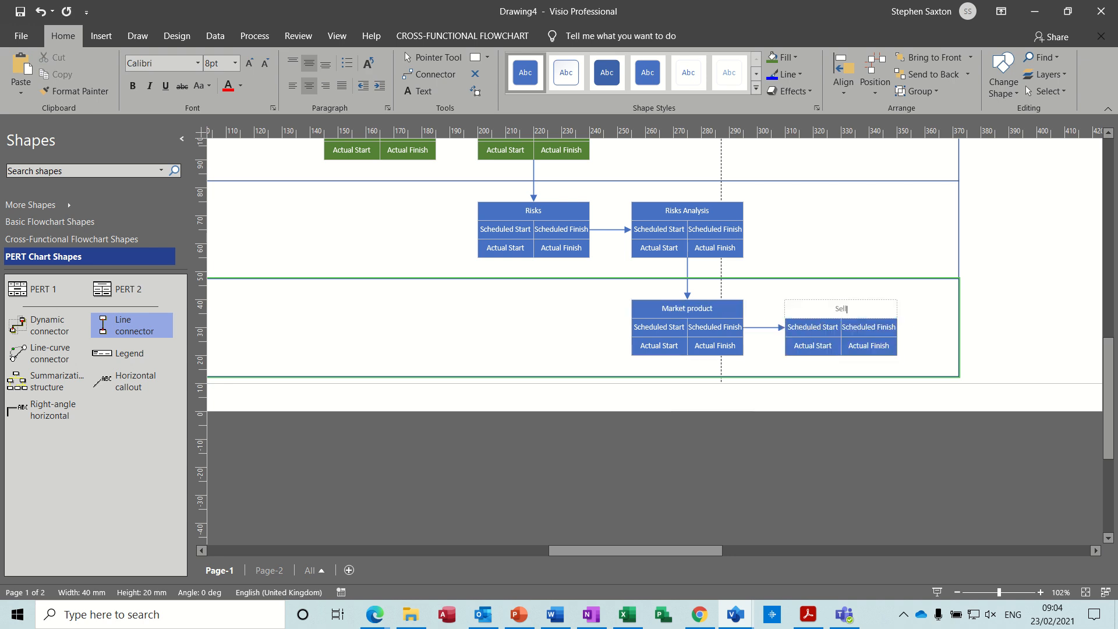
text(ing)
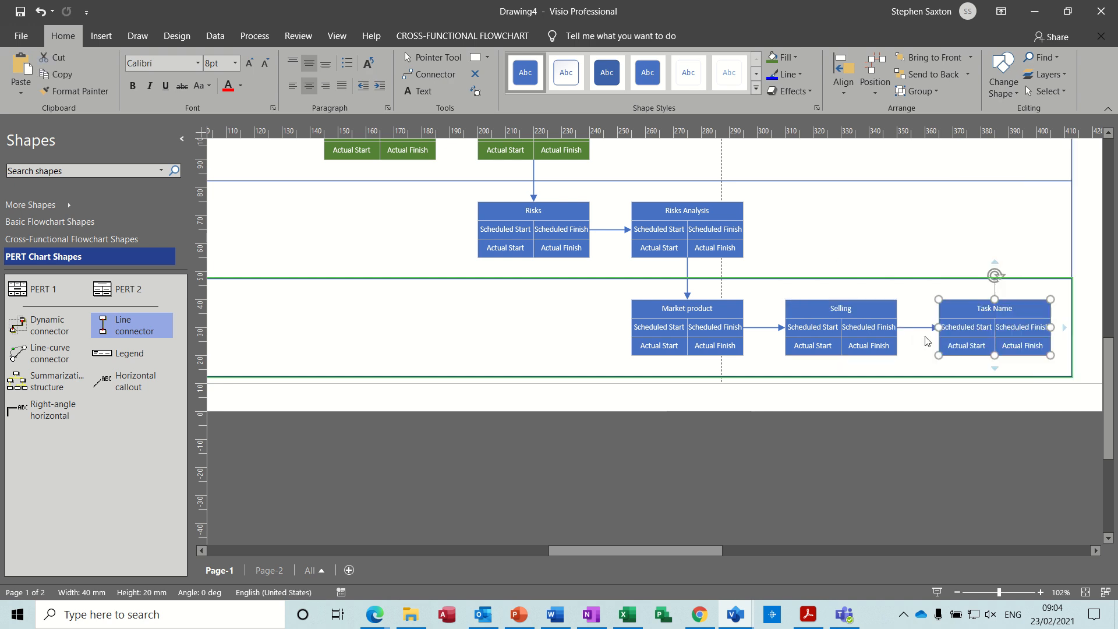
text(Review project)
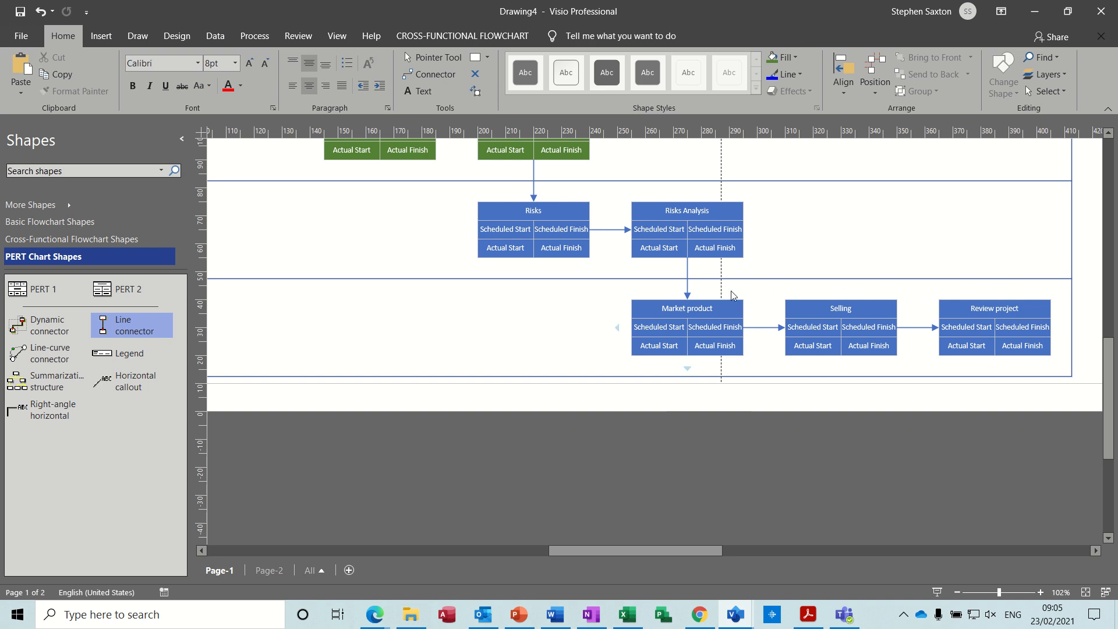
mouse_move(931, 573)
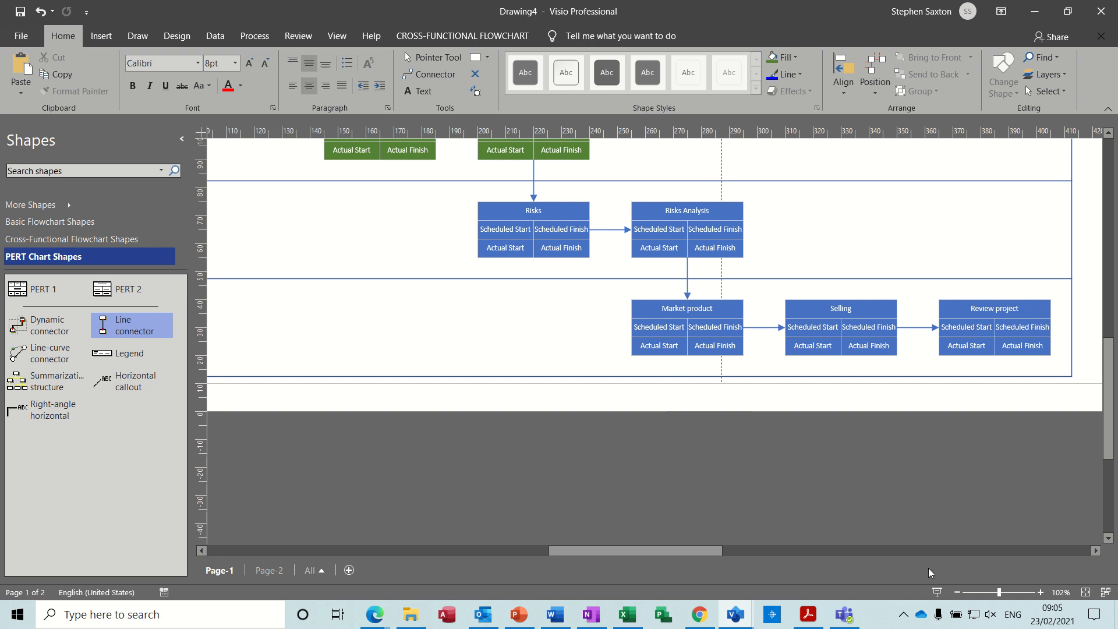
click(955, 593)
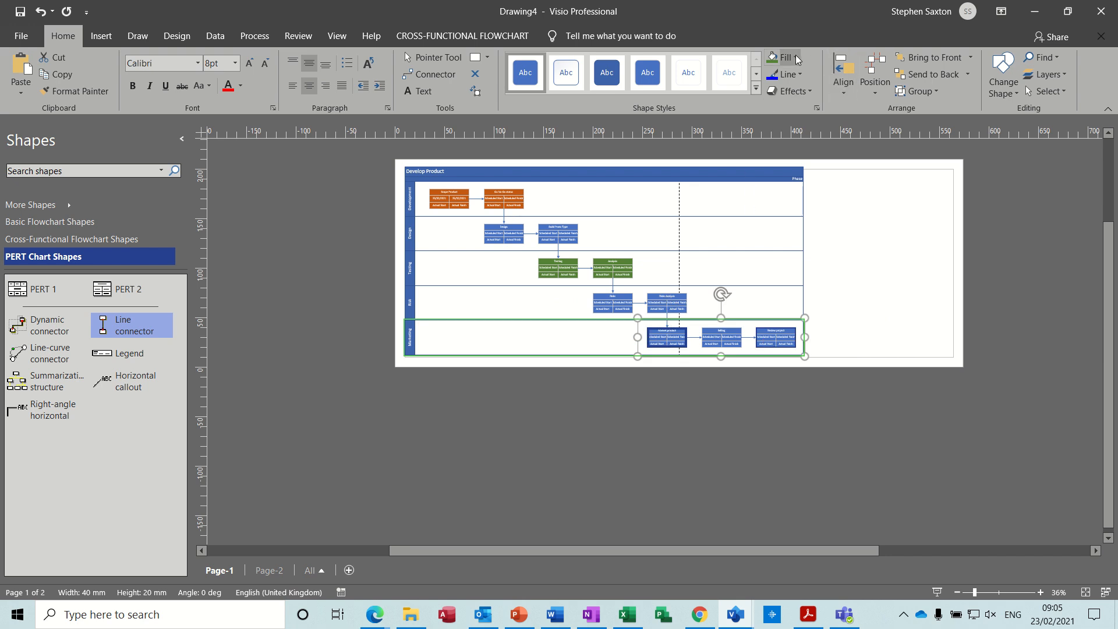
Step: Fill the three selected Marketing boxes with a light blue standard colour
click(789, 59)
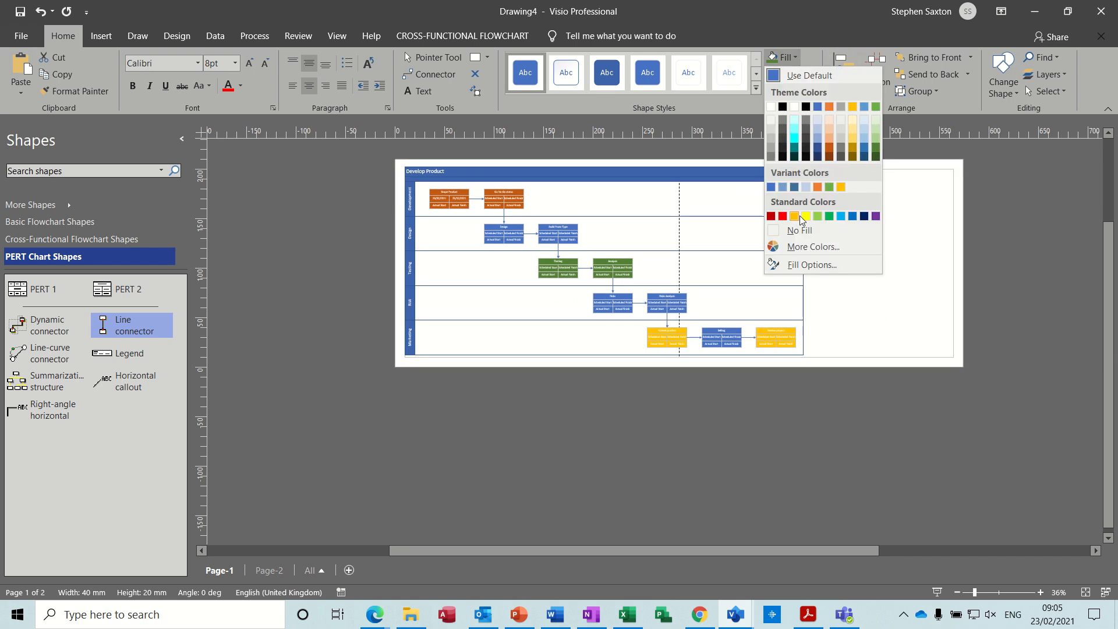
click(818, 216)
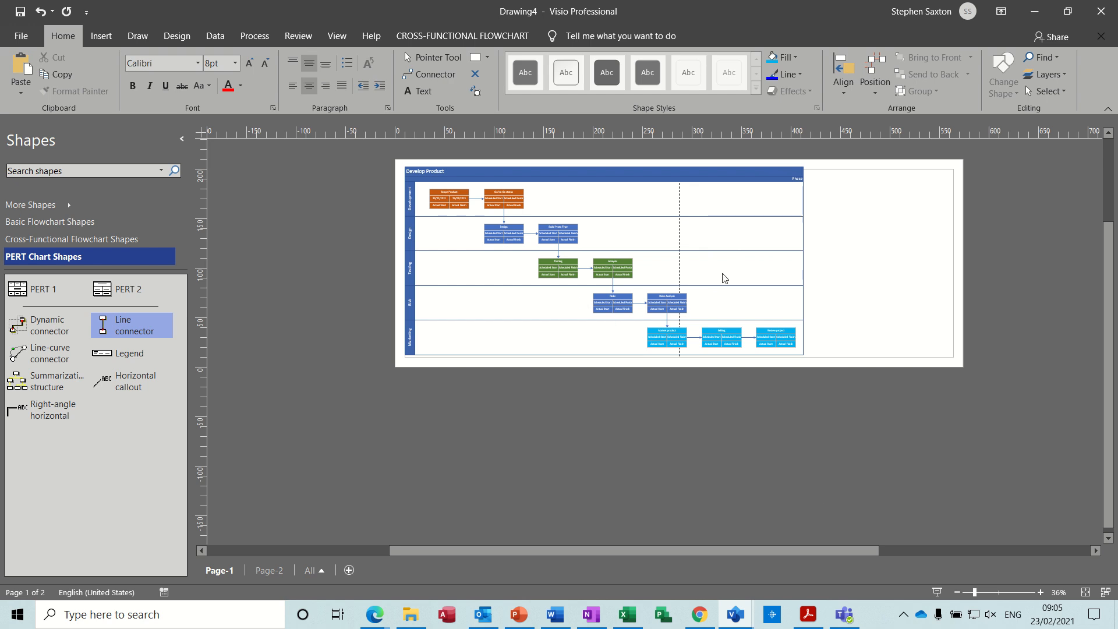
mouse_move(794, 406)
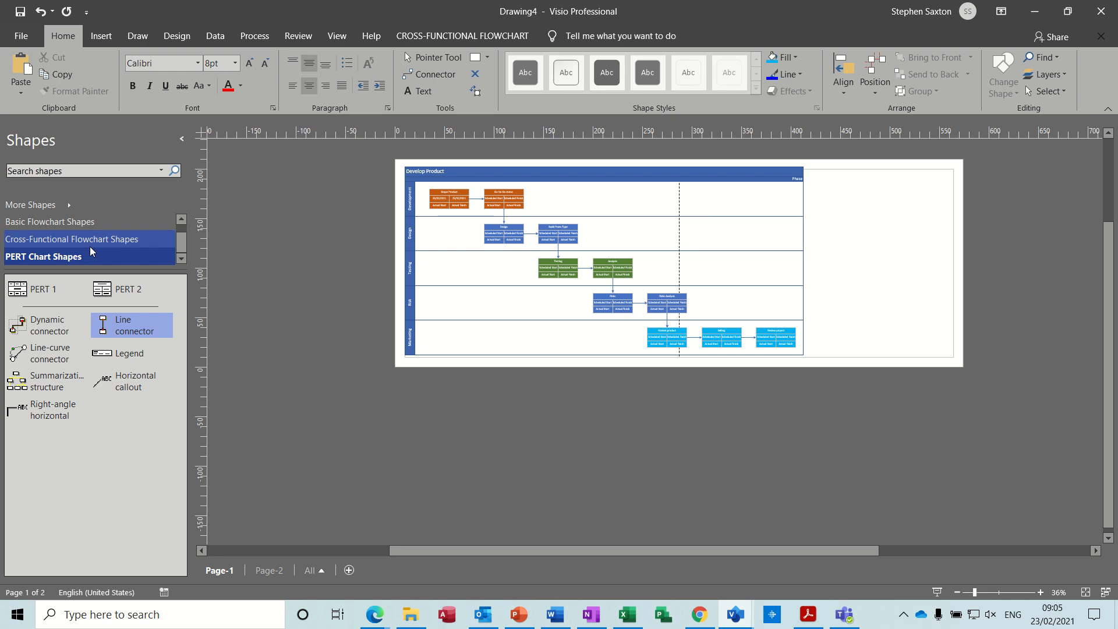
Step: Place an off-page reference beside Review project and link it to existing Page-2
click(71, 239)
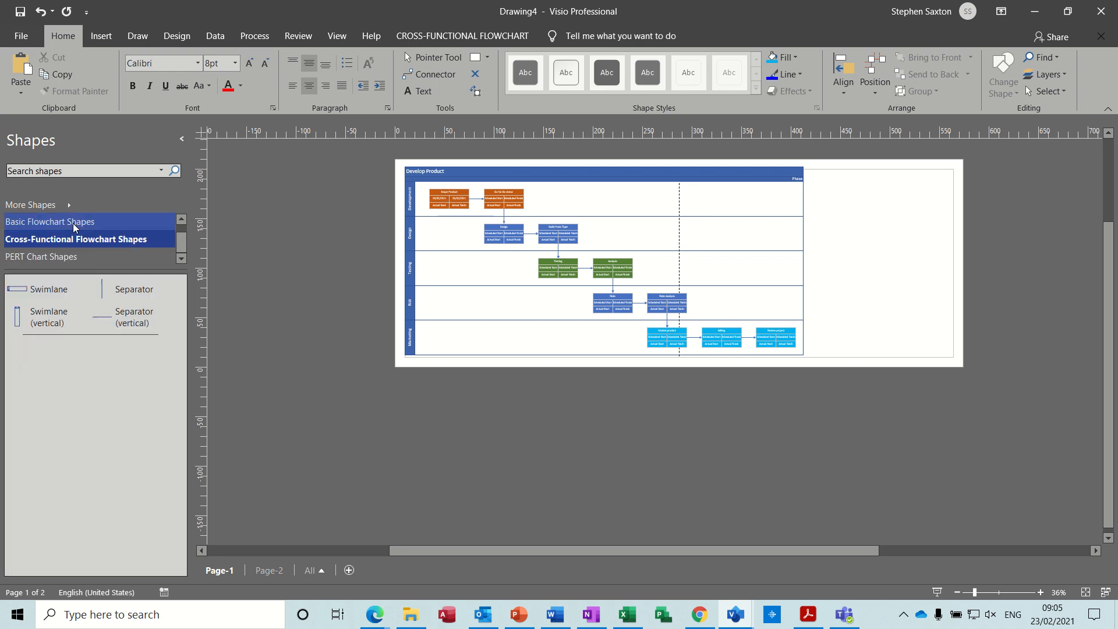
click(51, 221)
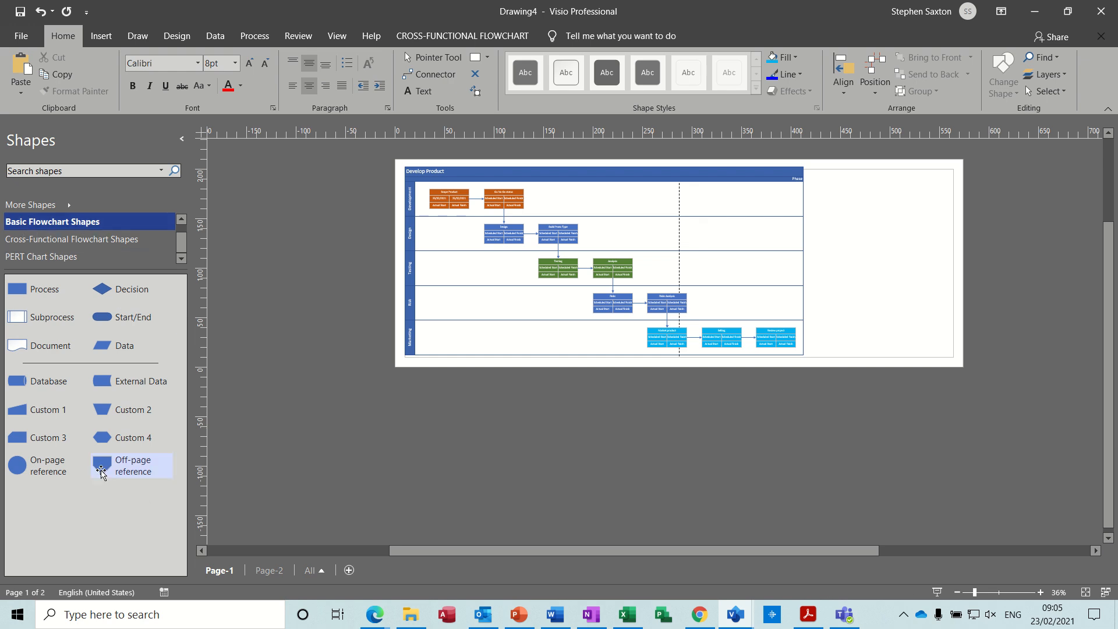
mouse_move(150, 480)
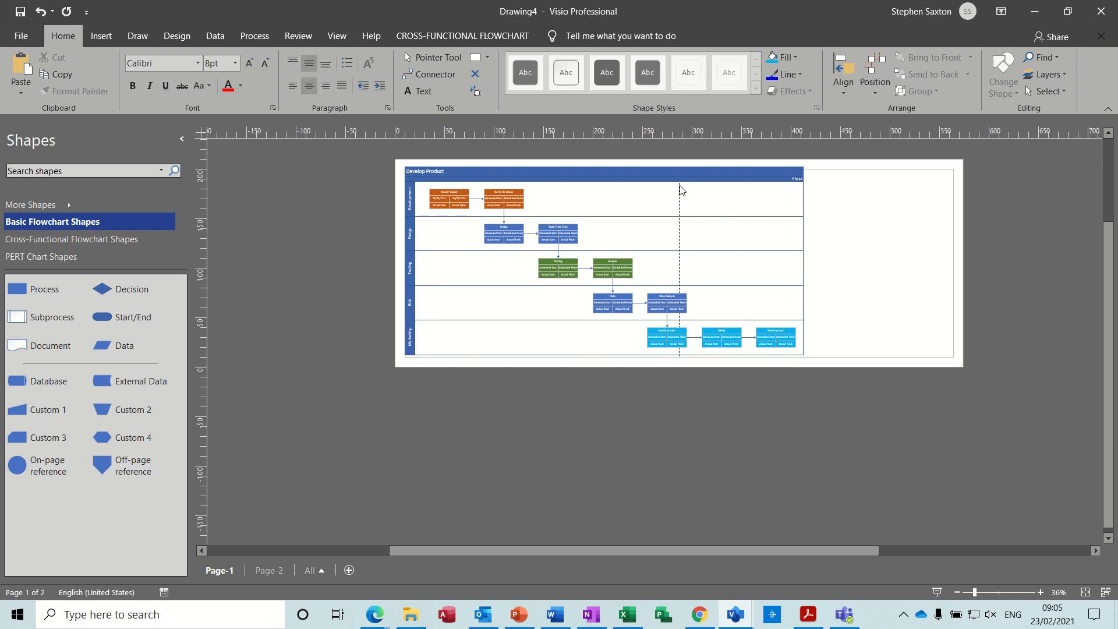
mouse_move(168, 453)
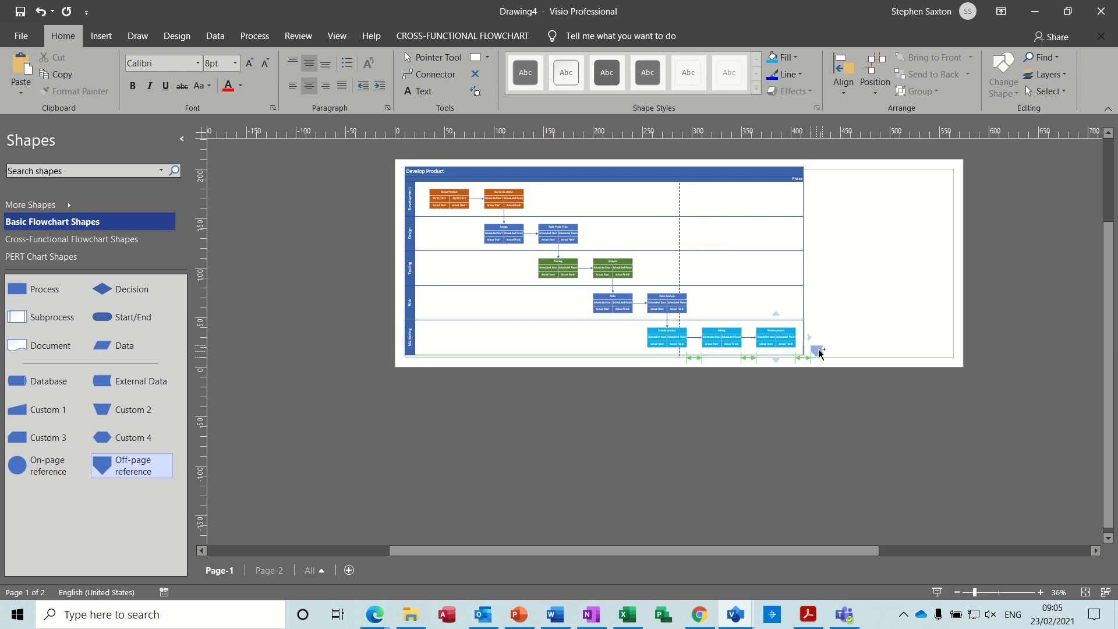
click(820, 349)
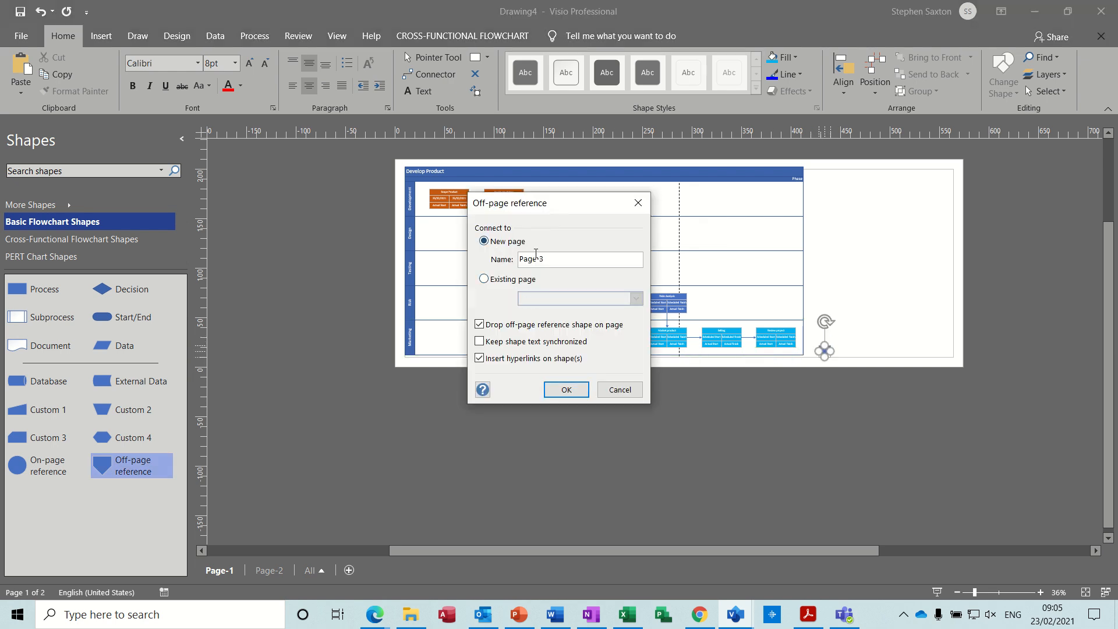
click(485, 279)
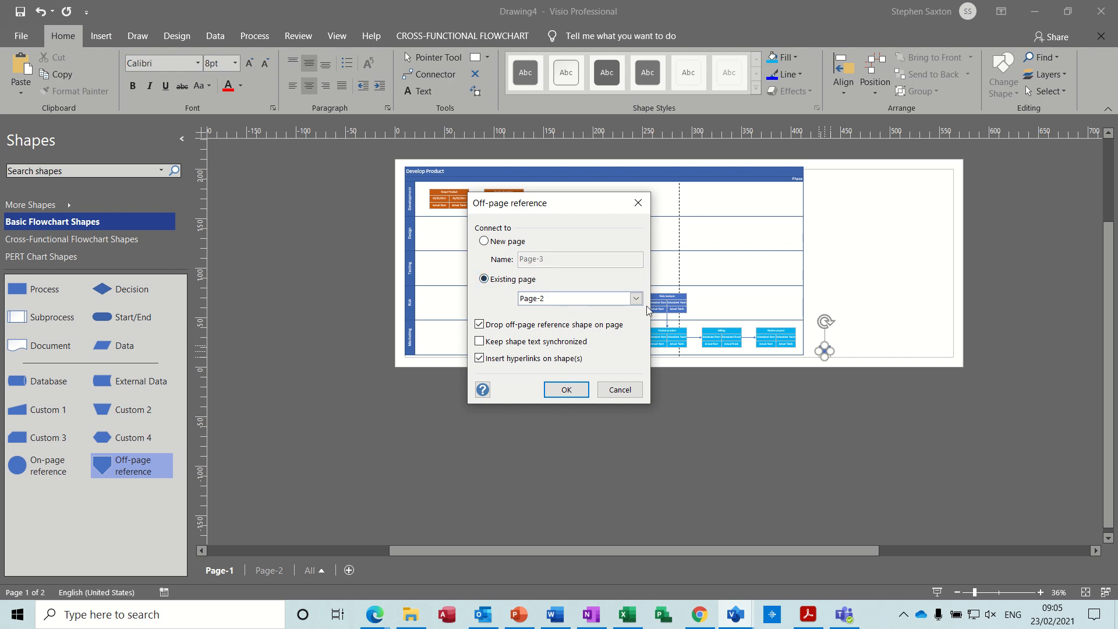
click(576, 298)
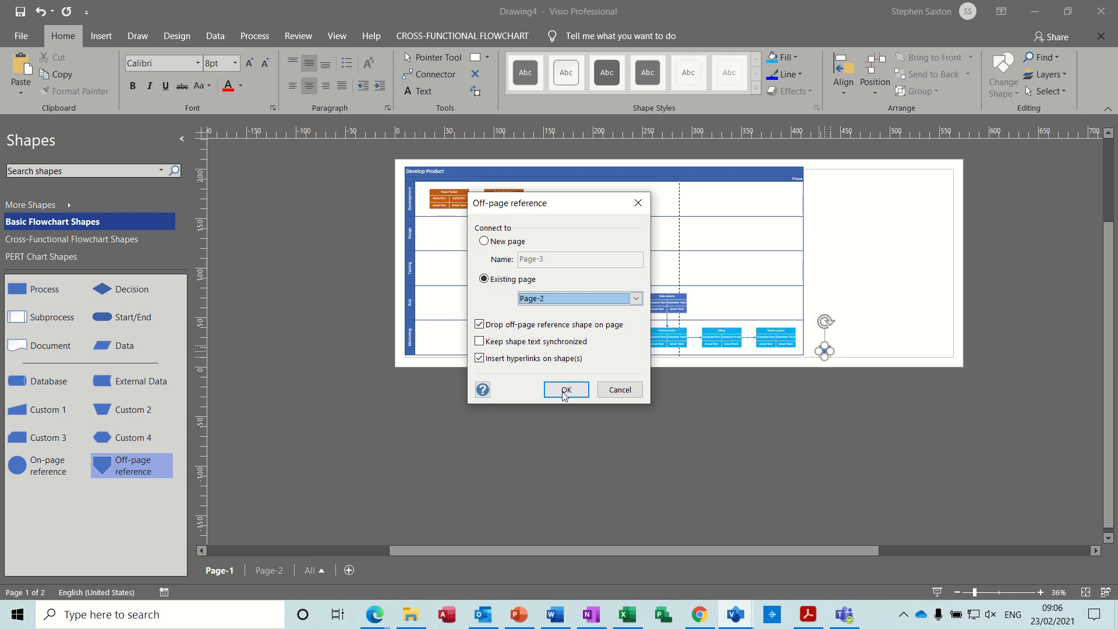
click(566, 390)
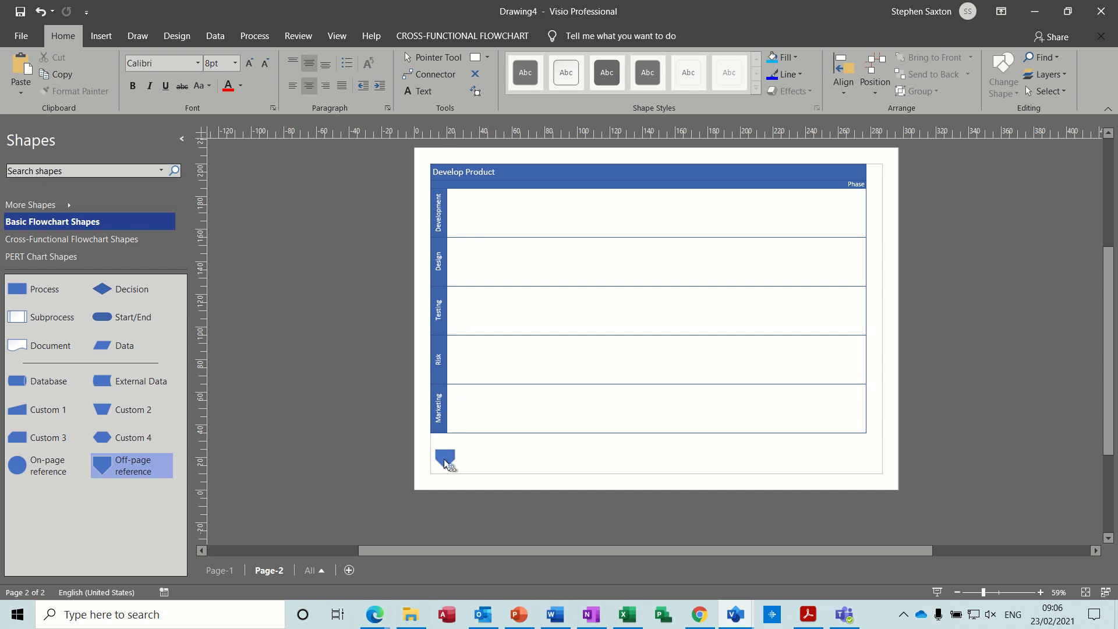
Step: Follow the off-page links between Page-1 and Page-2, ending zoomed out on Page-1
click(221, 570)
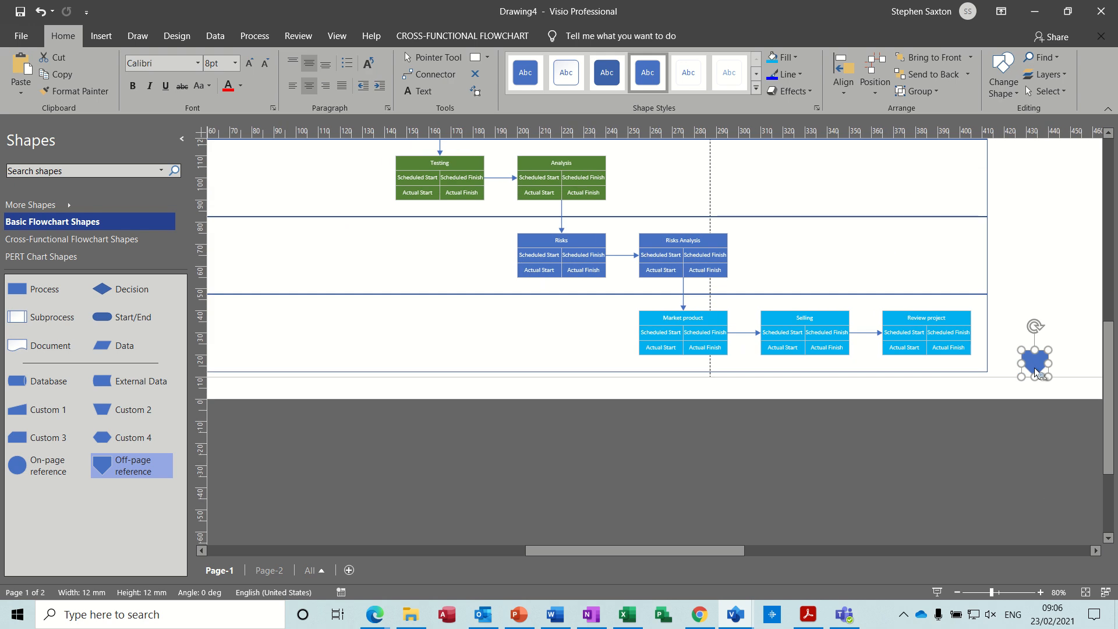
click(269, 570)
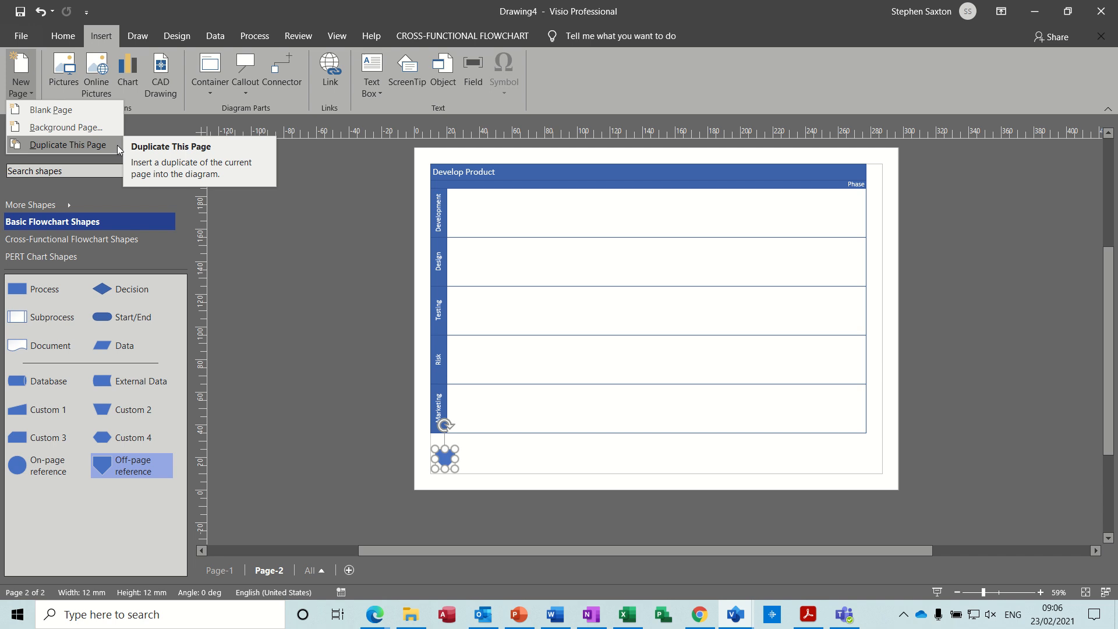
mouse_move(192, 291)
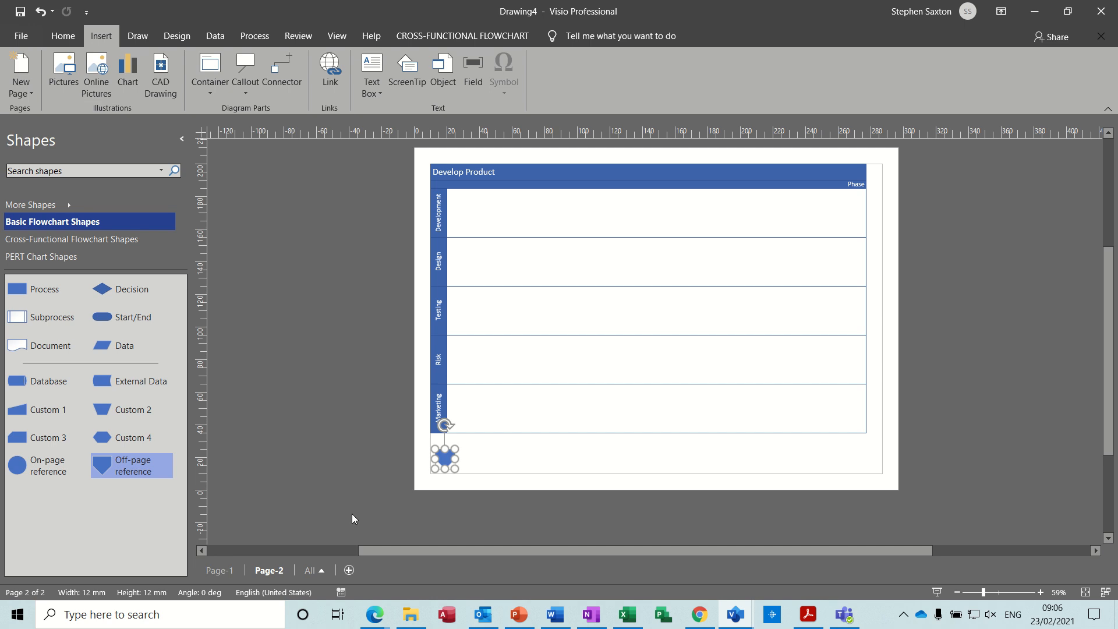
click(221, 569)
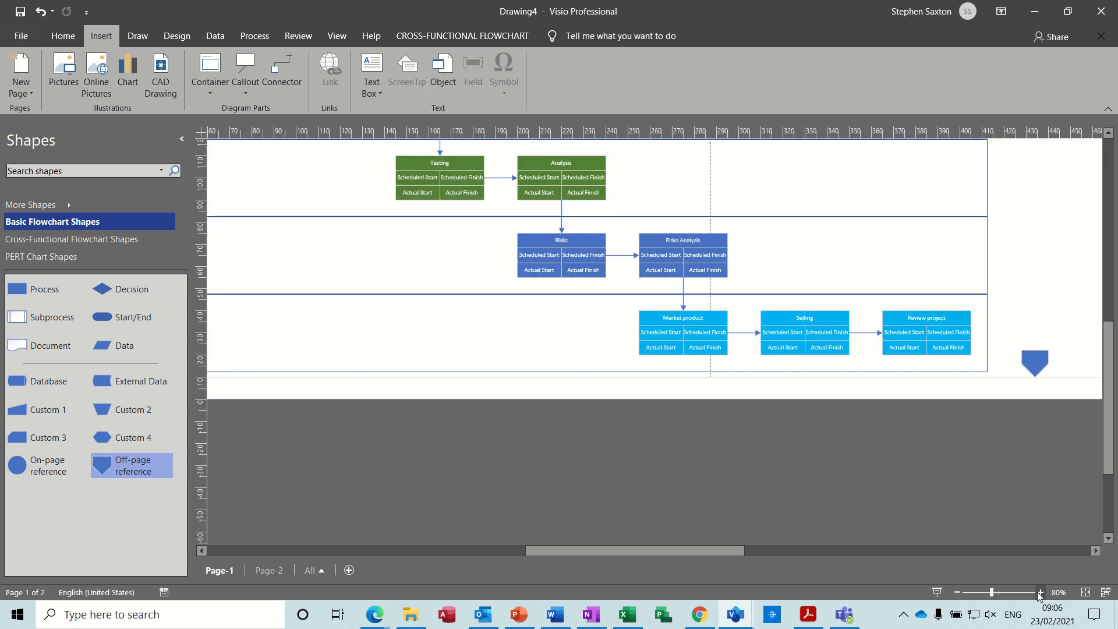
mouse_move(959, 593)
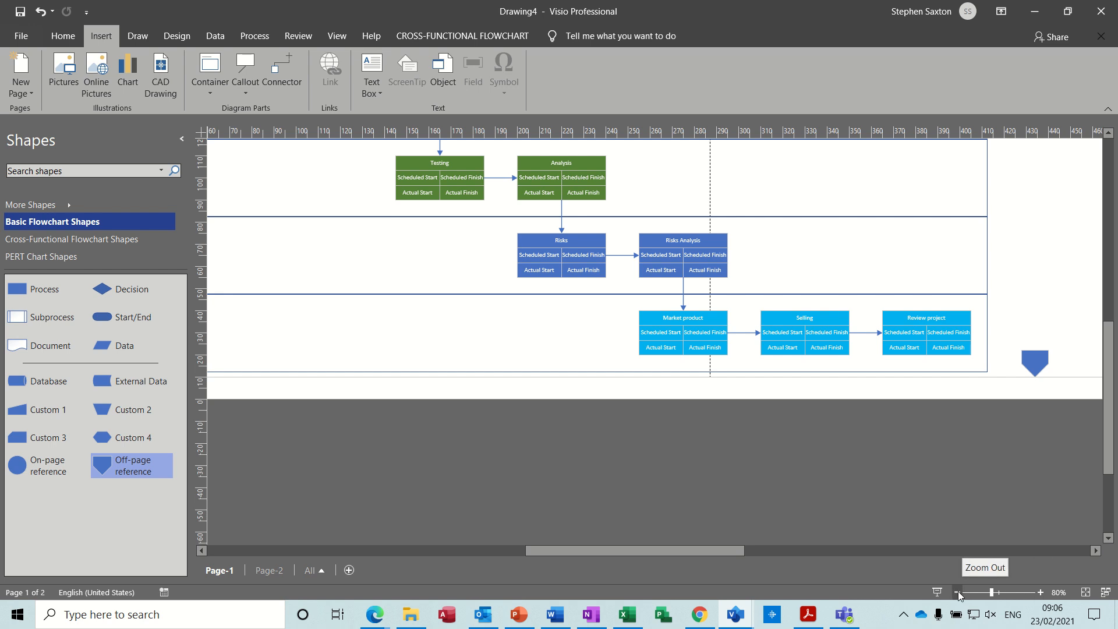
click(958, 592)
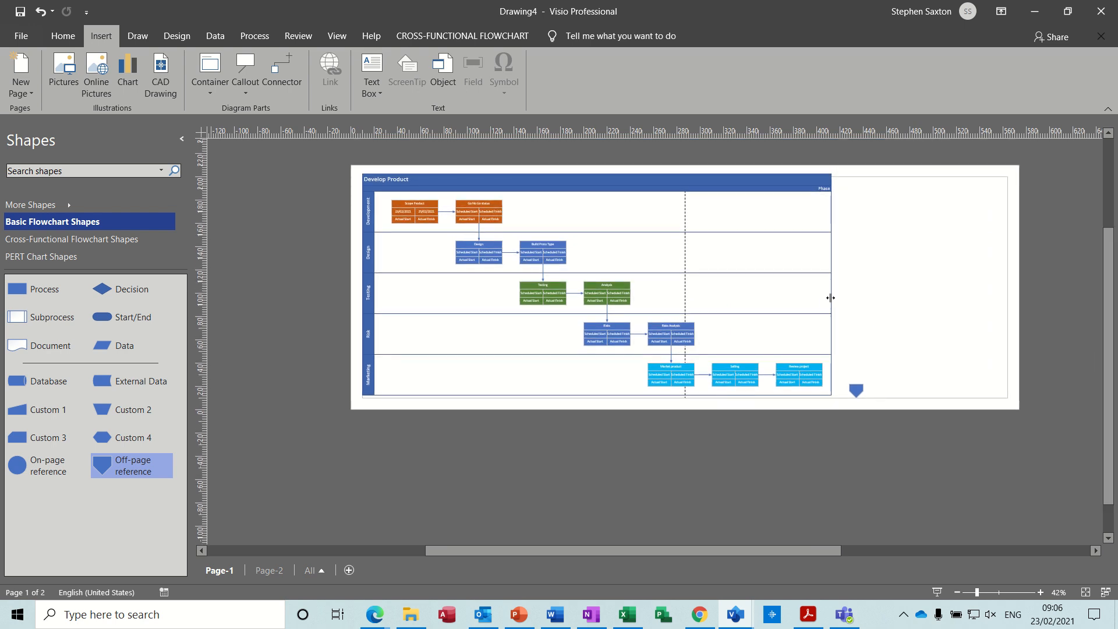
Step: Drag the flowchart container's right edge out to the right edge of the page
drag(830, 297, 1071, 287)
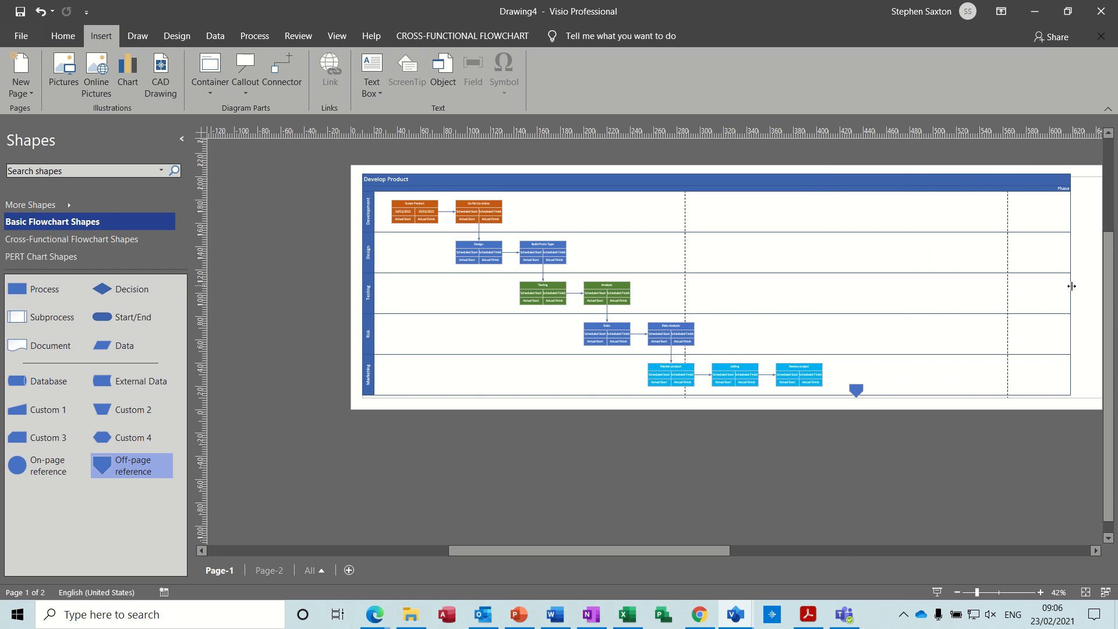
mouse_move(1012, 370)
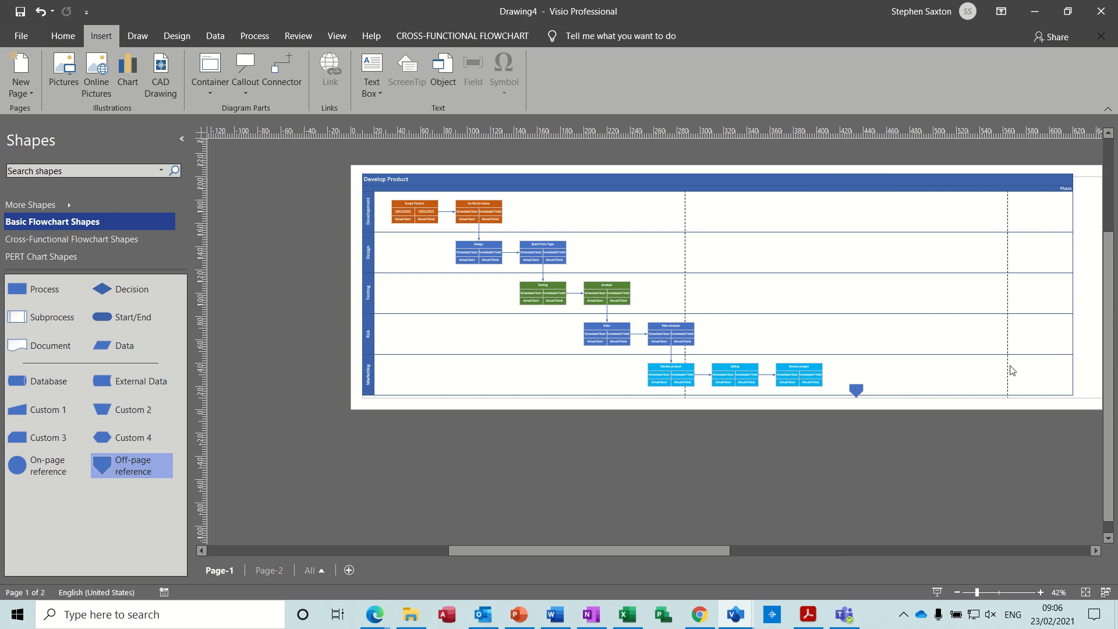
click(42, 258)
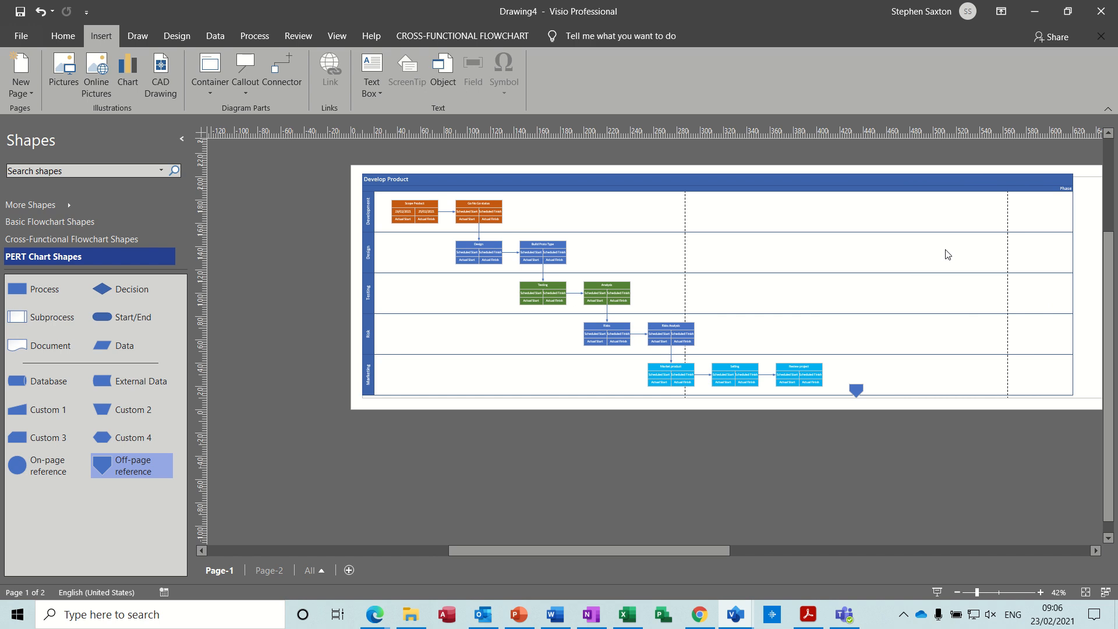
mouse_move(731, 255)
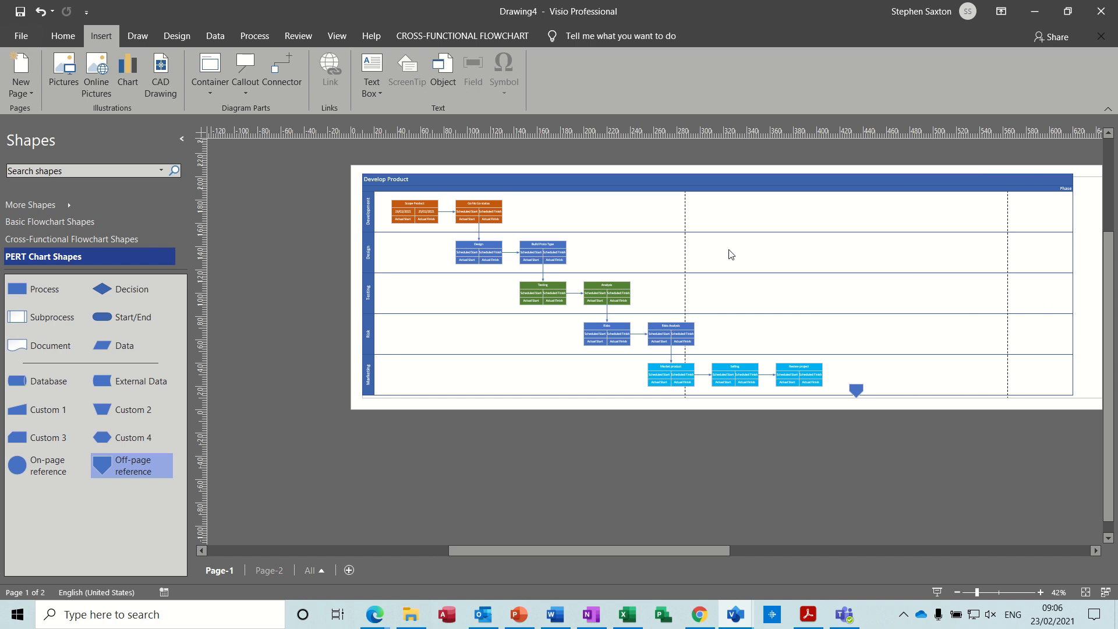
mouse_move(710, 258)
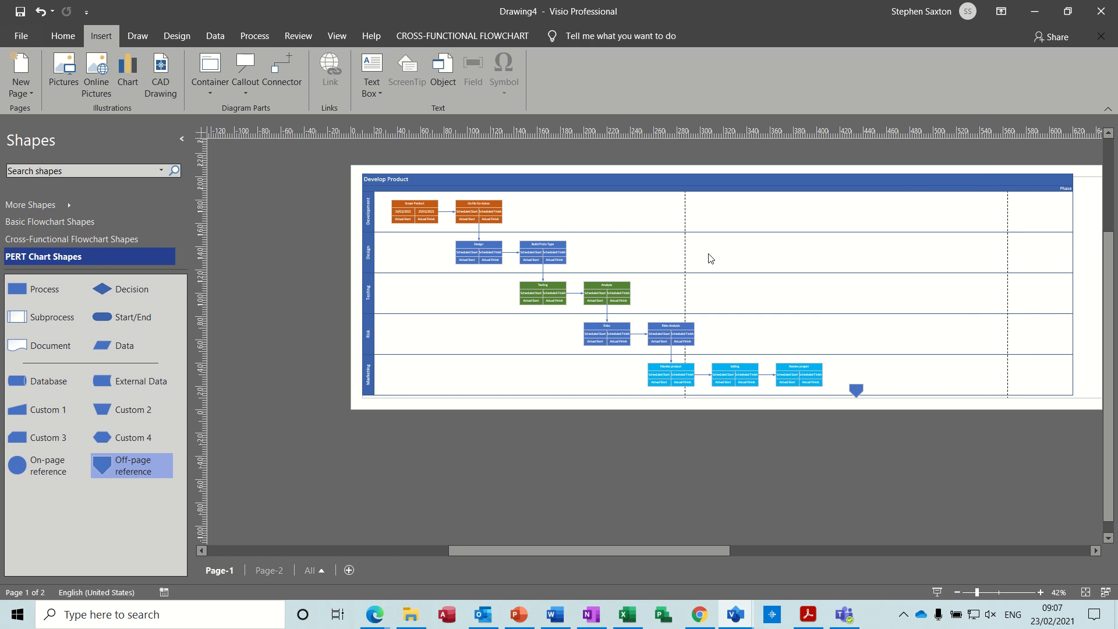
mouse_move(811, 261)
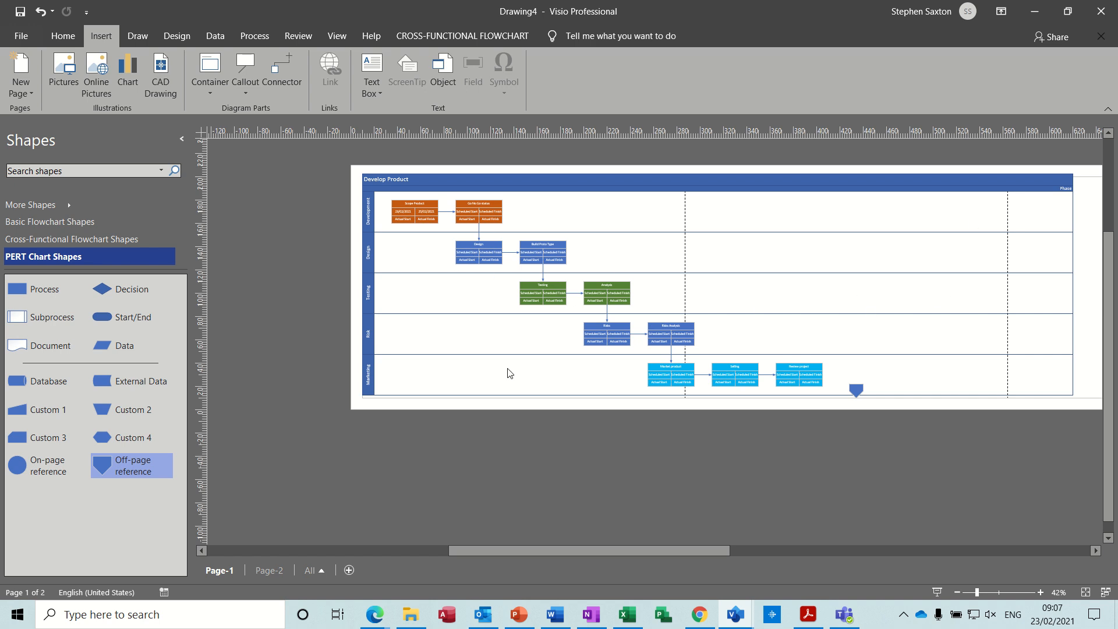
mouse_move(896, 400)
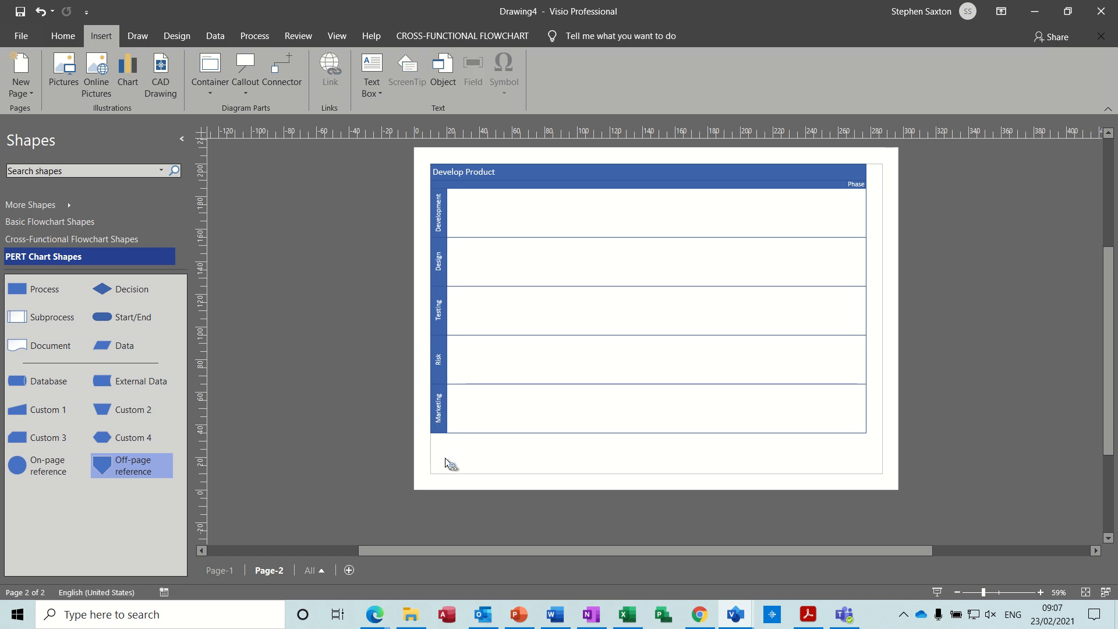
Step: Delete Page-2 from the page tab's context menu so only Page-1 remains
right_click(269, 570)
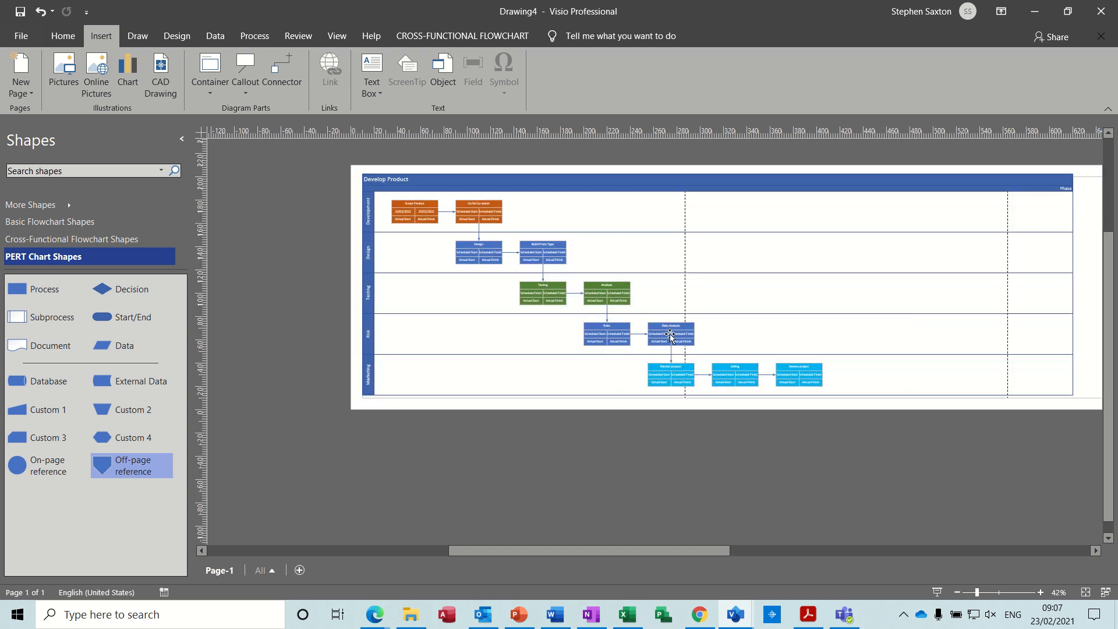
mouse_move(395, 292)
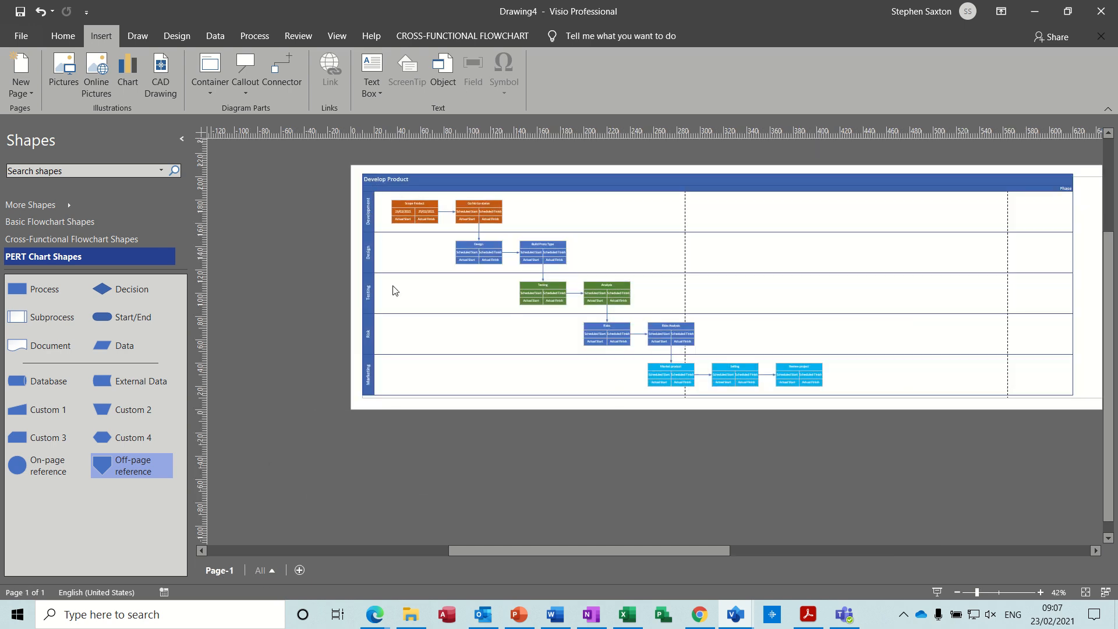
mouse_move(359, 212)
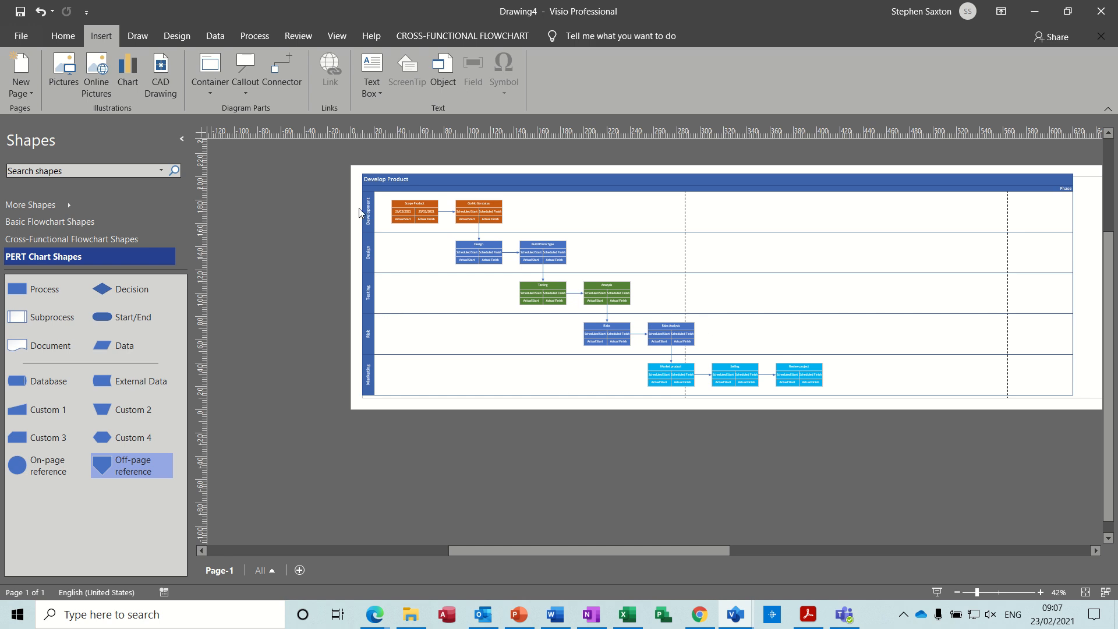
mouse_move(359, 204)
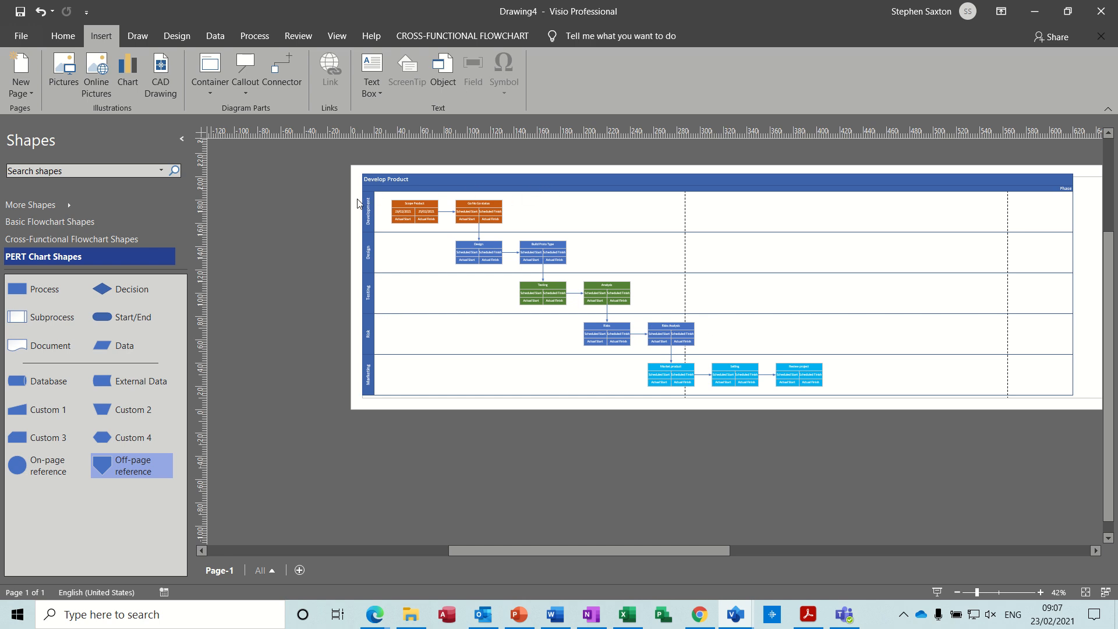
mouse_move(634, 220)
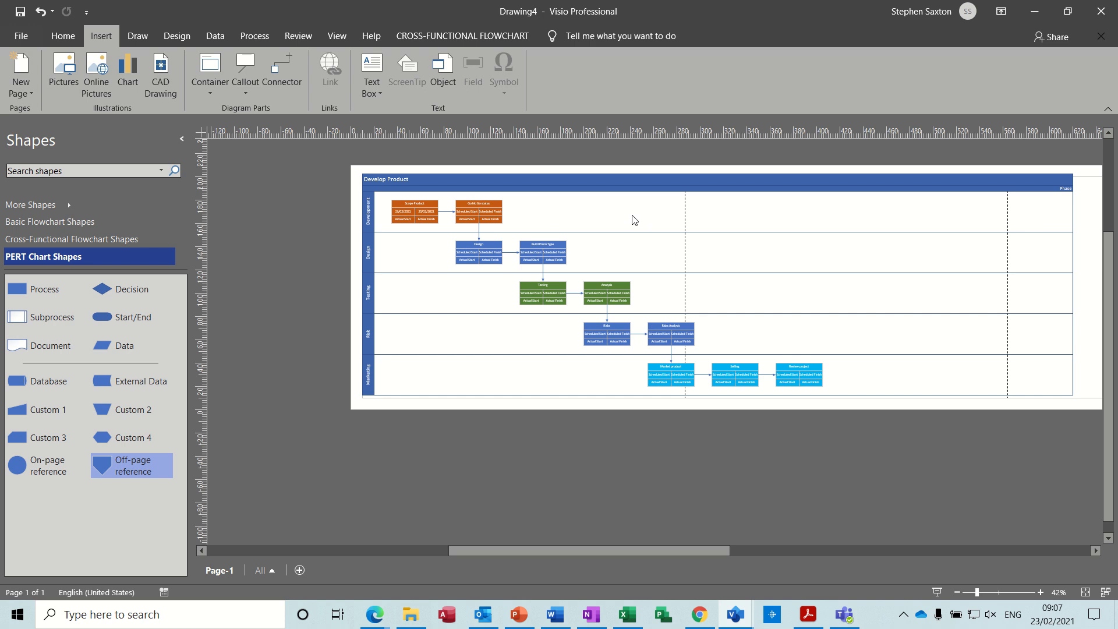
mouse_move(618, 222)
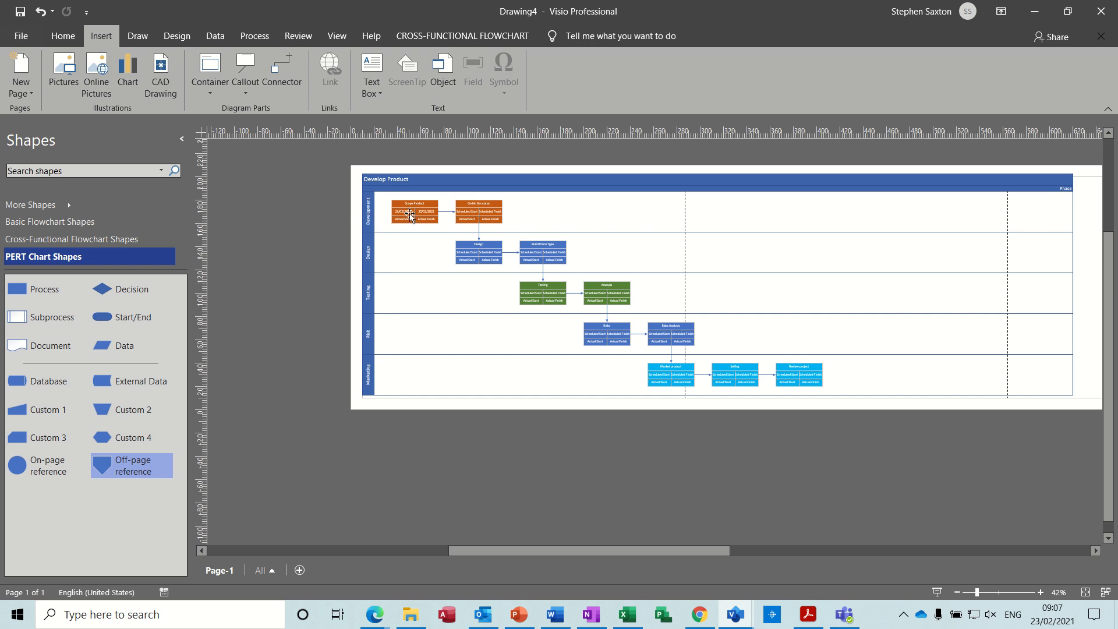
mouse_move(505, 212)
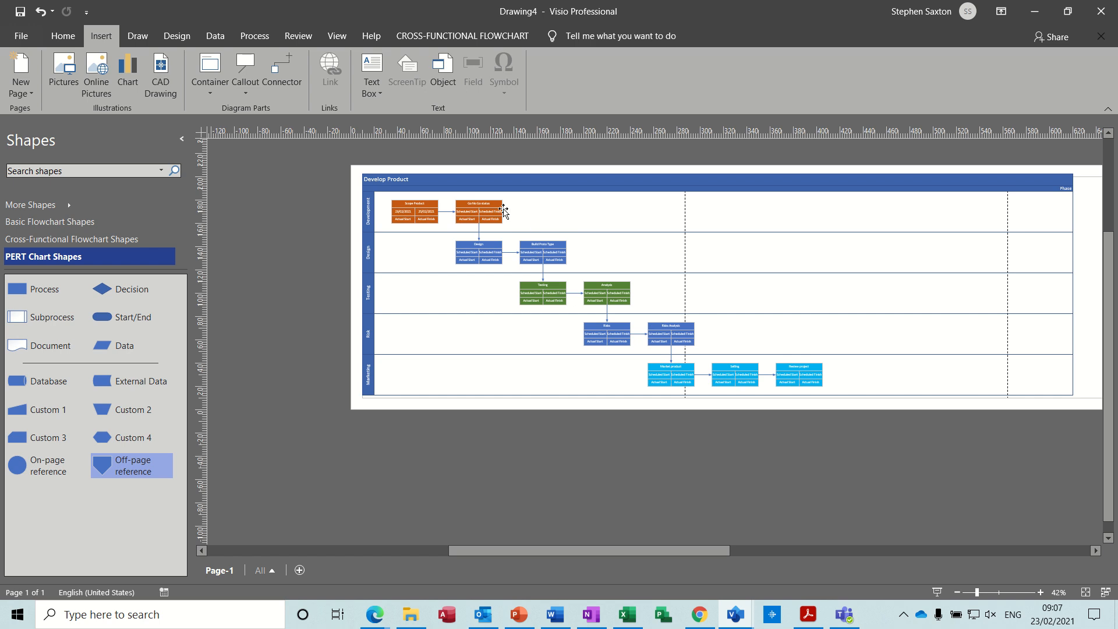